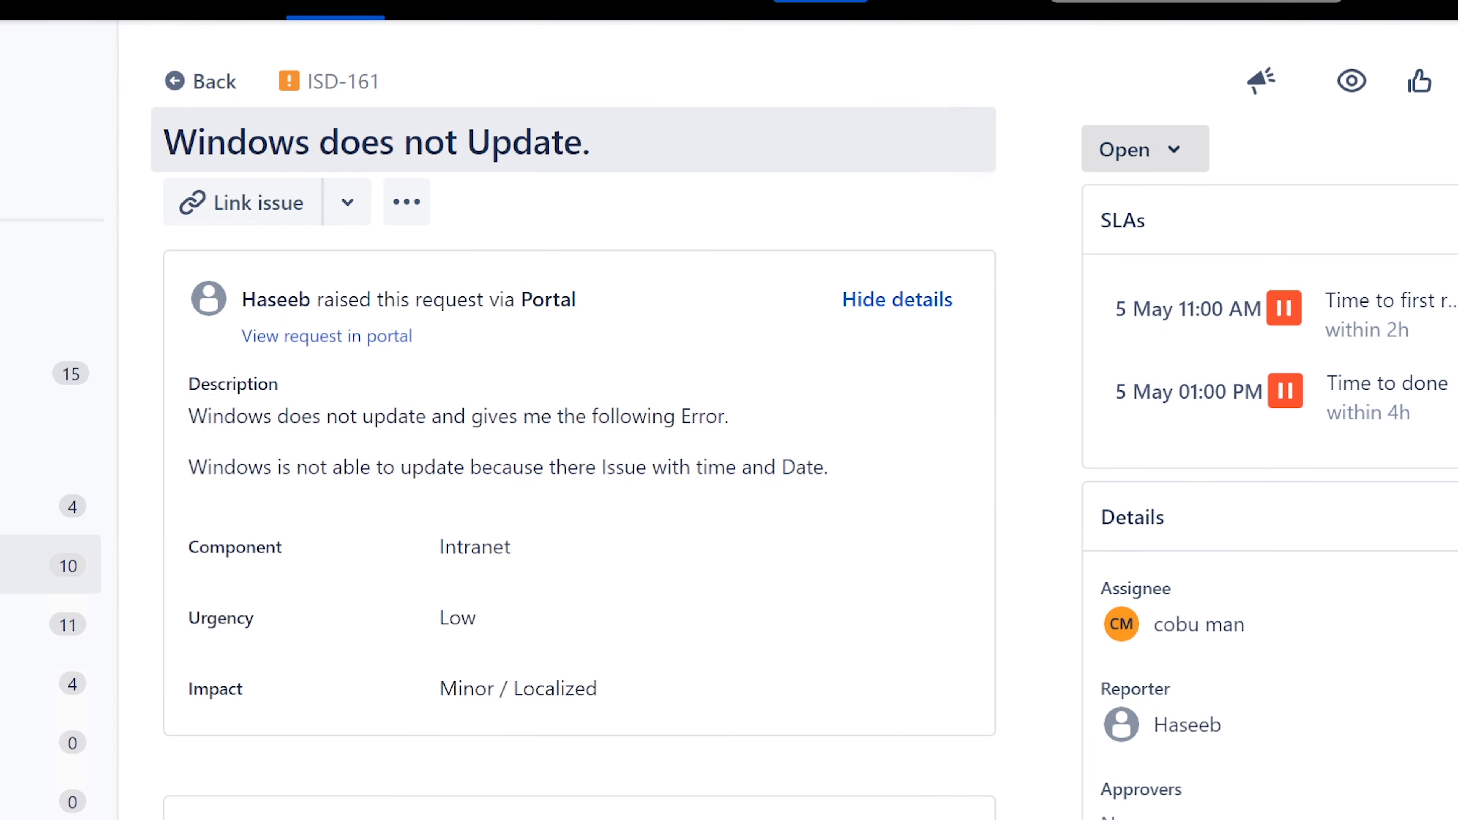
Review the ticket's sentence about the time and date issue before researching
{"action": "triple_click", "coordinate": [374, 142]}
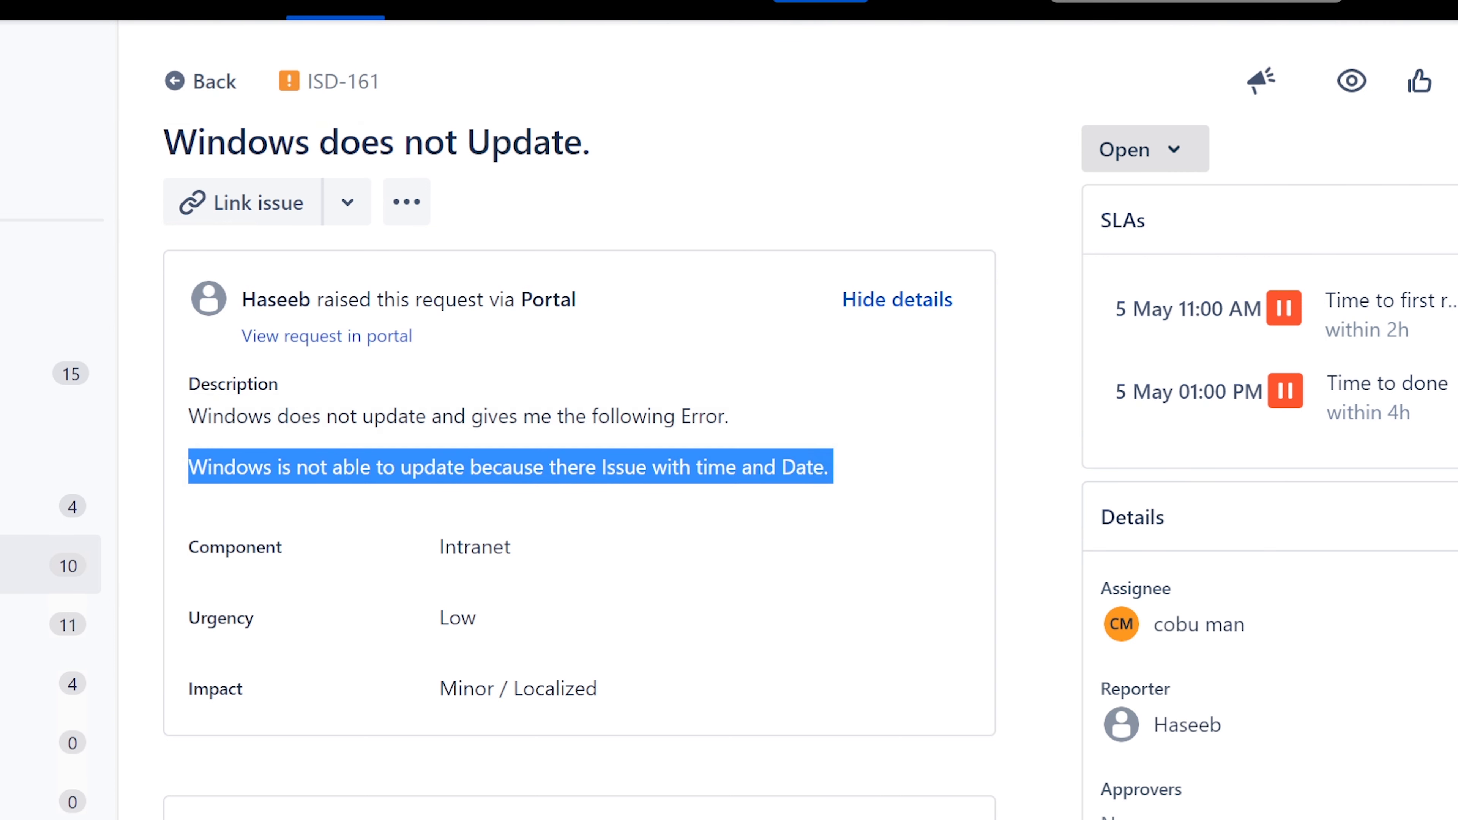
{"action": "left_click", "coordinate": [591, 660]}
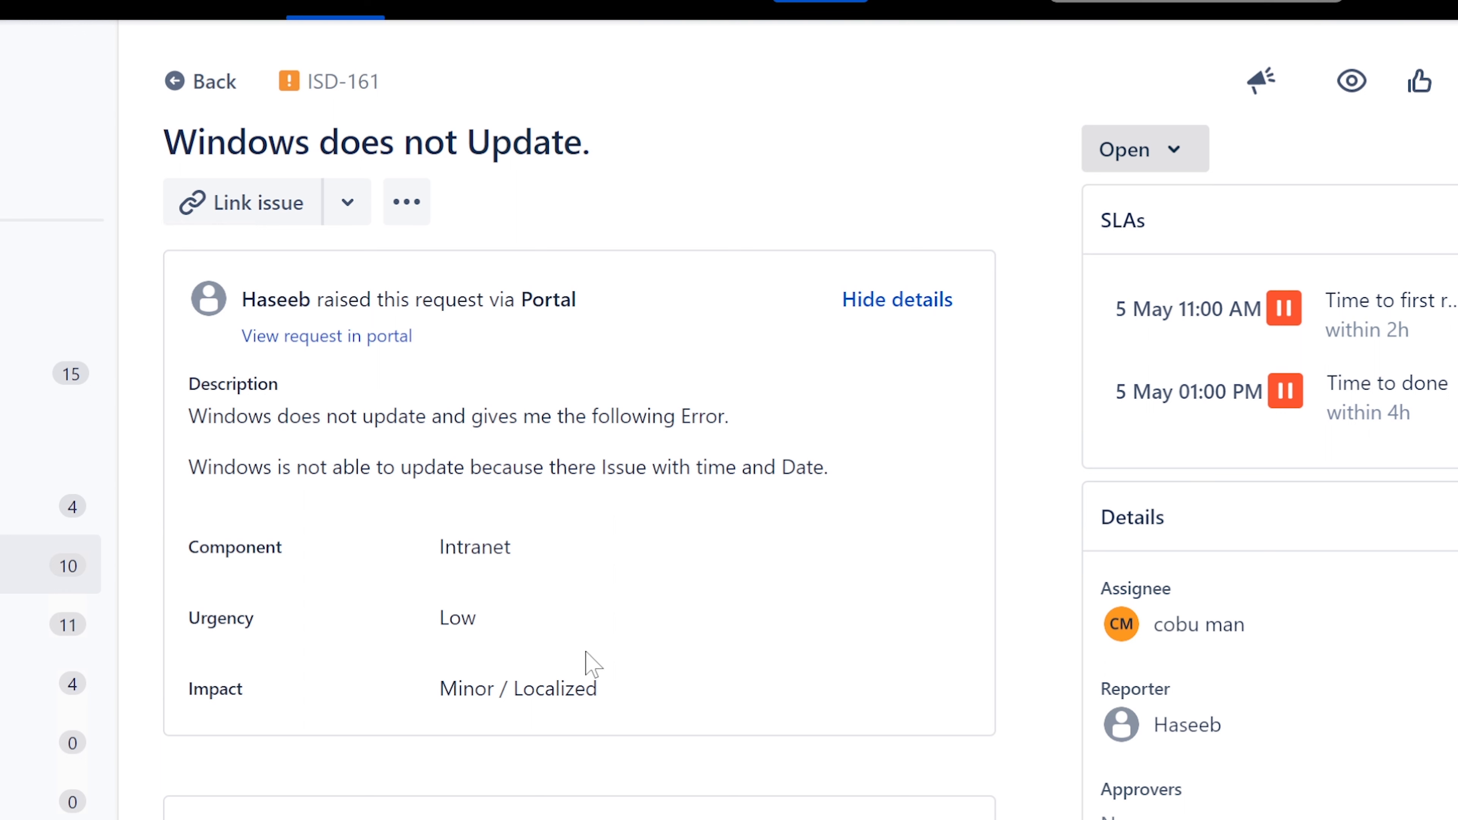
{"action": "mouse_move", "coordinate": [604, 654]}
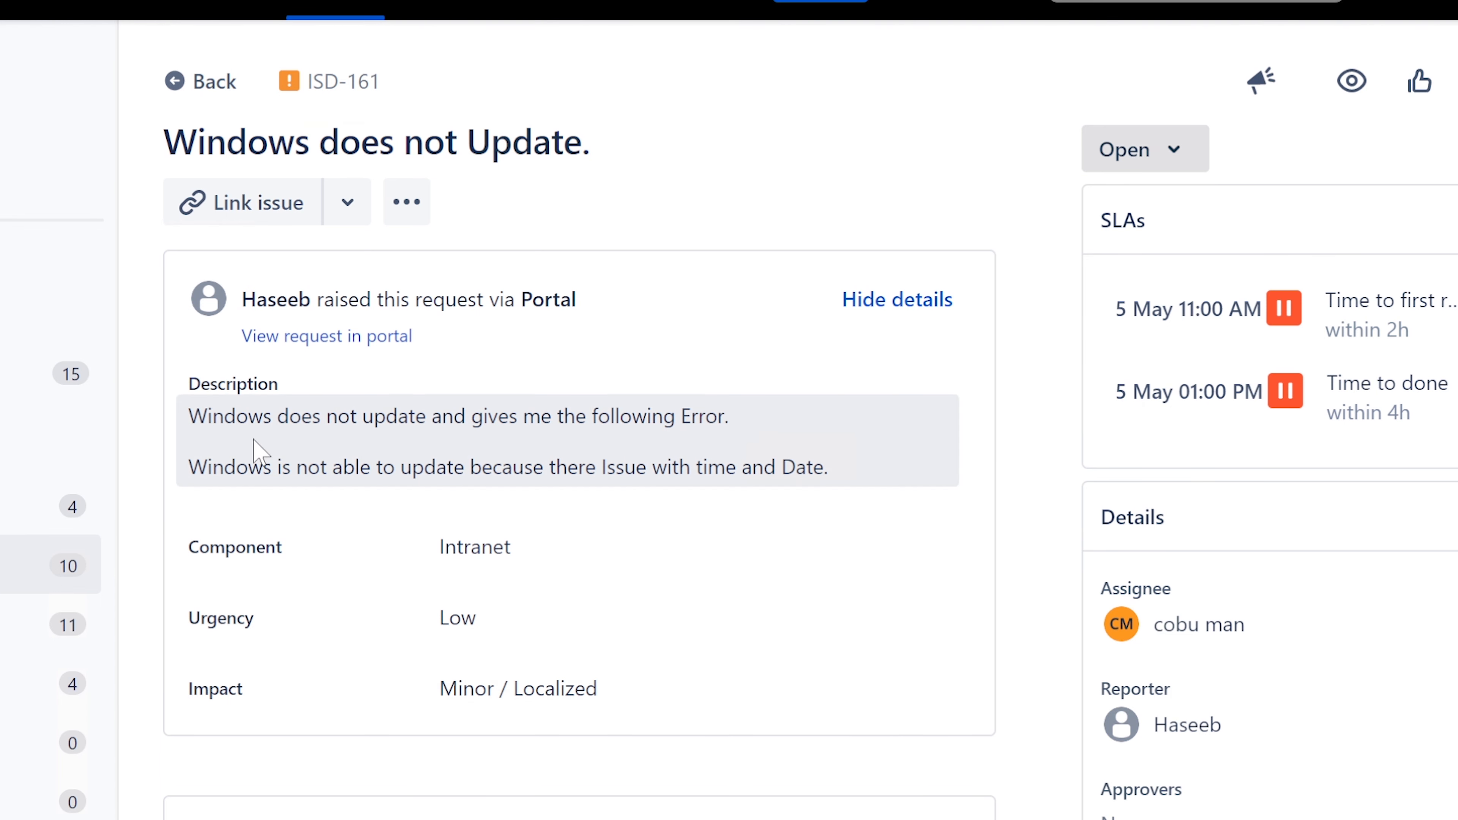
{"action": "triple_click", "coordinate": [460, 416]}
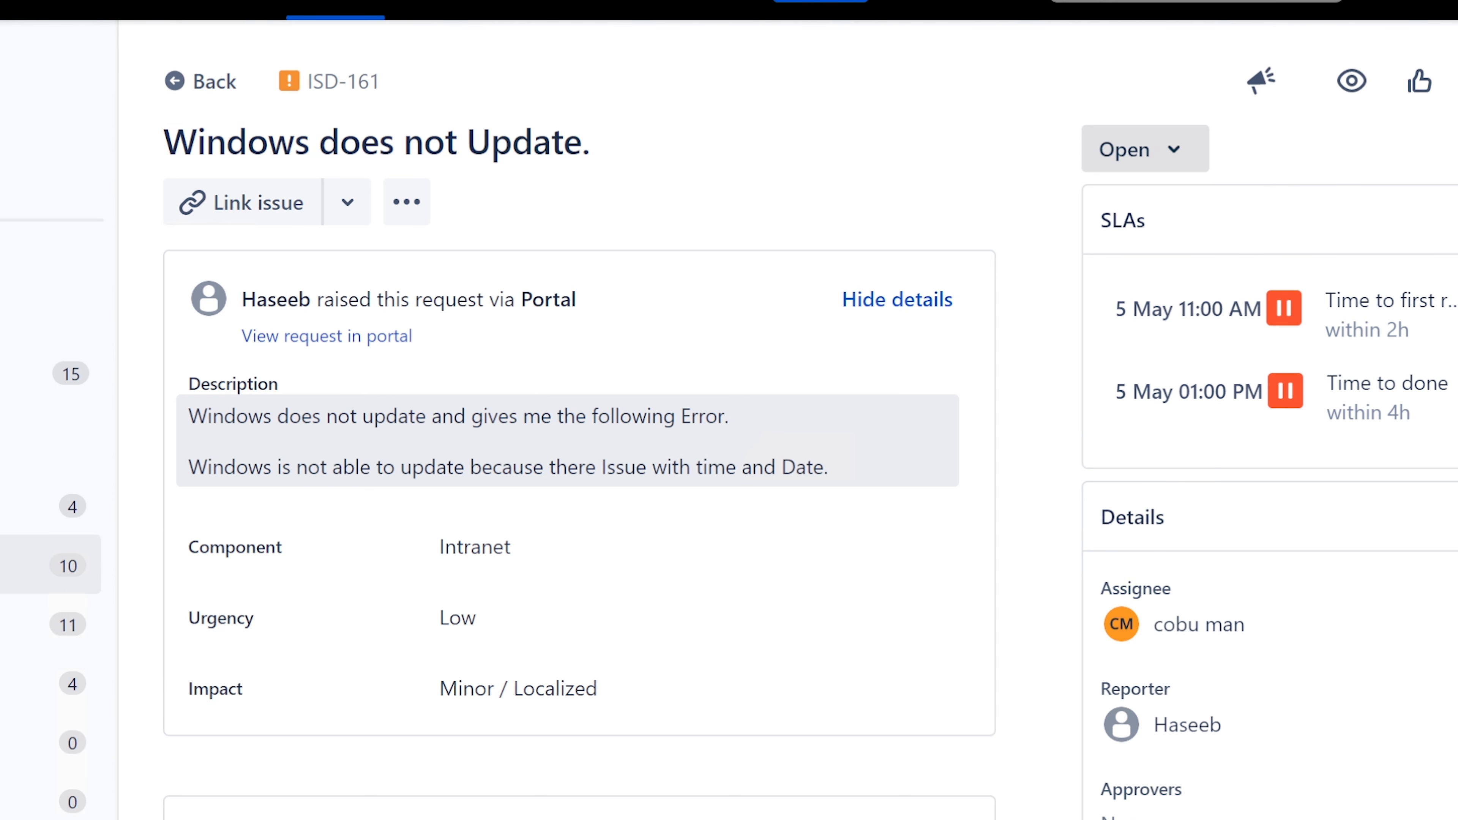
{"action": "mouse_move", "coordinate": [852, 471]}
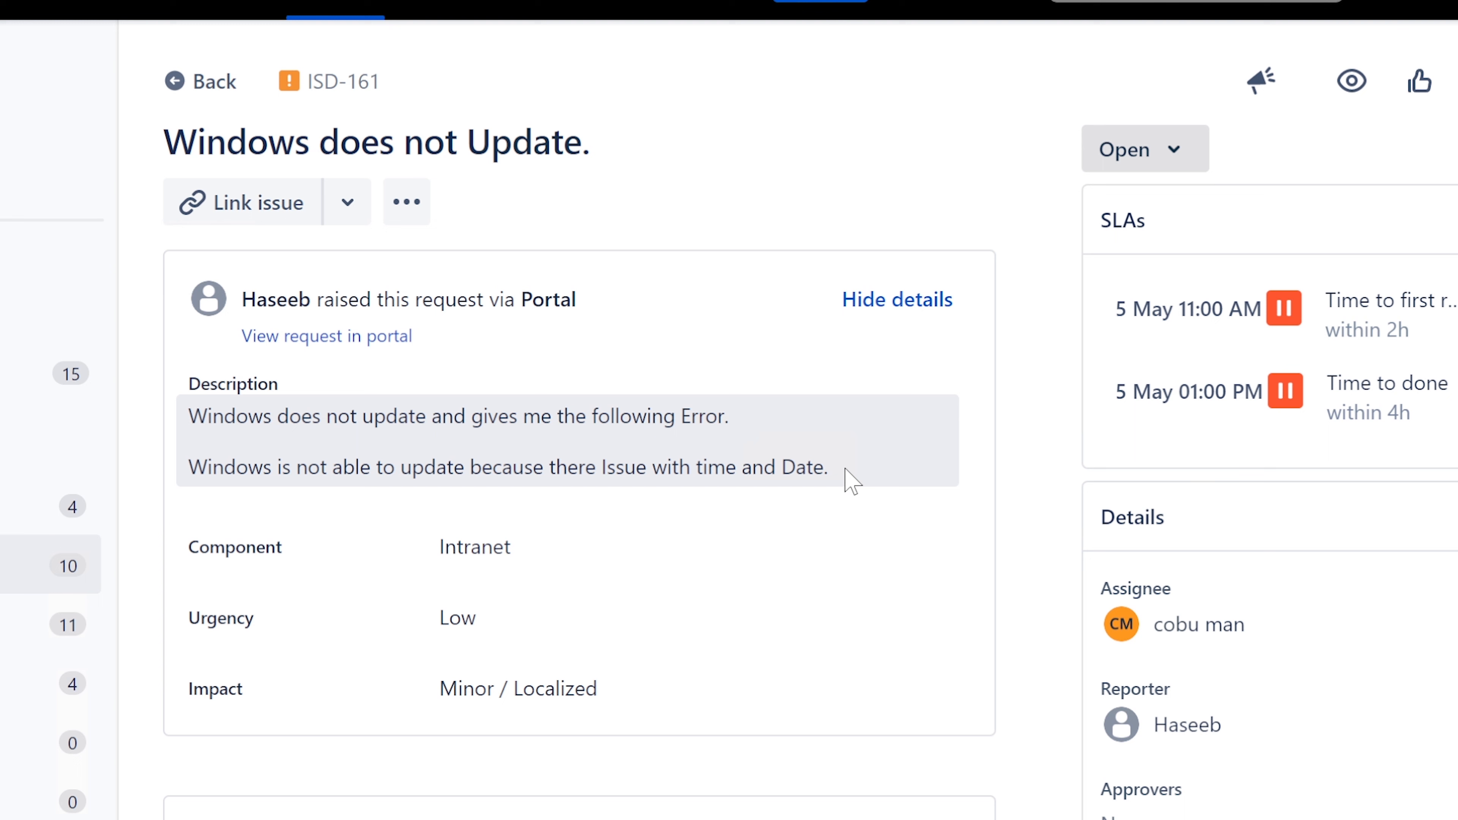
{"action": "mouse_move", "coordinate": [816, 519]}
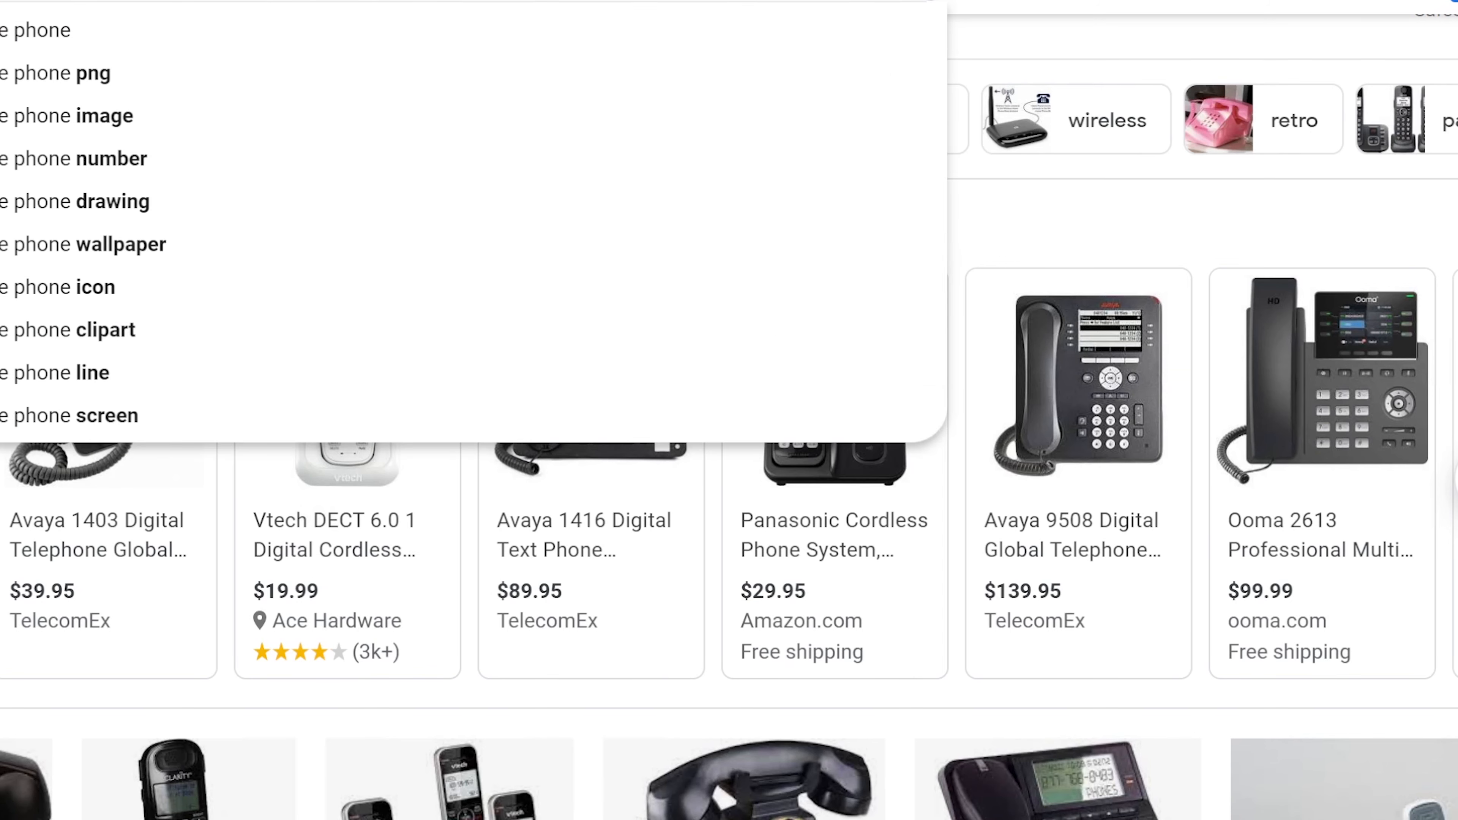
Search Google Images for 'battery' and browse the CMOS battery results
{"action": "type", "text": "battery"}
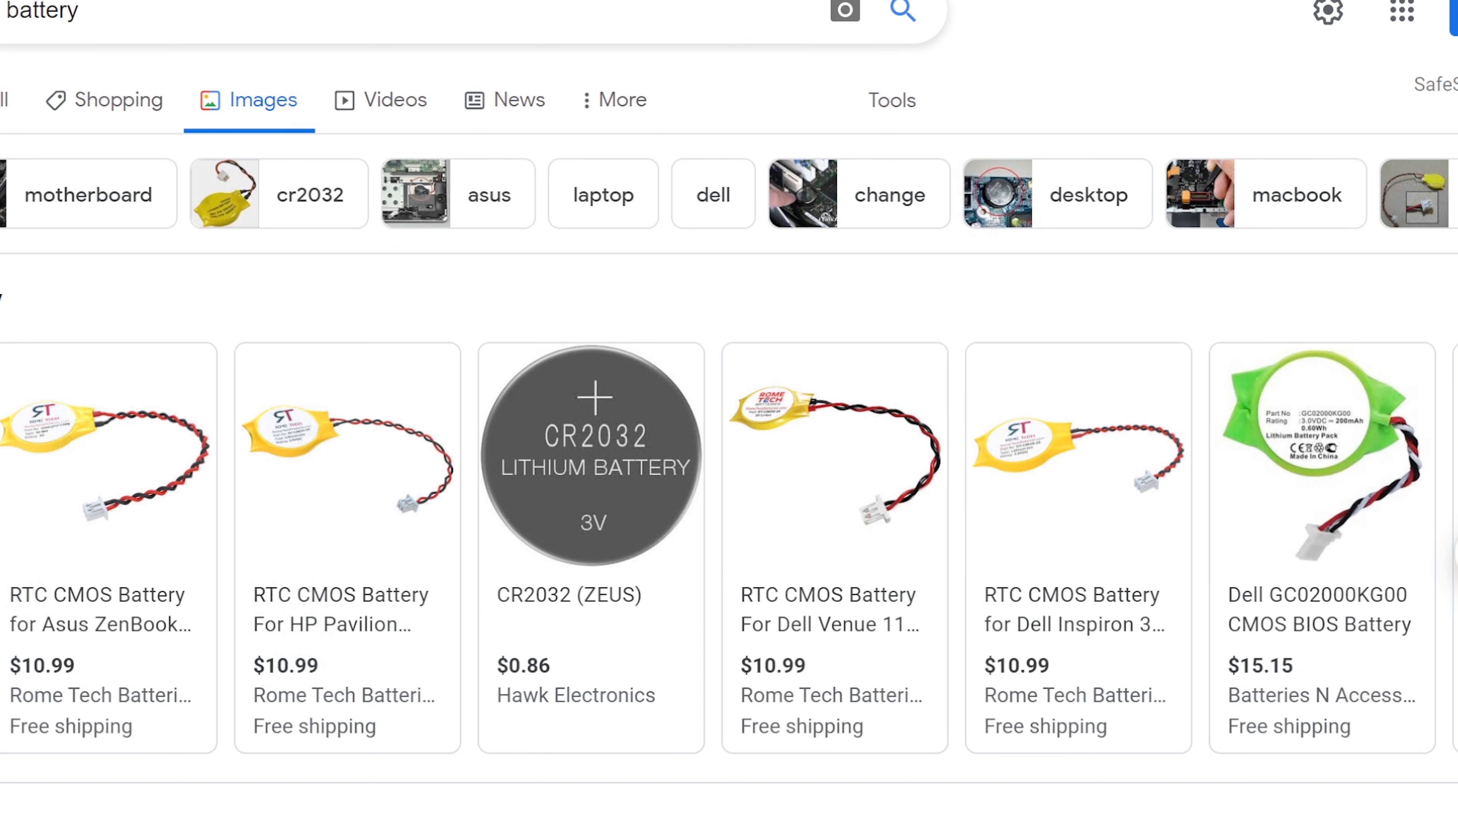
{"action": "scroll", "scroll_direction": "down", "scroll_amount": 3}
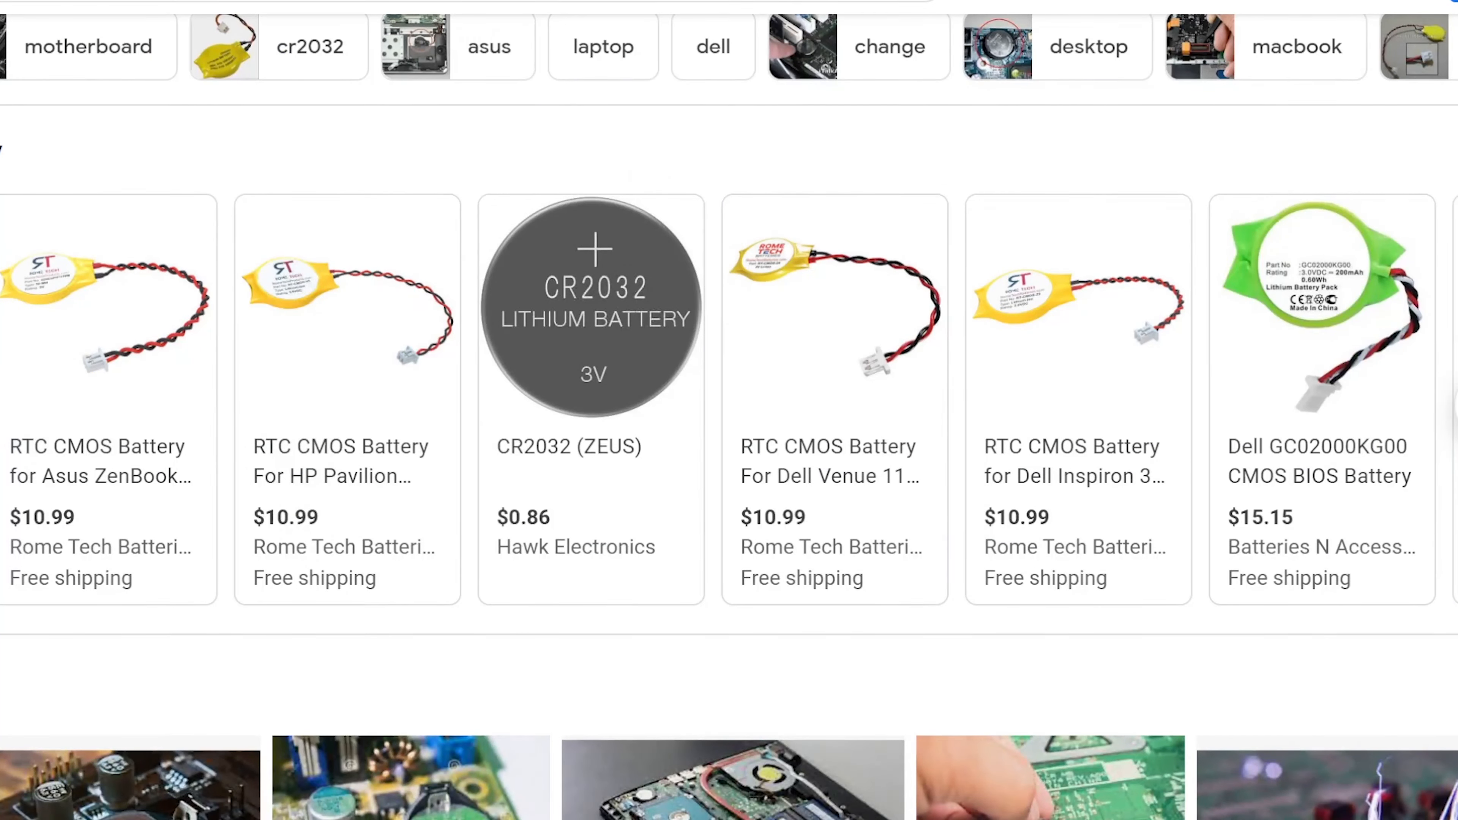
{"action": "scroll", "scroll_direction": "down", "scroll_amount": 3}
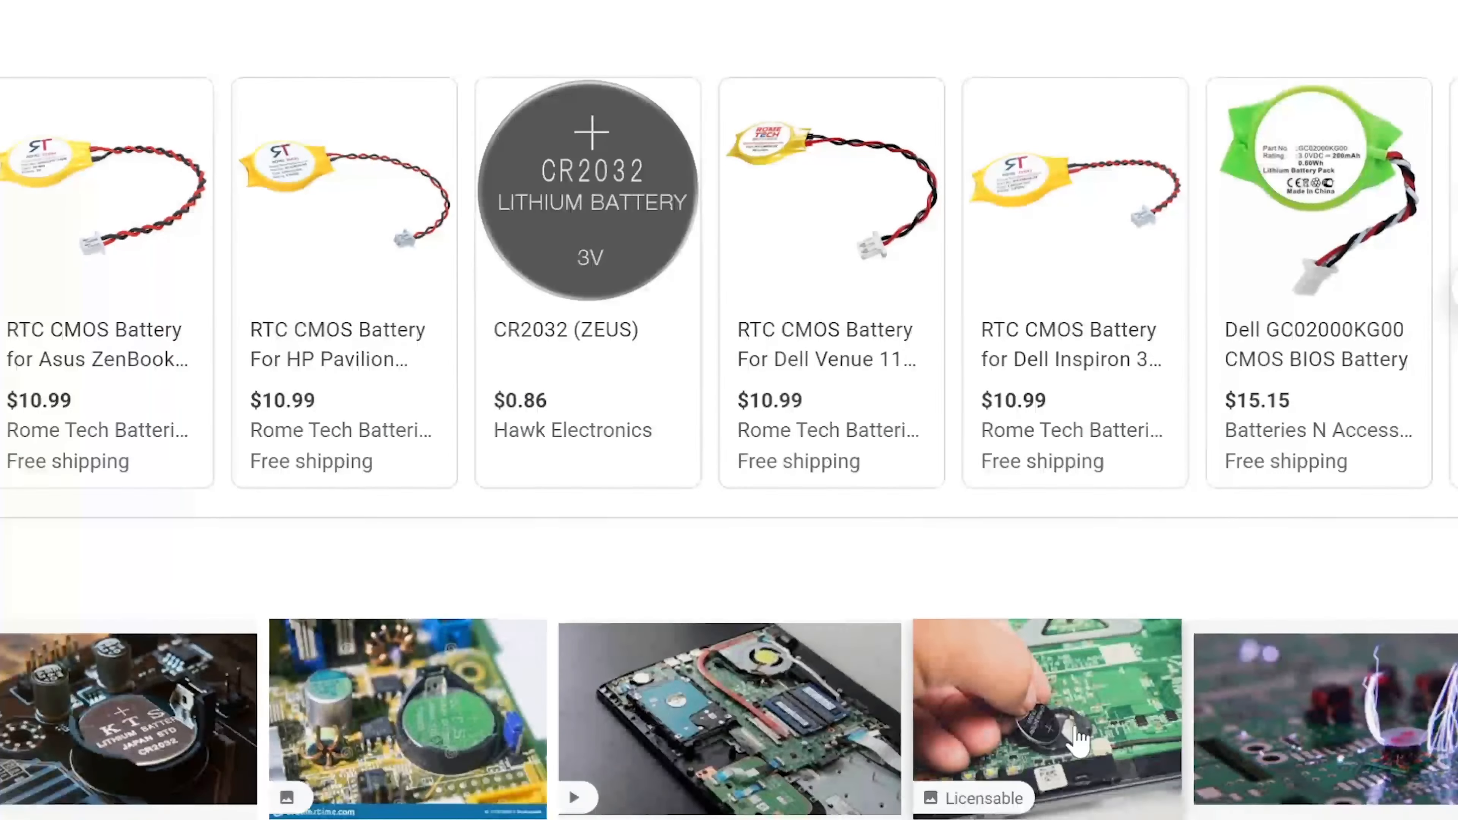
{"action": "scroll", "scroll_direction": "down", "scroll_amount": 3}
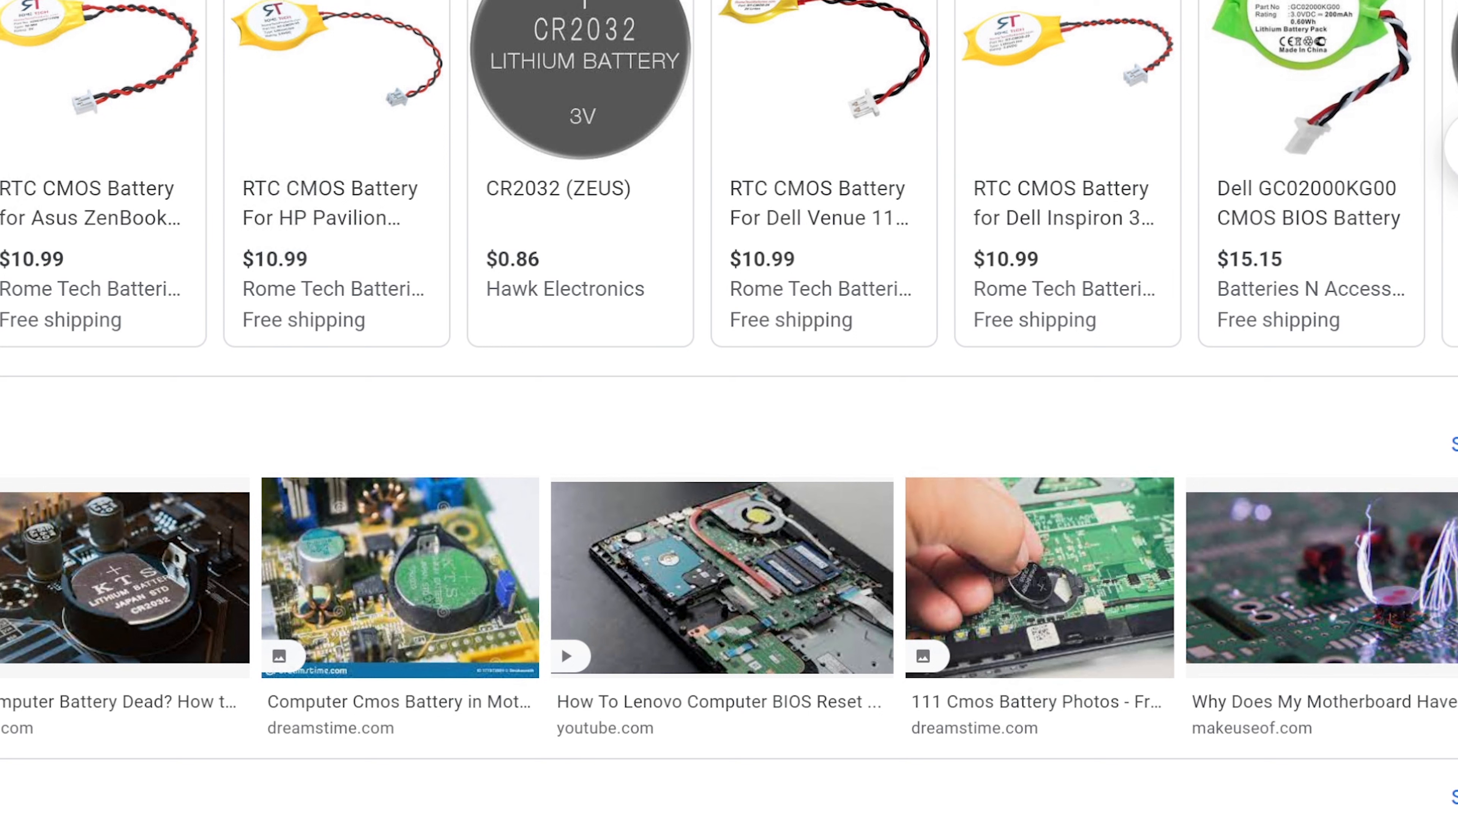
{"action": "mouse_move", "coordinate": [1131, 571]}
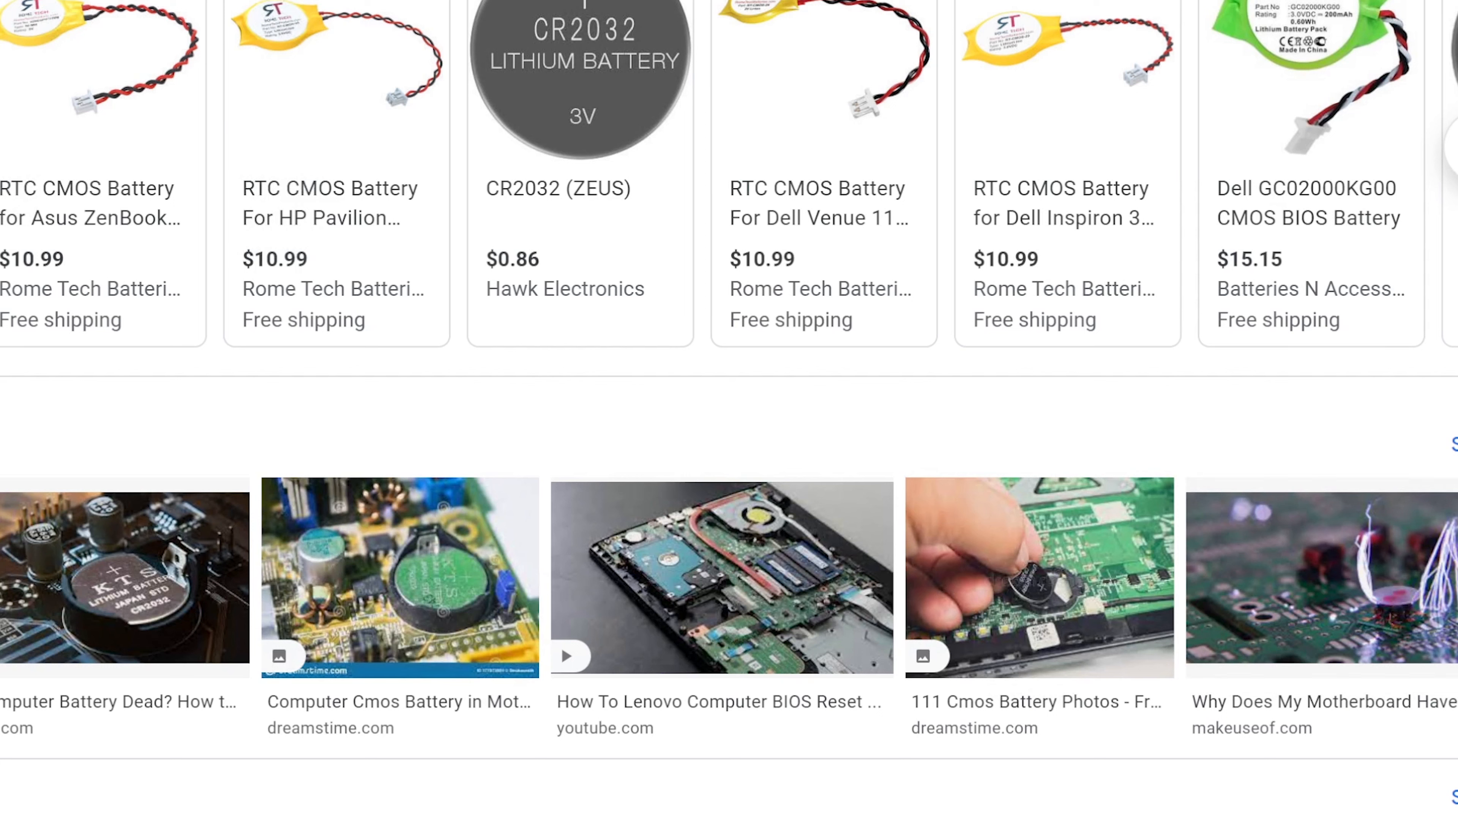
{"action": "mouse_move", "coordinate": [1035, 588]}
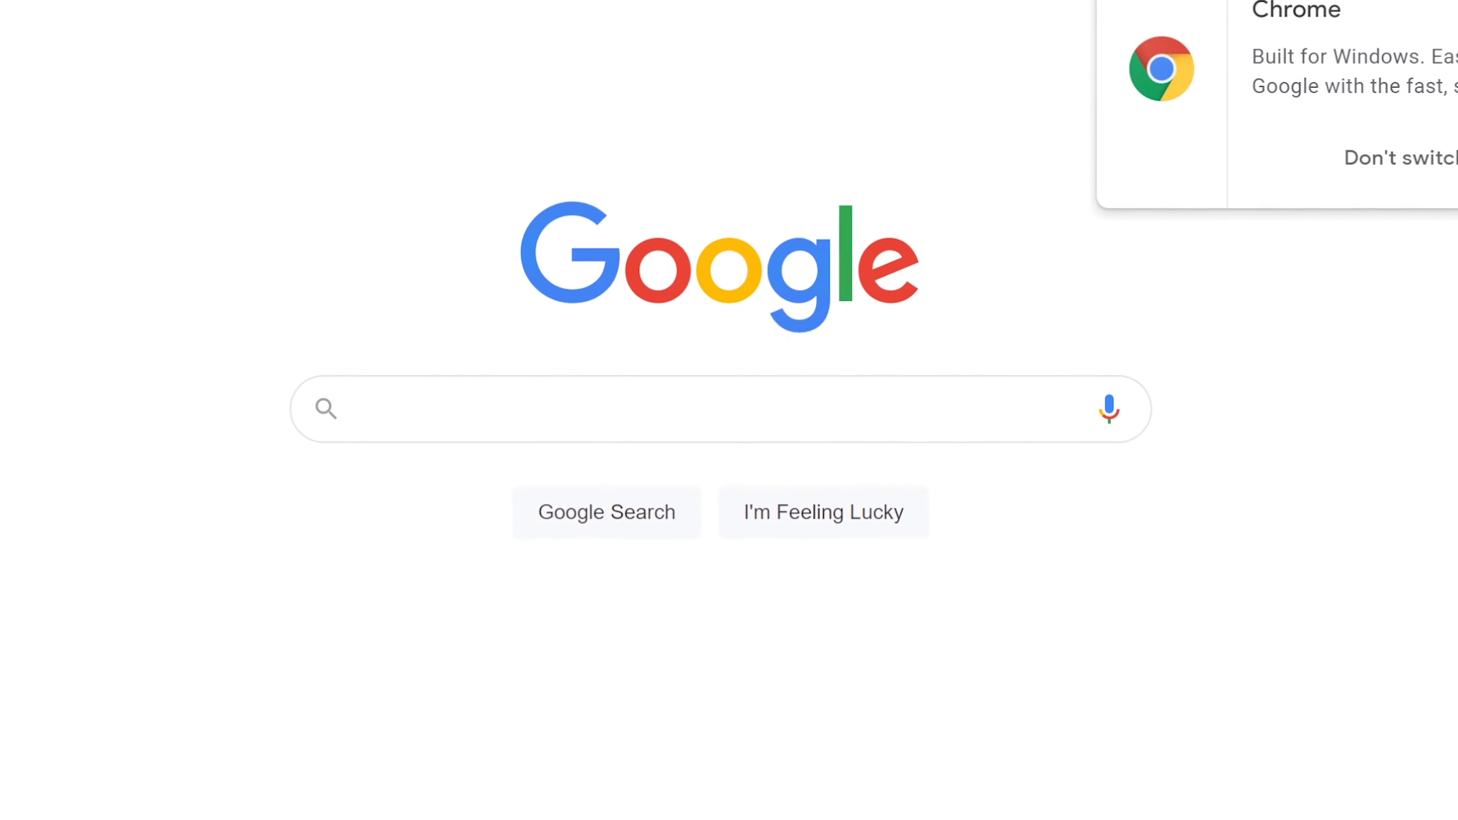
Search Google for the Windows update assistant via the suggestion
{"action": "type", "text": "wi"}
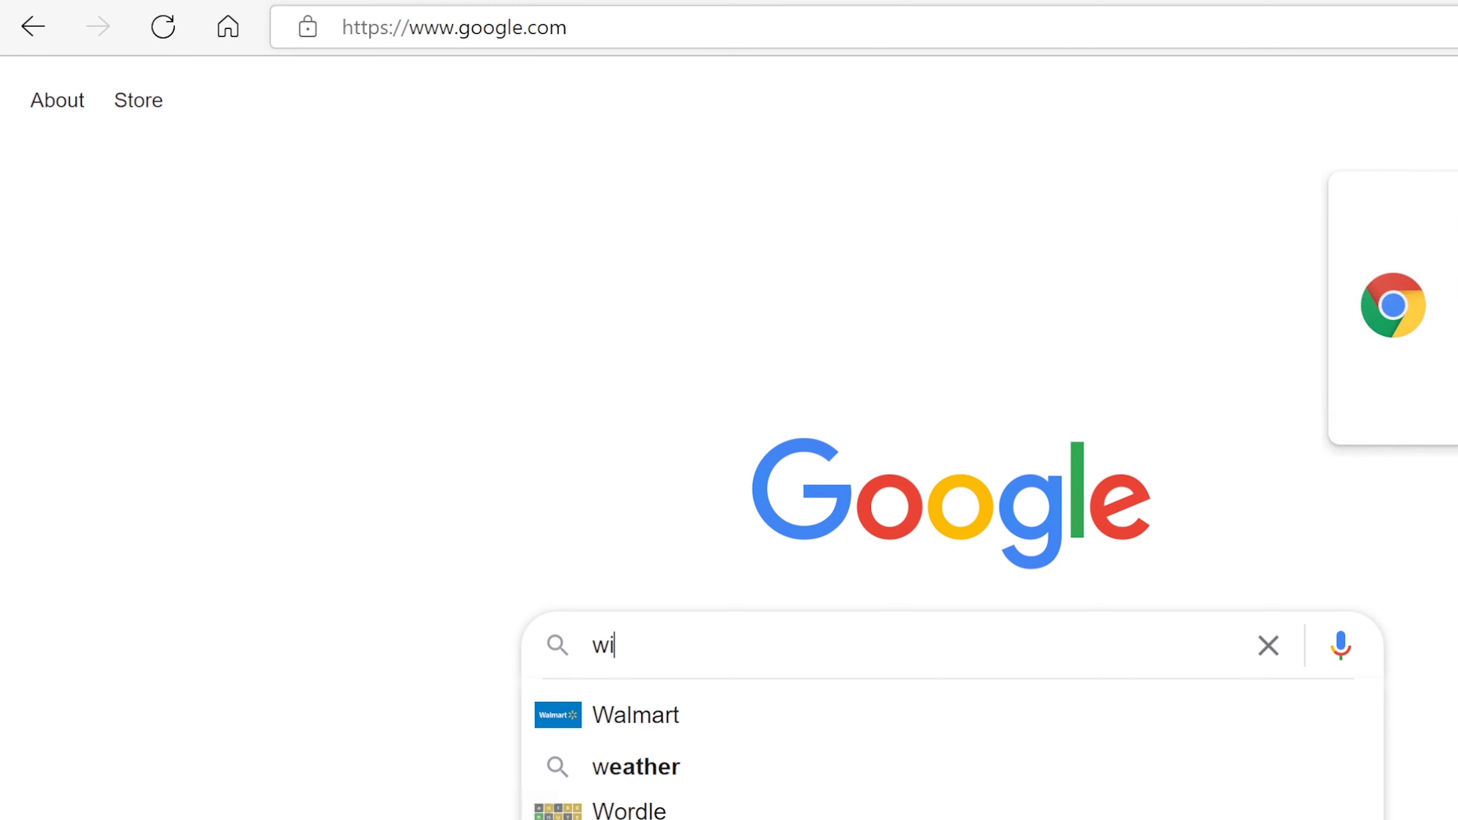
{"action": "type", "text": "nde"}
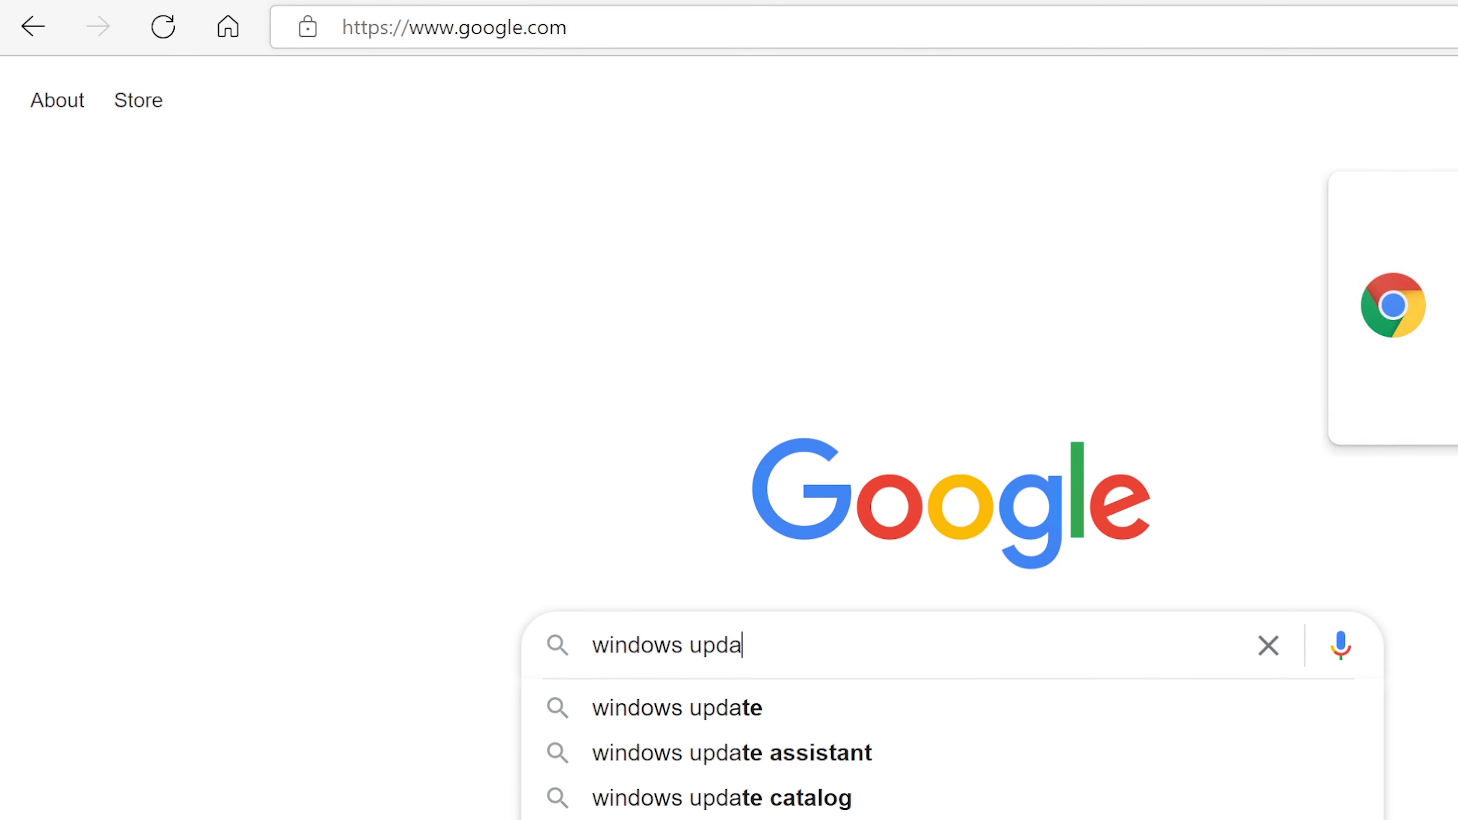
{"action": "left_click", "coordinate": [731, 753]}
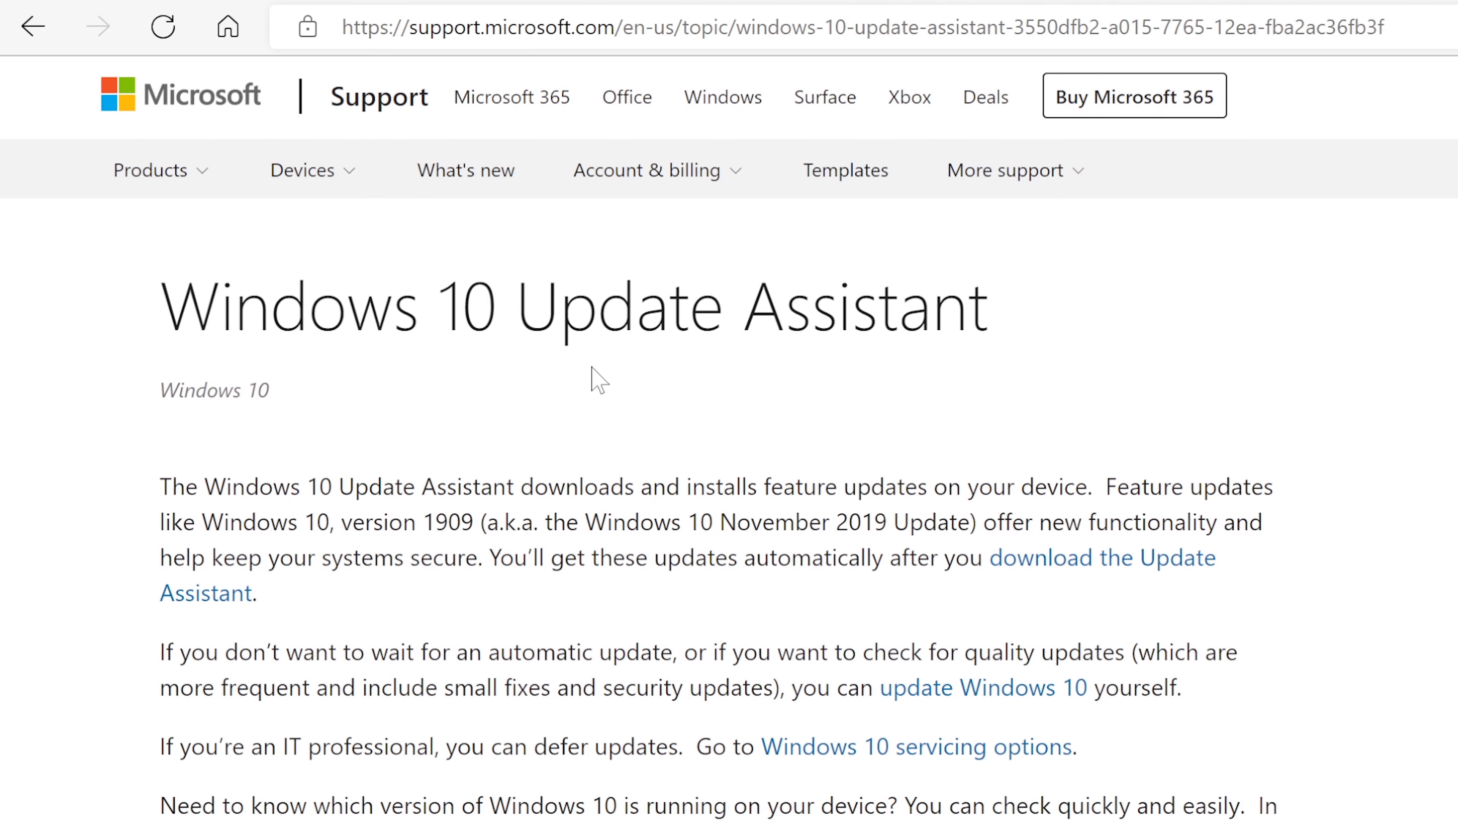
{"action": "mouse_move", "coordinate": [983, 688]}
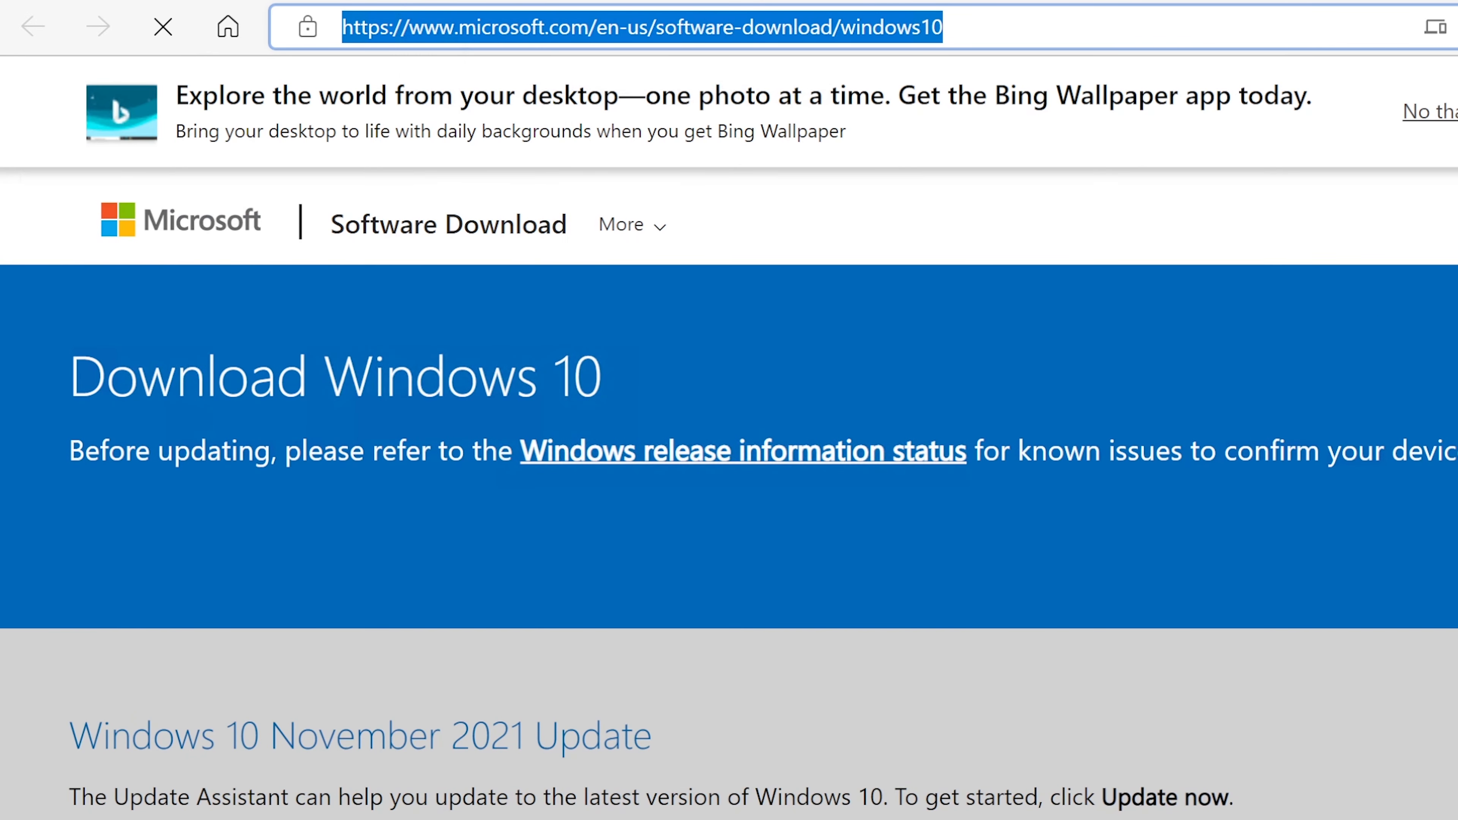
Scroll the Download Windows 10 page to the Update now and Download Now options
{"action": "scroll", "scroll_direction": "down", "scroll_amount": 3}
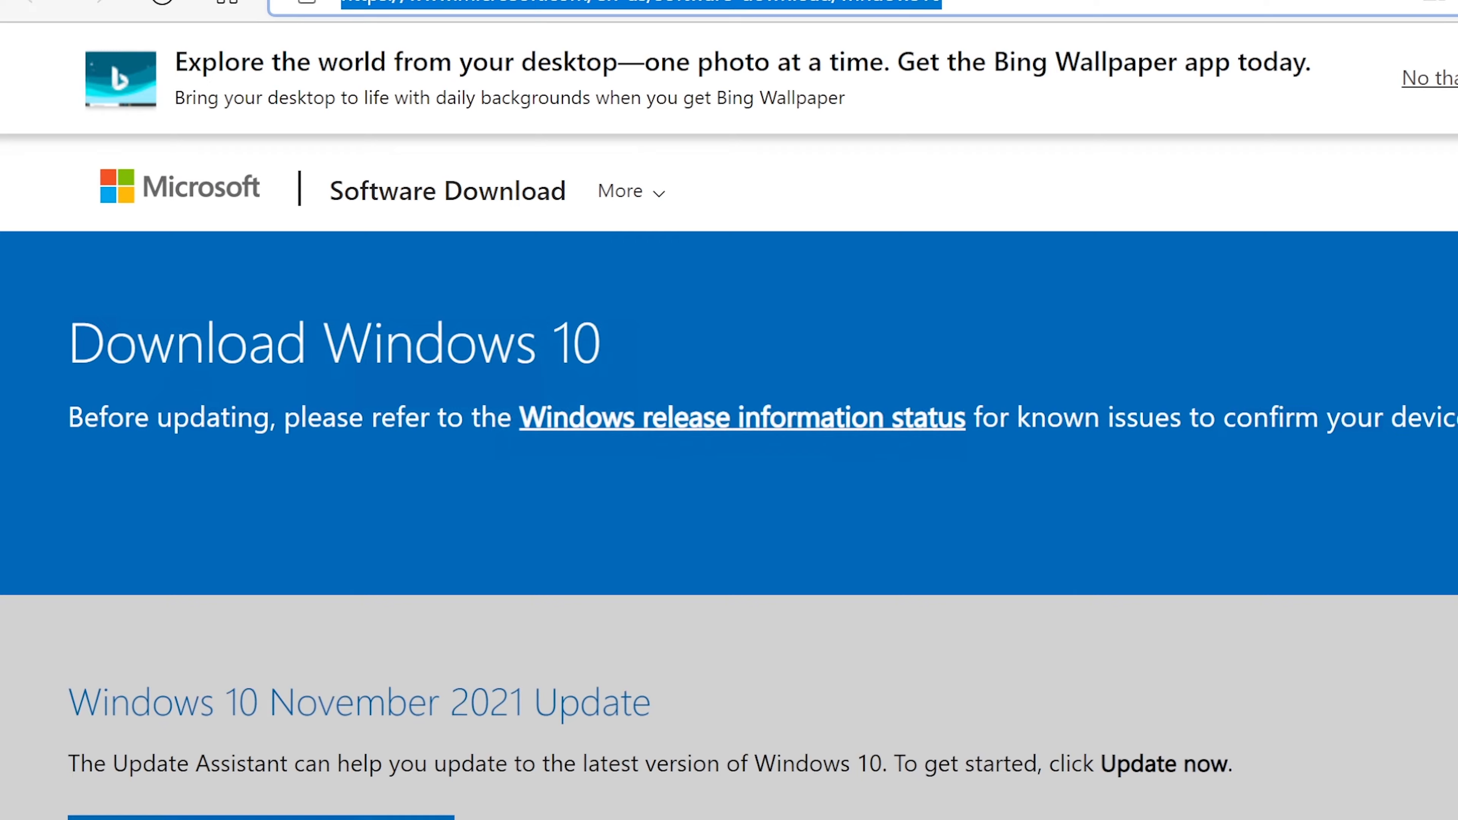
{"action": "scroll", "scroll_direction": "down", "scroll_amount": 3}
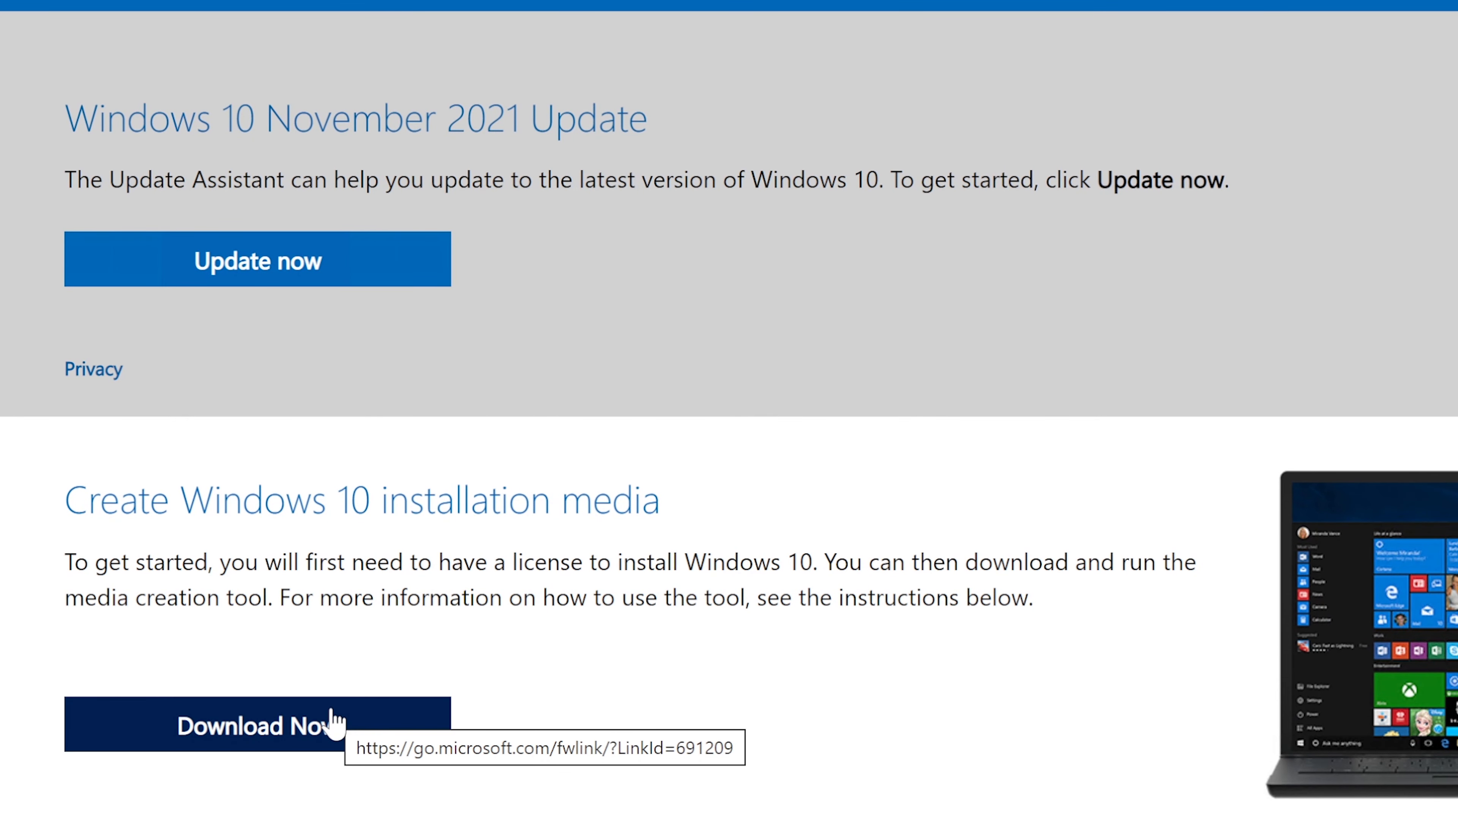
{"action": "mouse_move", "coordinate": [246, 733]}
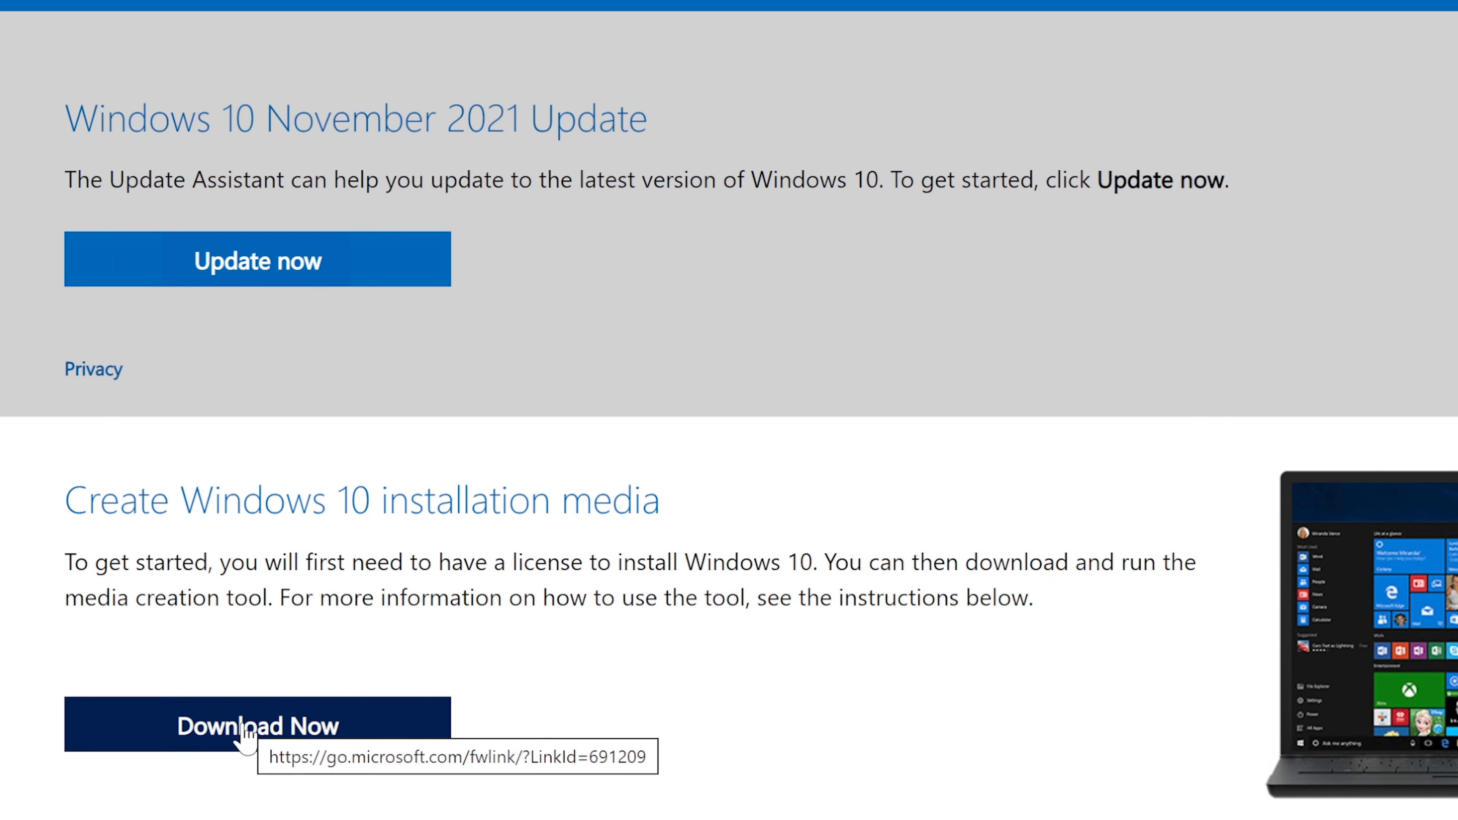
{"action": "mouse_move", "coordinate": [320, 200]}
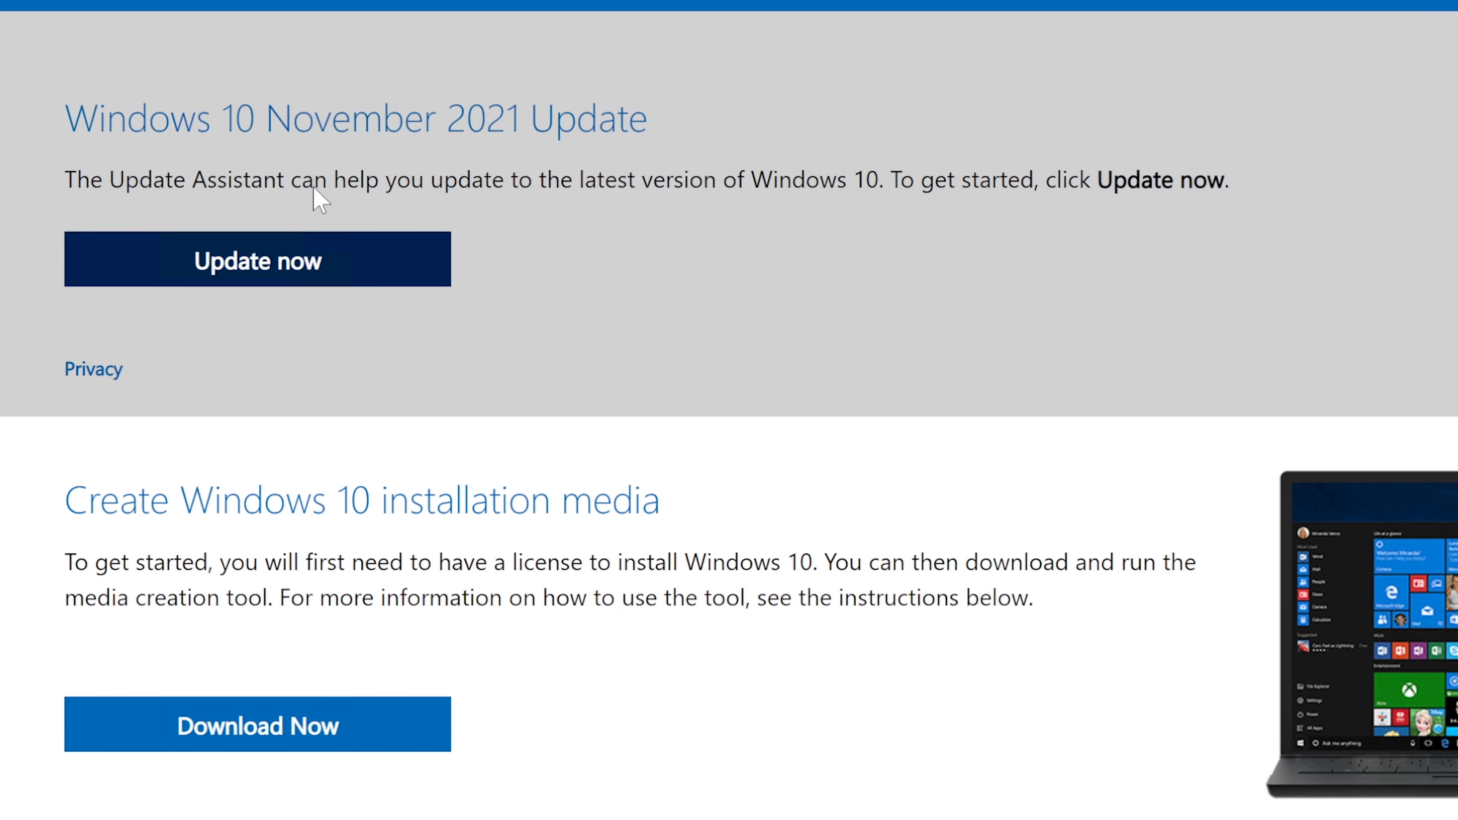
{"action": "mouse_move", "coordinate": [258, 271]}
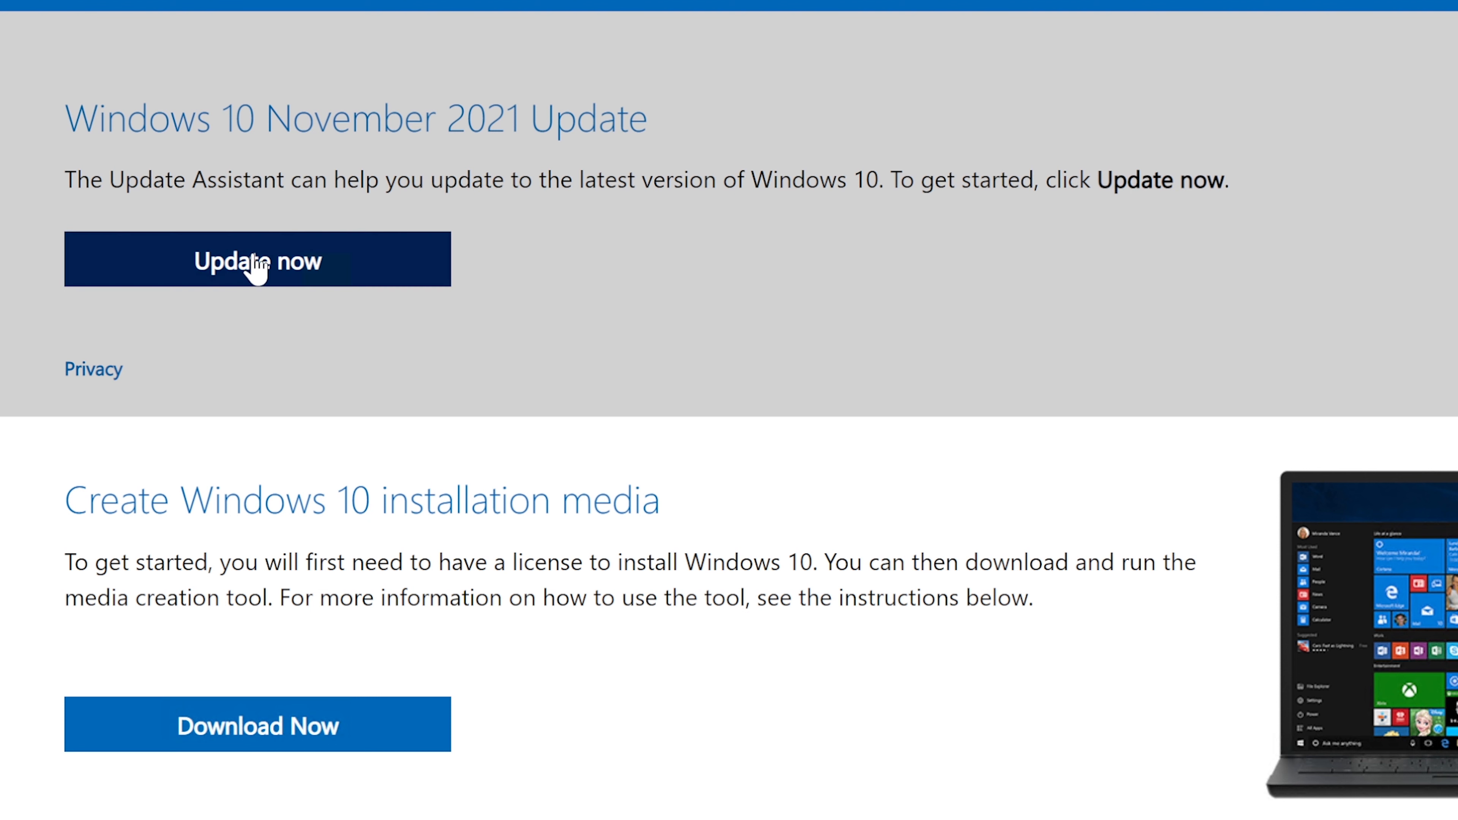
{"action": "mouse_move", "coordinate": [257, 725]}
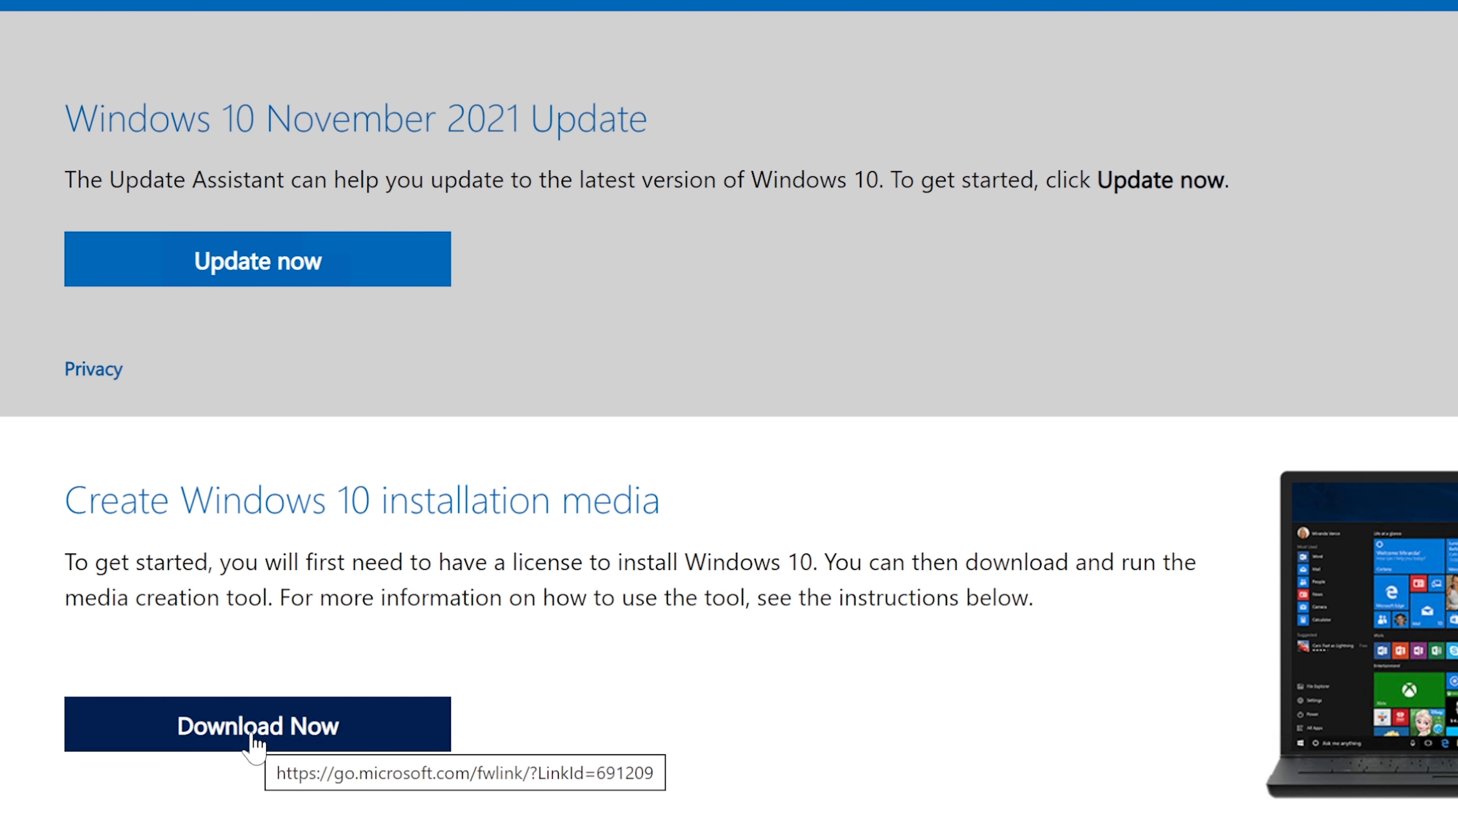
{"action": "mouse_move", "coordinate": [214, 270]}
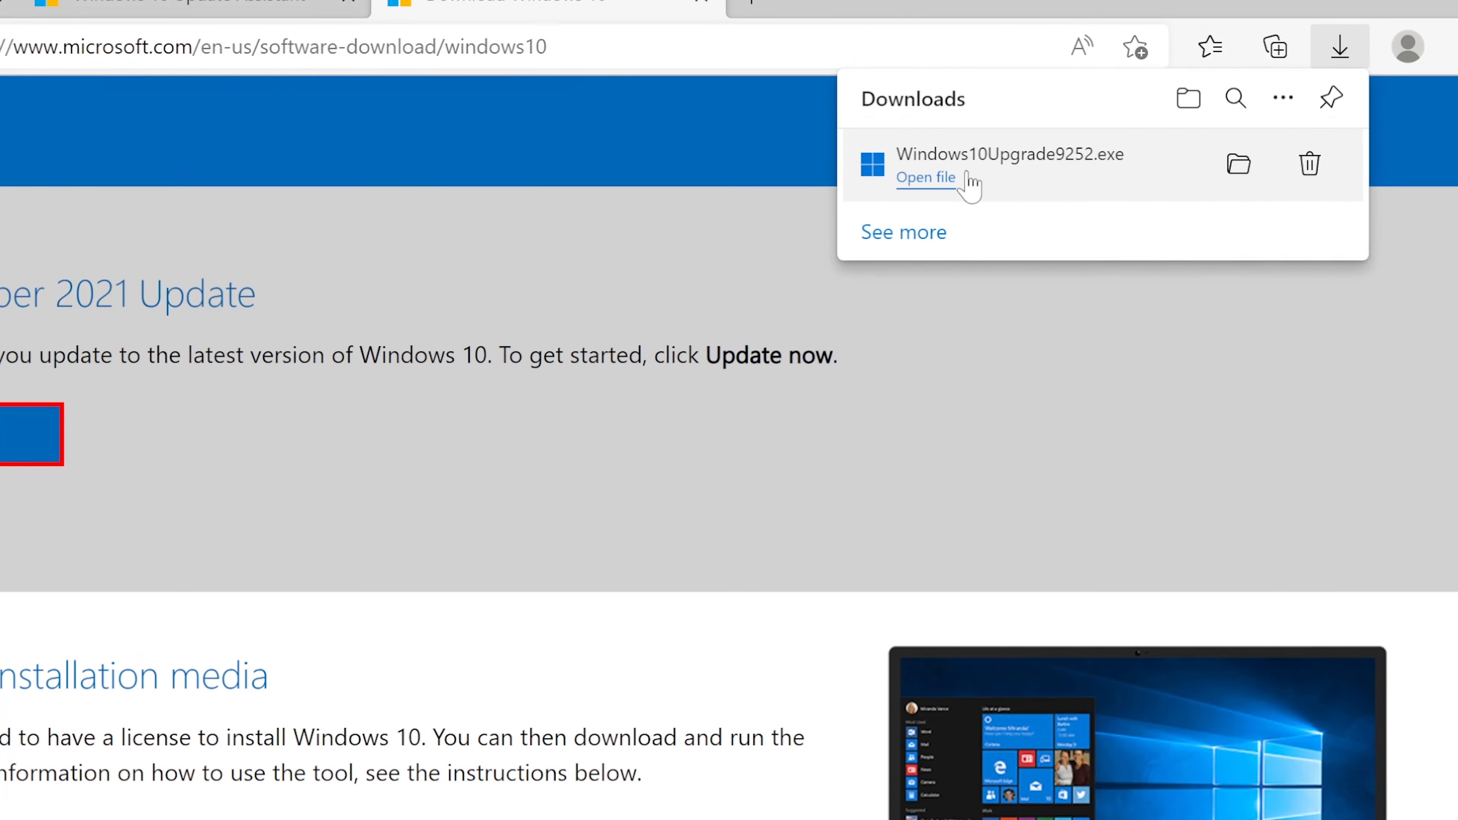
{"action": "mouse_move", "coordinate": [1009, 153]}
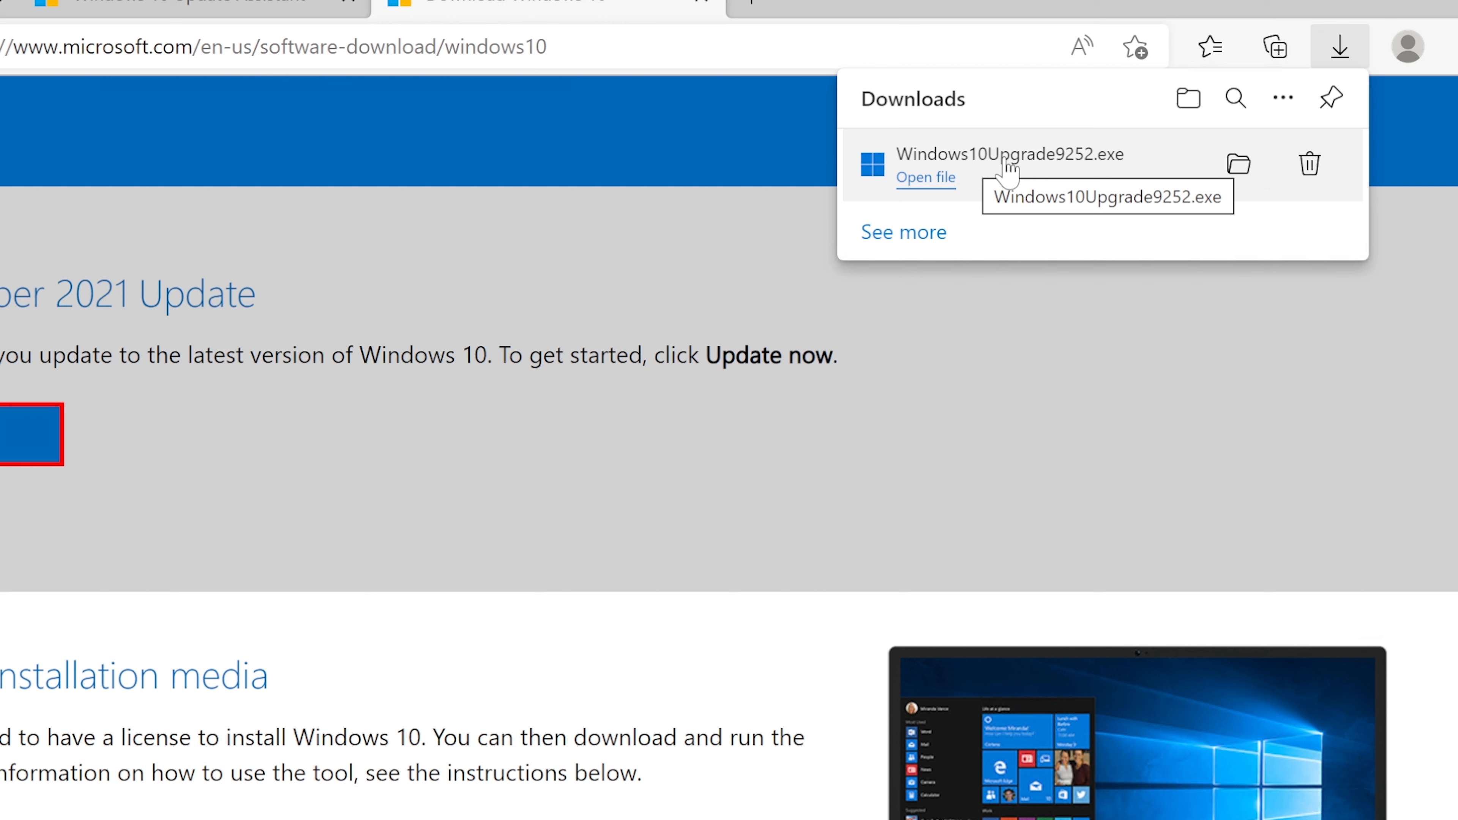
{"action": "mouse_move", "coordinate": [1084, 179]}
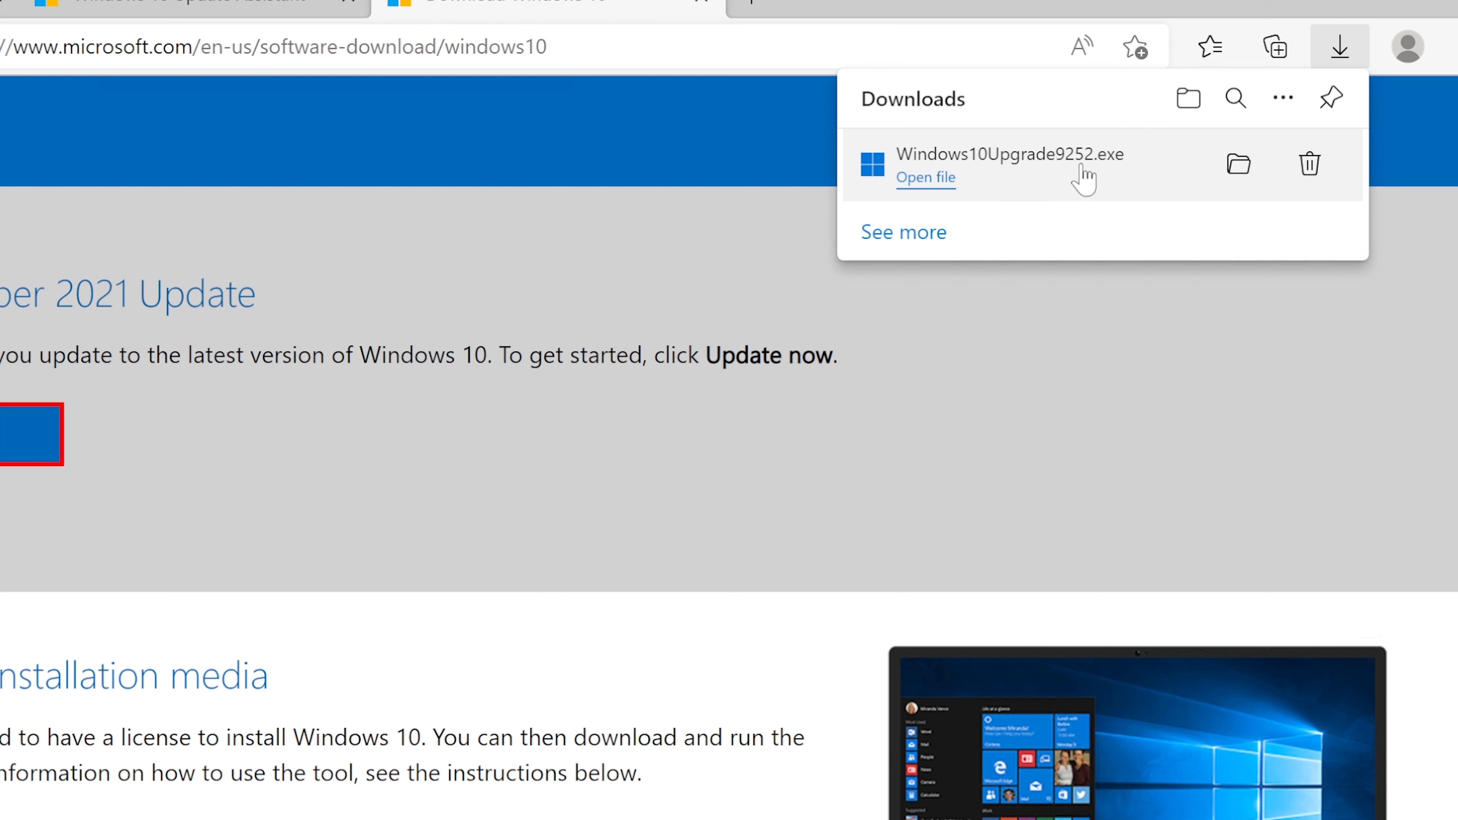
{"action": "mouse_move", "coordinate": [1083, 177]}
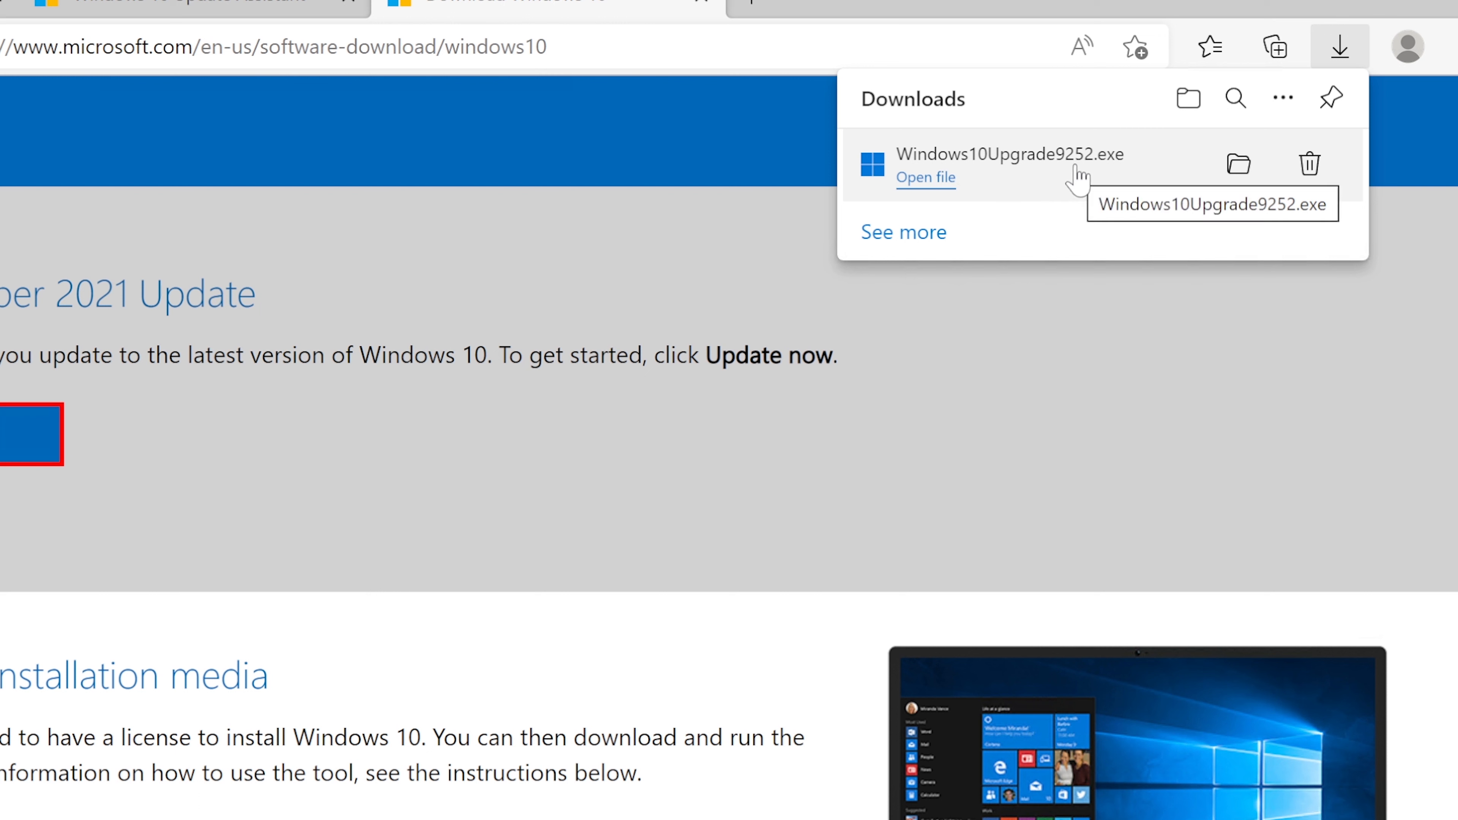
{"action": "mouse_move", "coordinate": [1073, 180]}
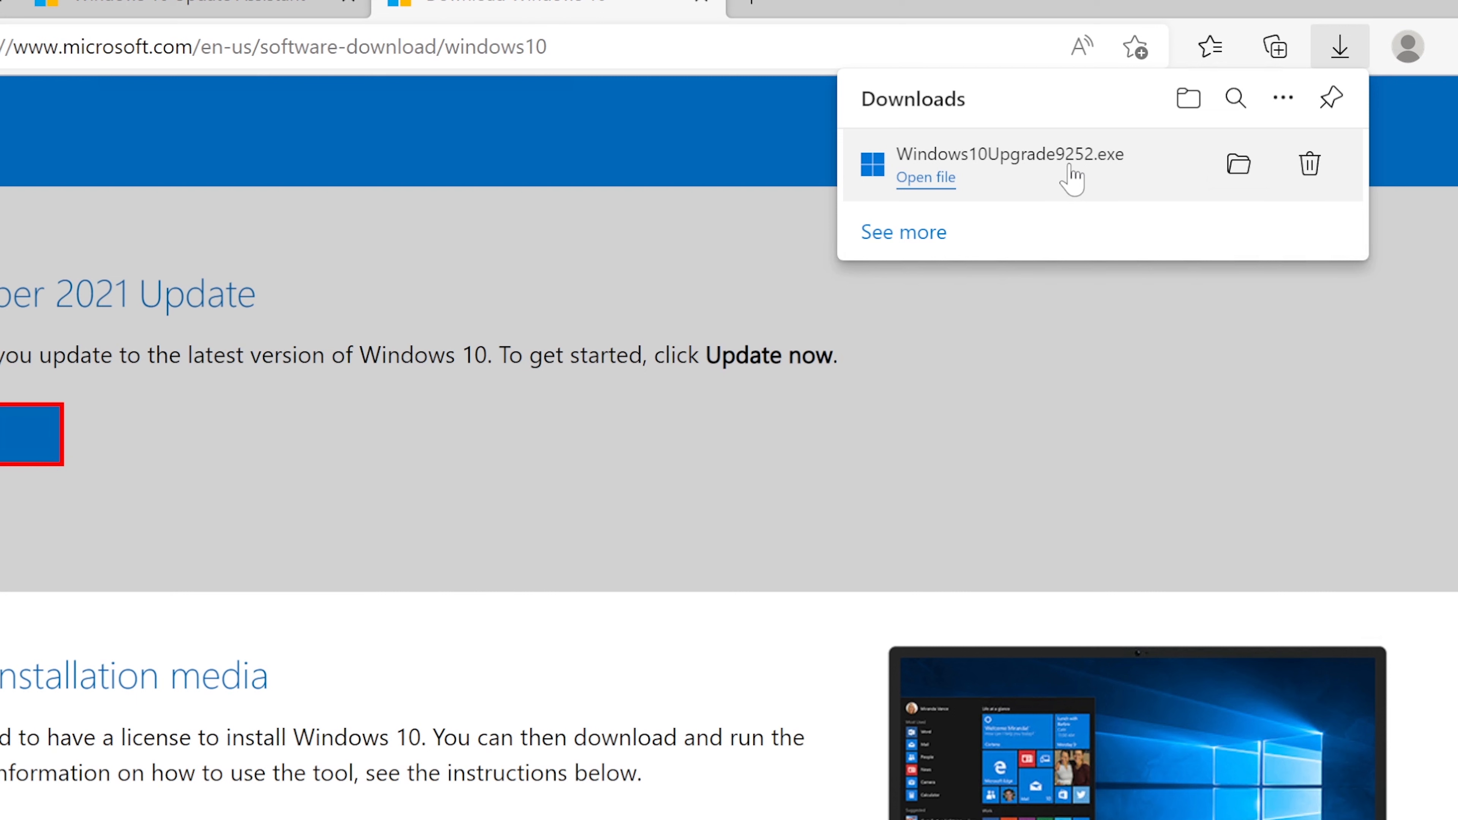
{"action": "mouse_move", "coordinate": [1077, 173]}
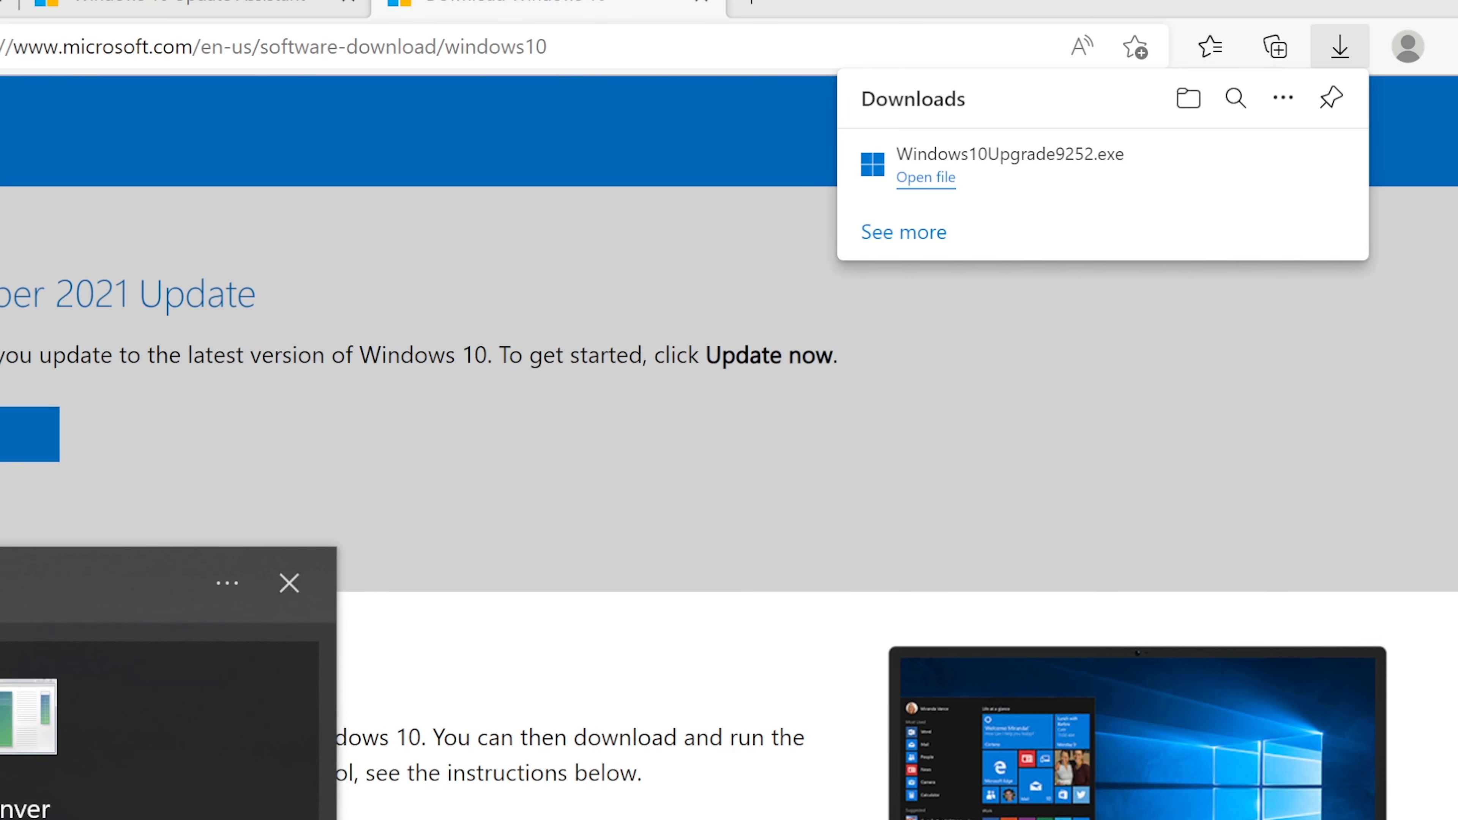
{"action": "left_click", "coordinate": [288, 583]}
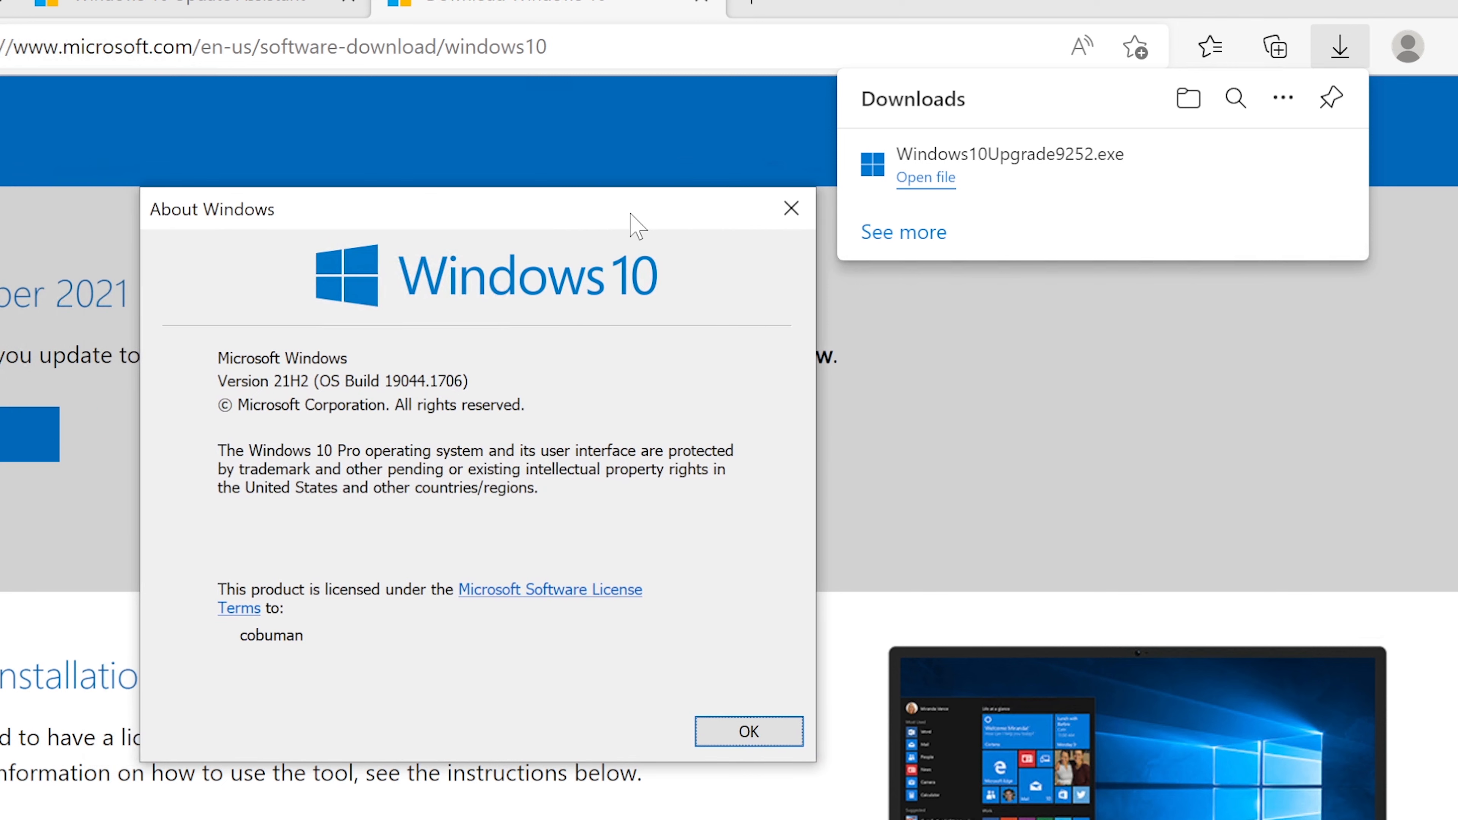
{"action": "mouse_move", "coordinate": [290, 398]}
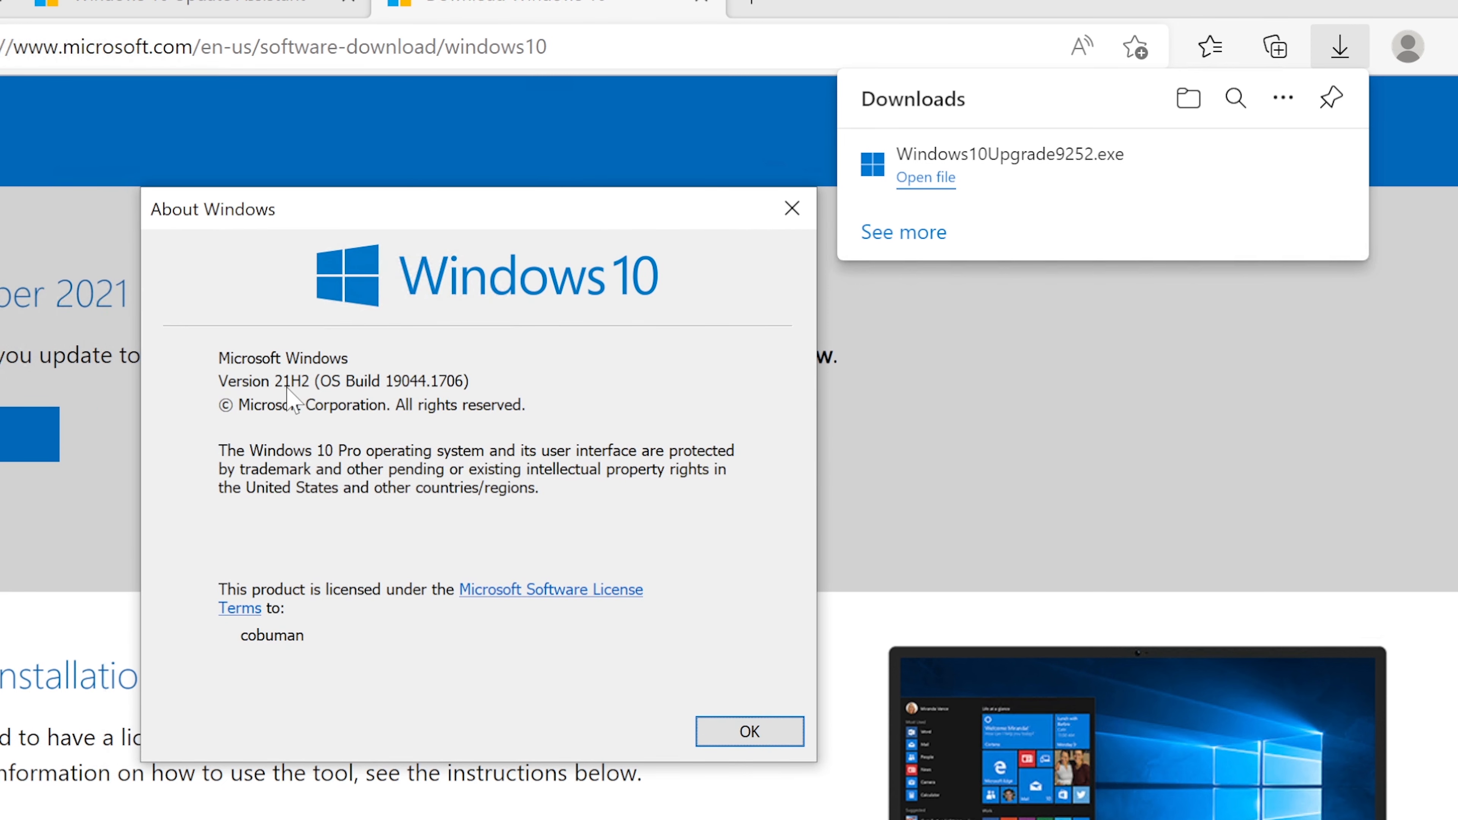
{"action": "mouse_move", "coordinate": [295, 395]}
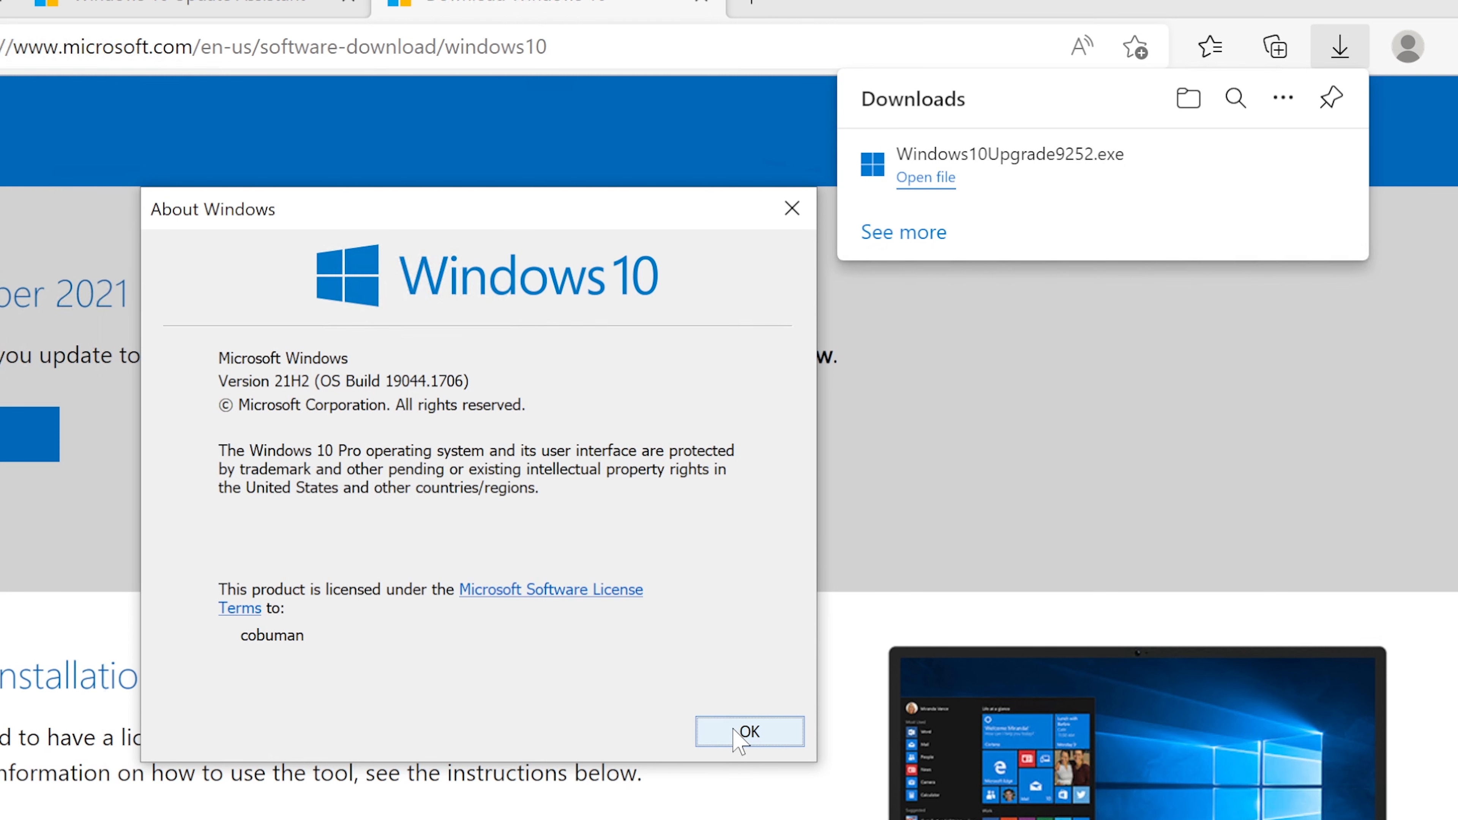
{"action": "left_click", "coordinate": [749, 730]}
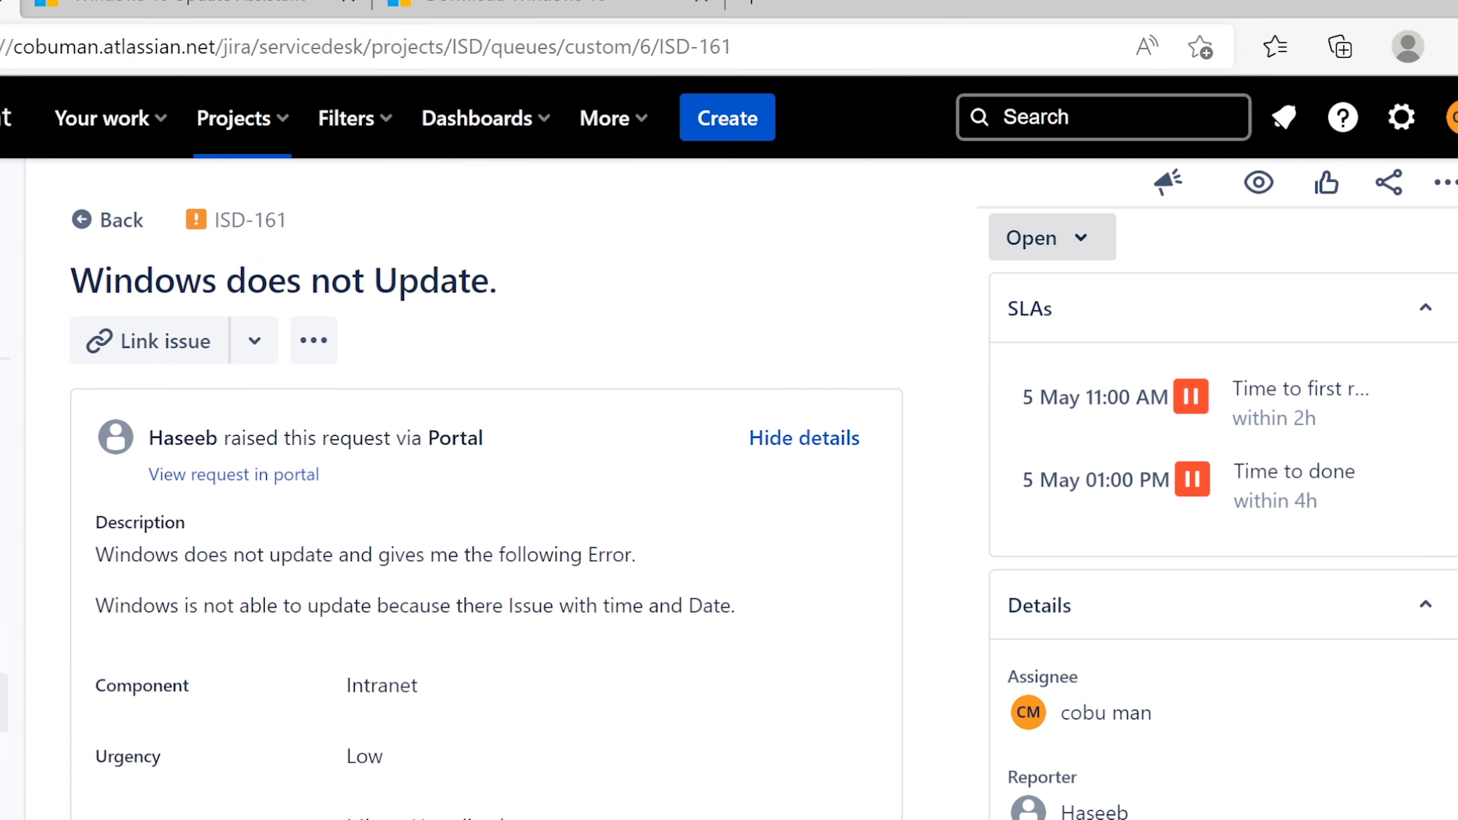
Write the reply intro from Erin with PC support advising to check the computer time is correct
{"action": "scroll", "scroll_direction": "down", "scroll_amount": 3}
{"action": "type", "text": "Hello, th"}
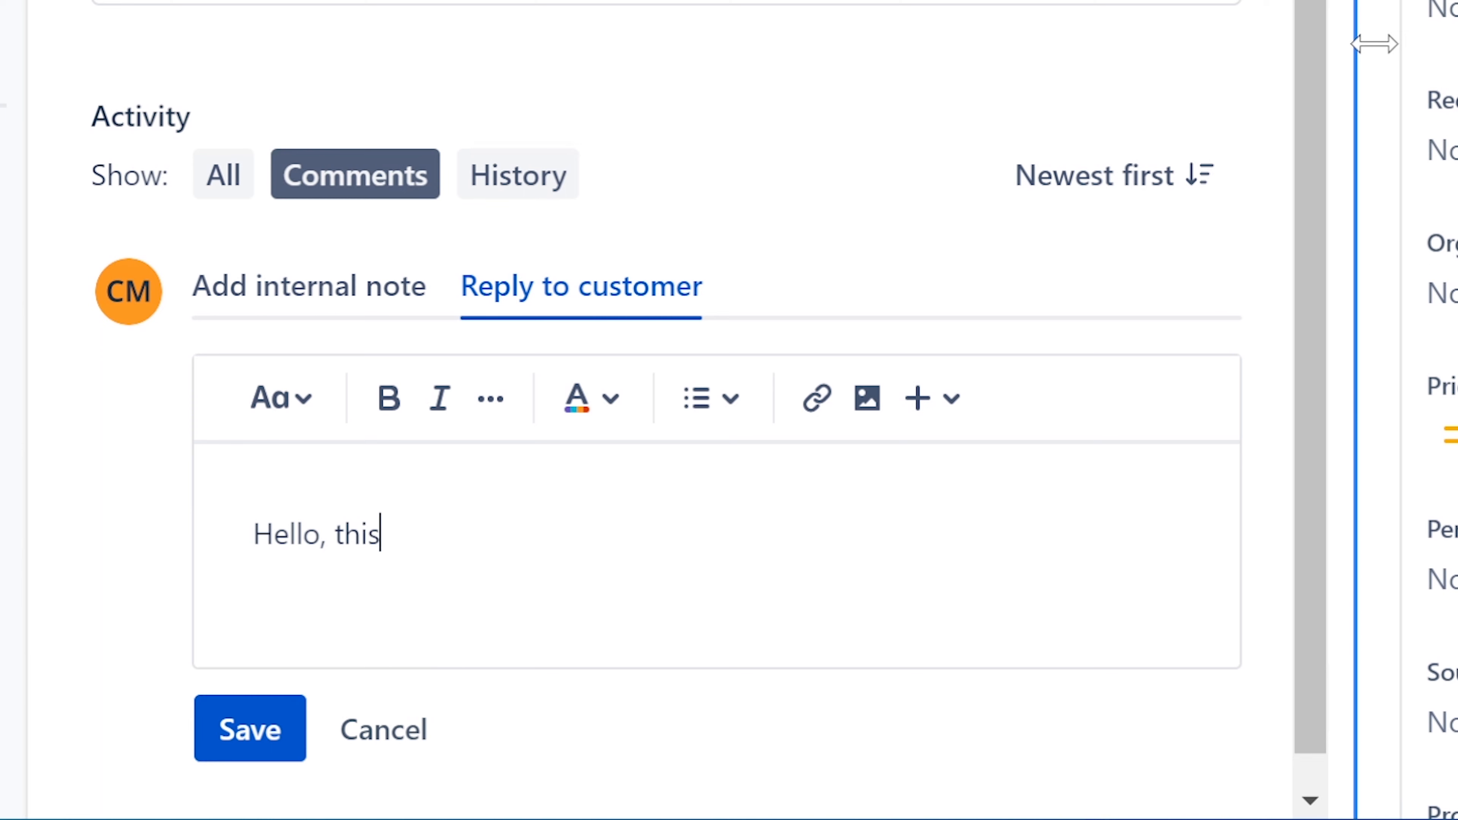
{"action": "type", "text": "is Erin"}
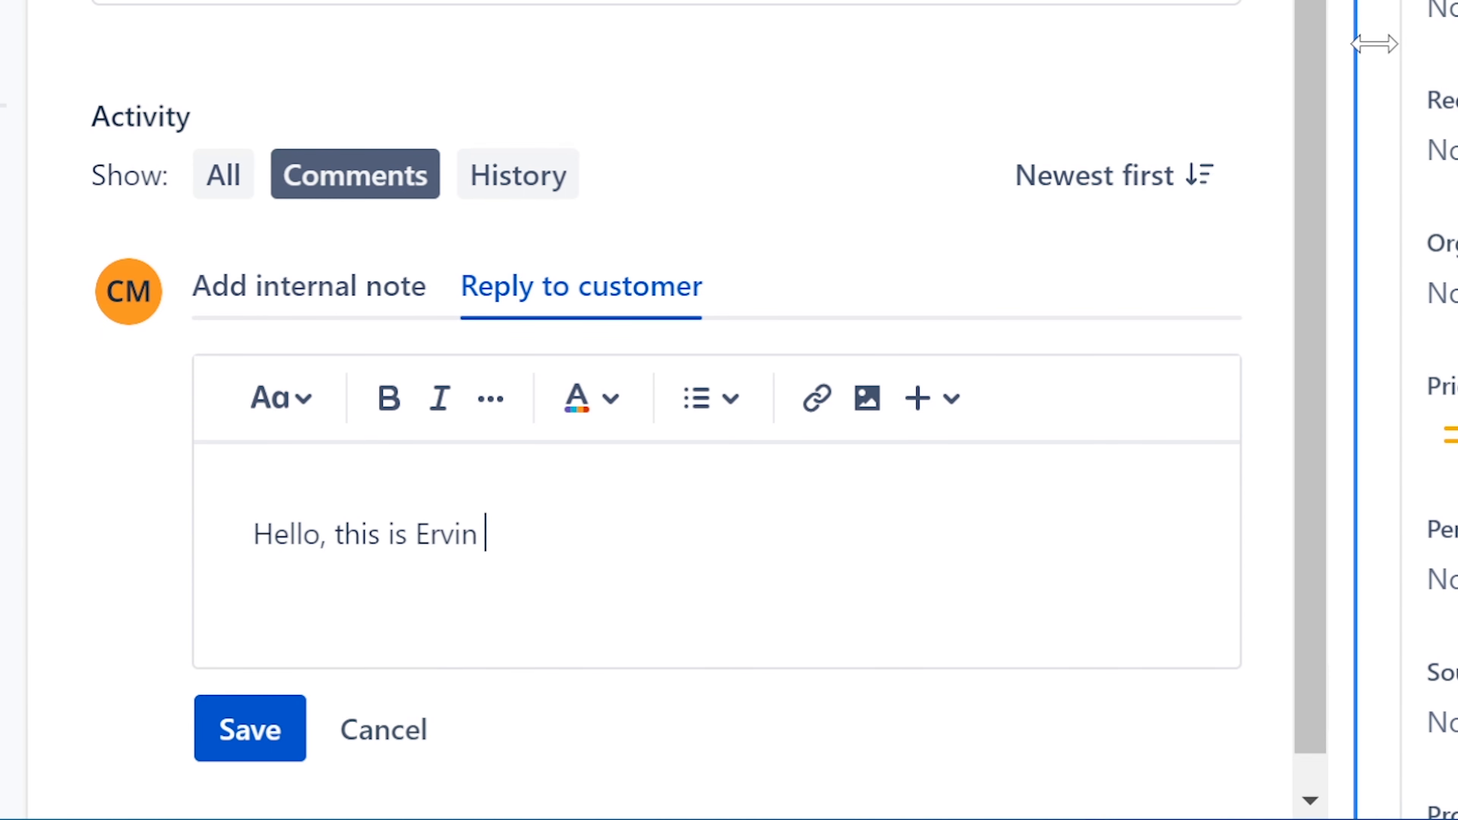
{"action": "type", "text": "with Pc"}
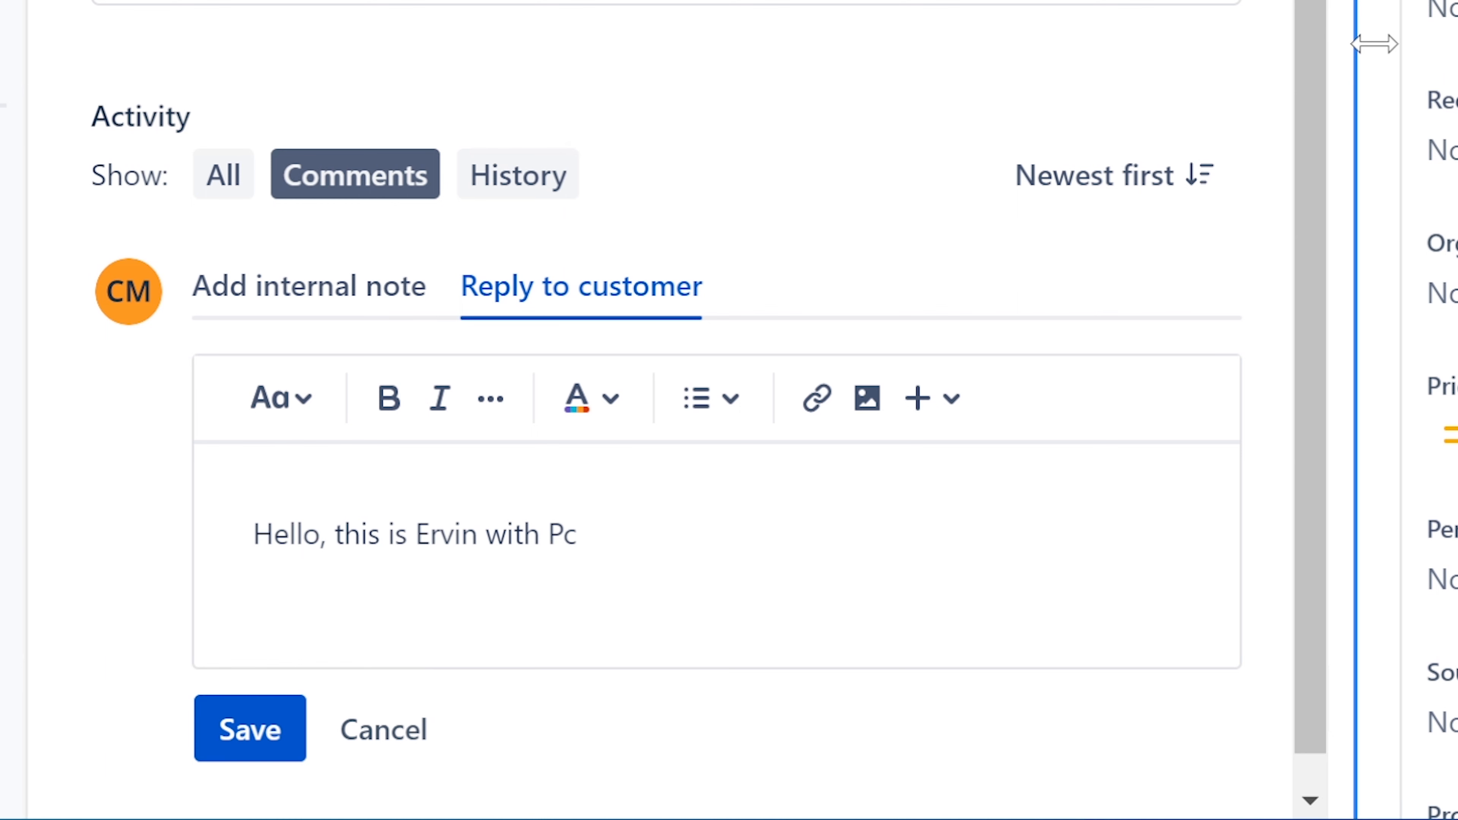
{"action": "type", "text": "support"}
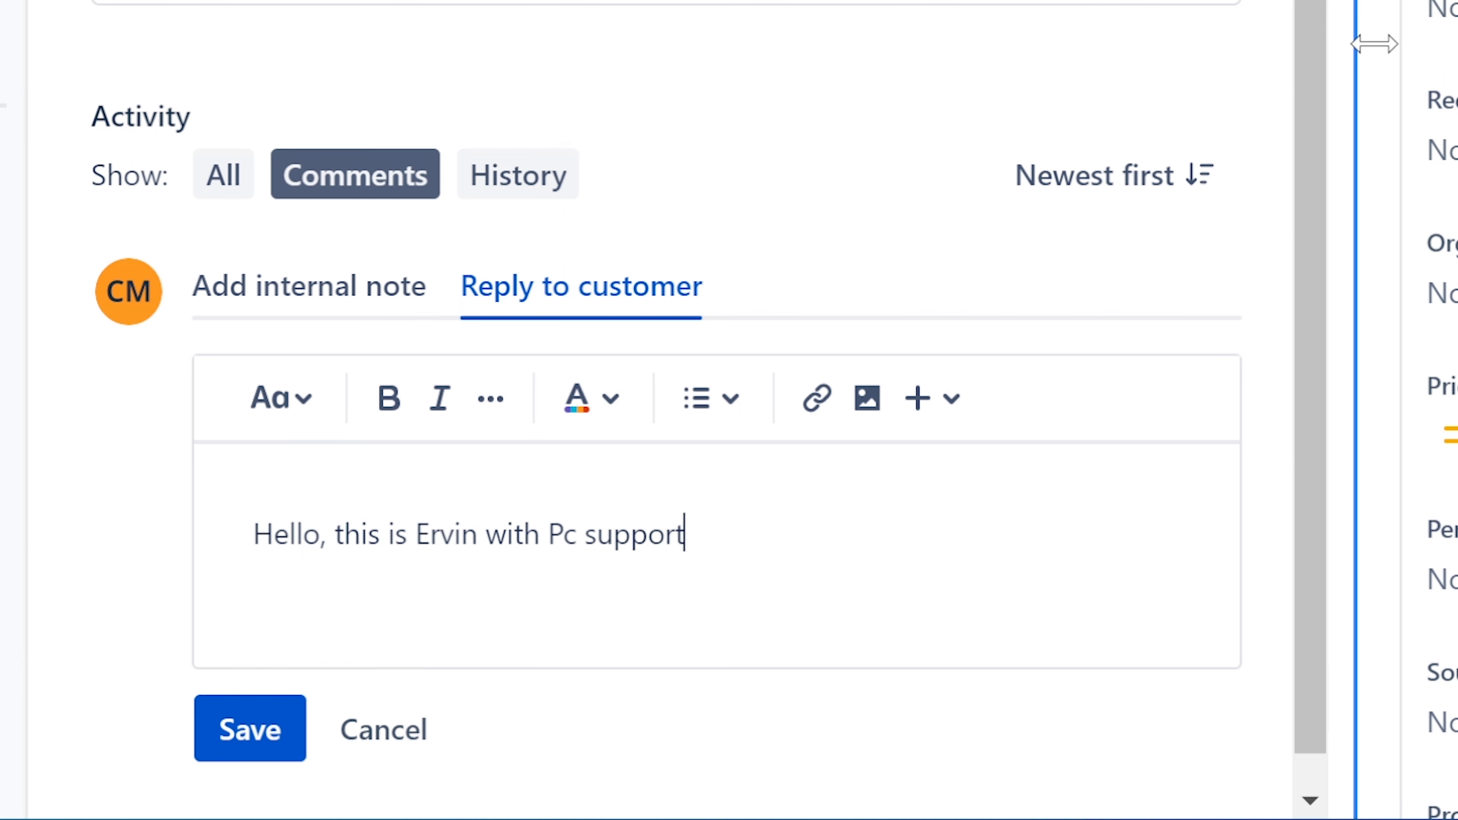
{"action": "type", "text": ". I have your"}
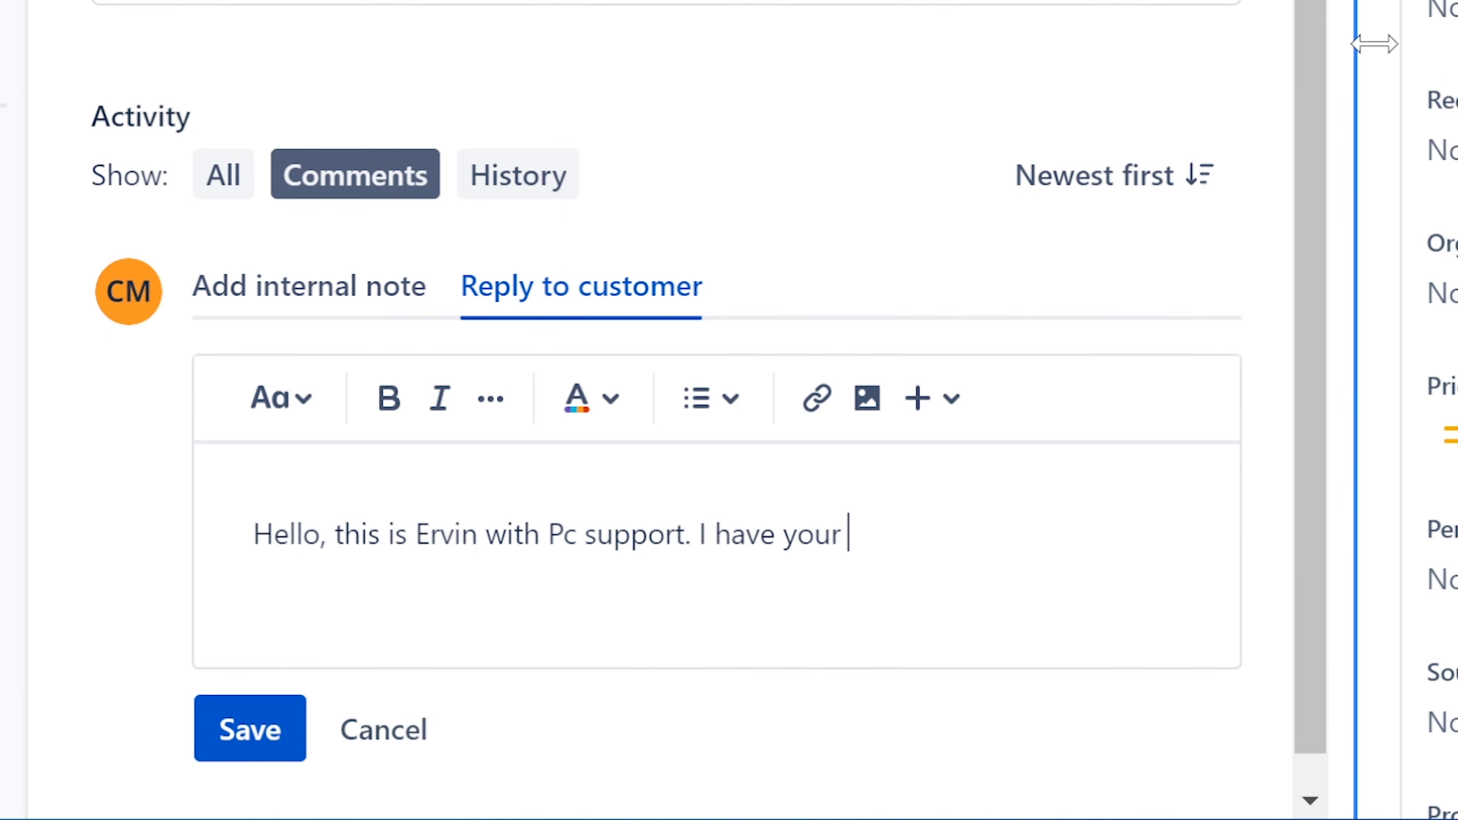
{"action": "type", "text": "ticket about"}
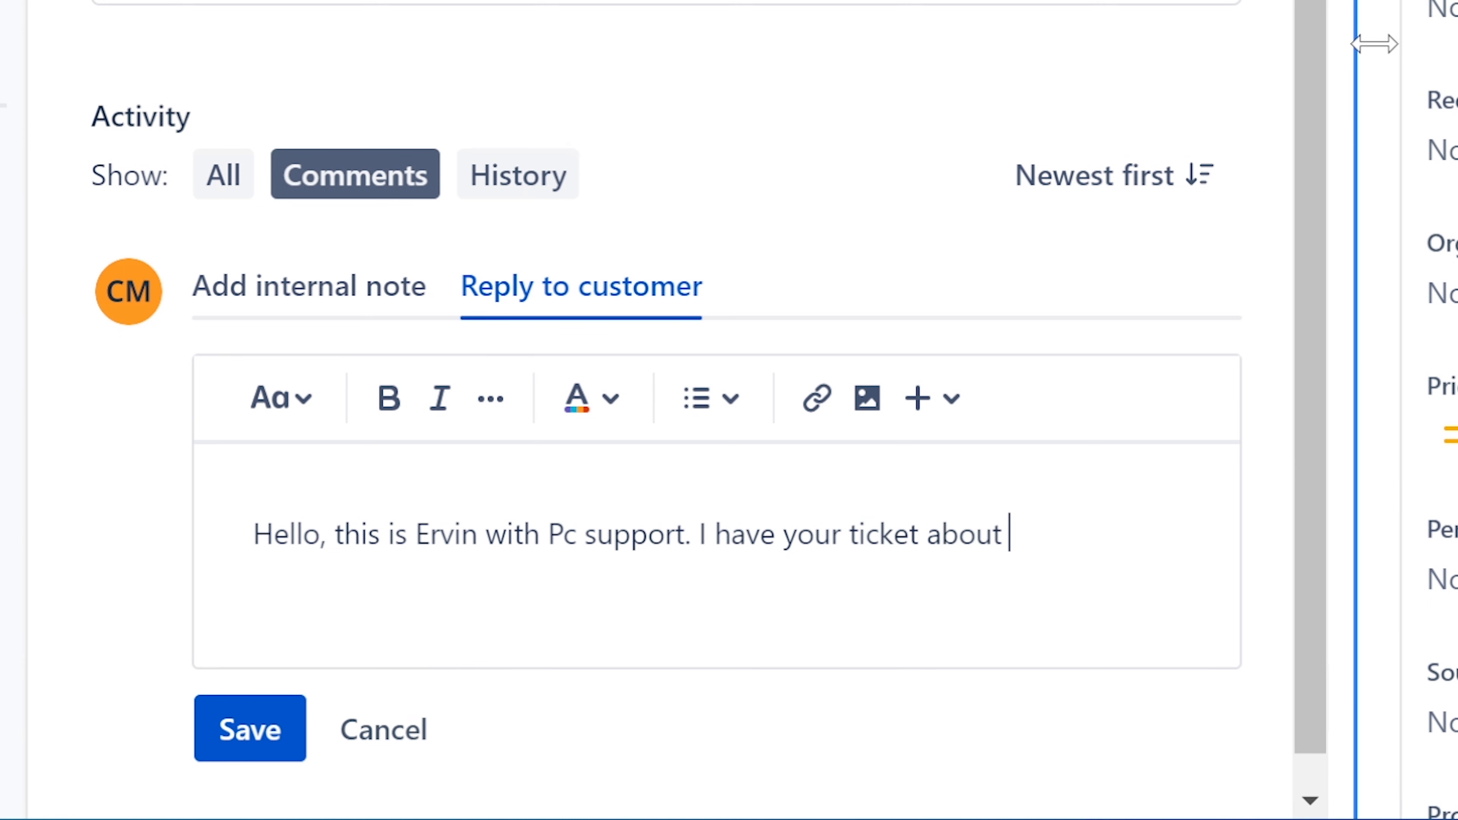
{"action": "type", "text": "Windows Upd"}
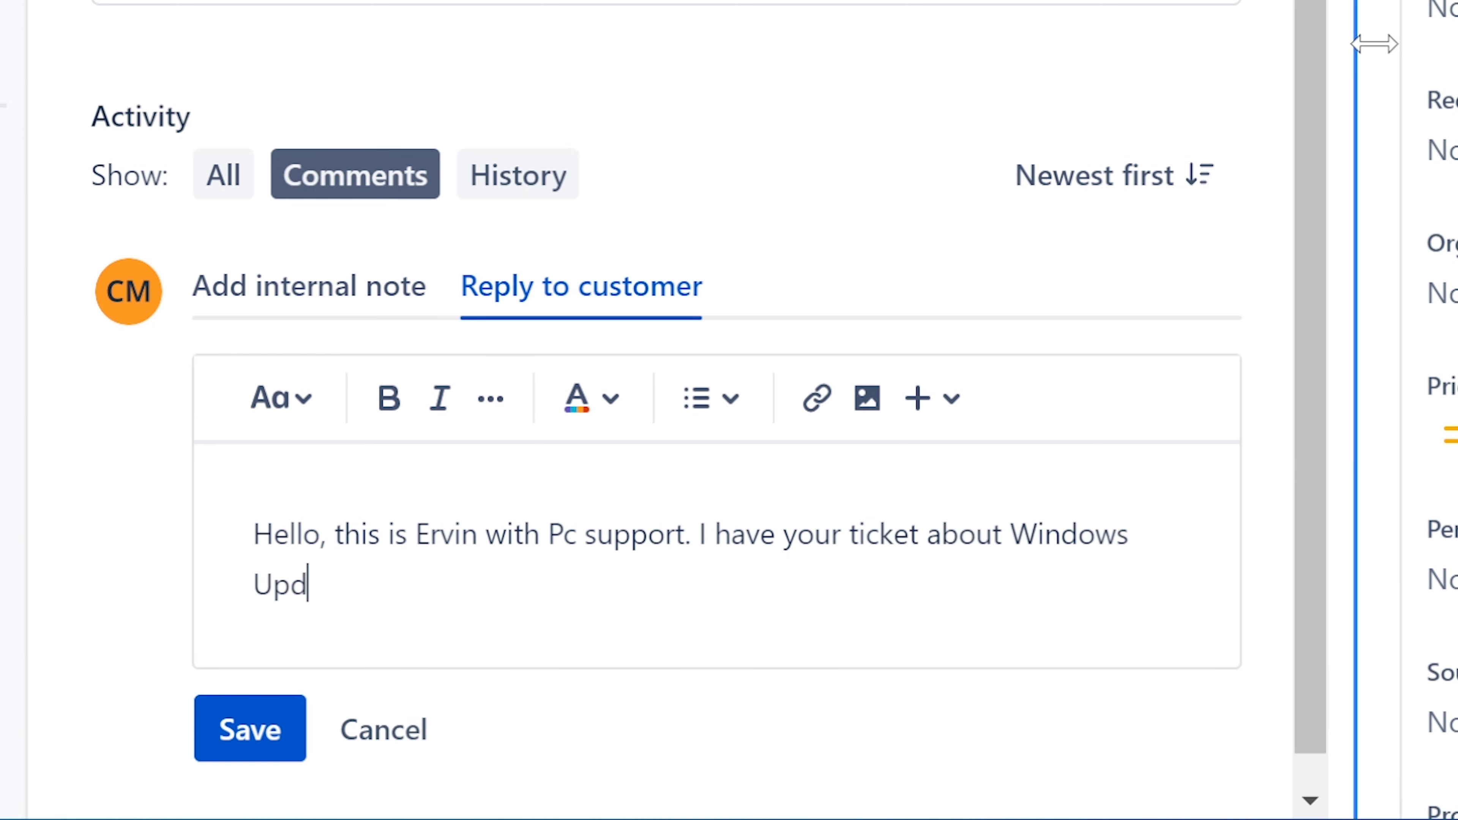
{"action": "type", "text": "ate. Chec"}
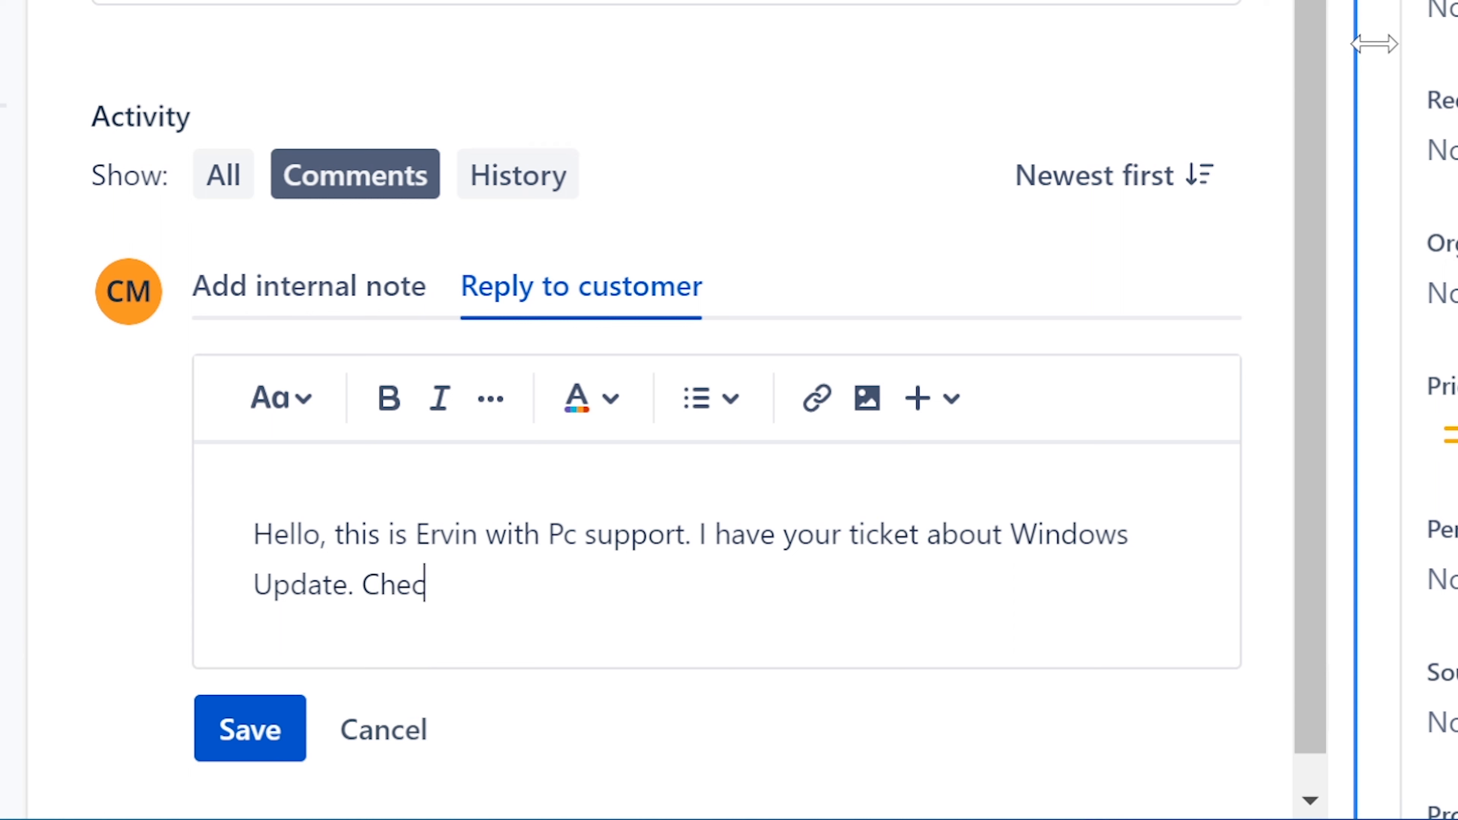
{"action": "type", "text": "k to make sure t"}
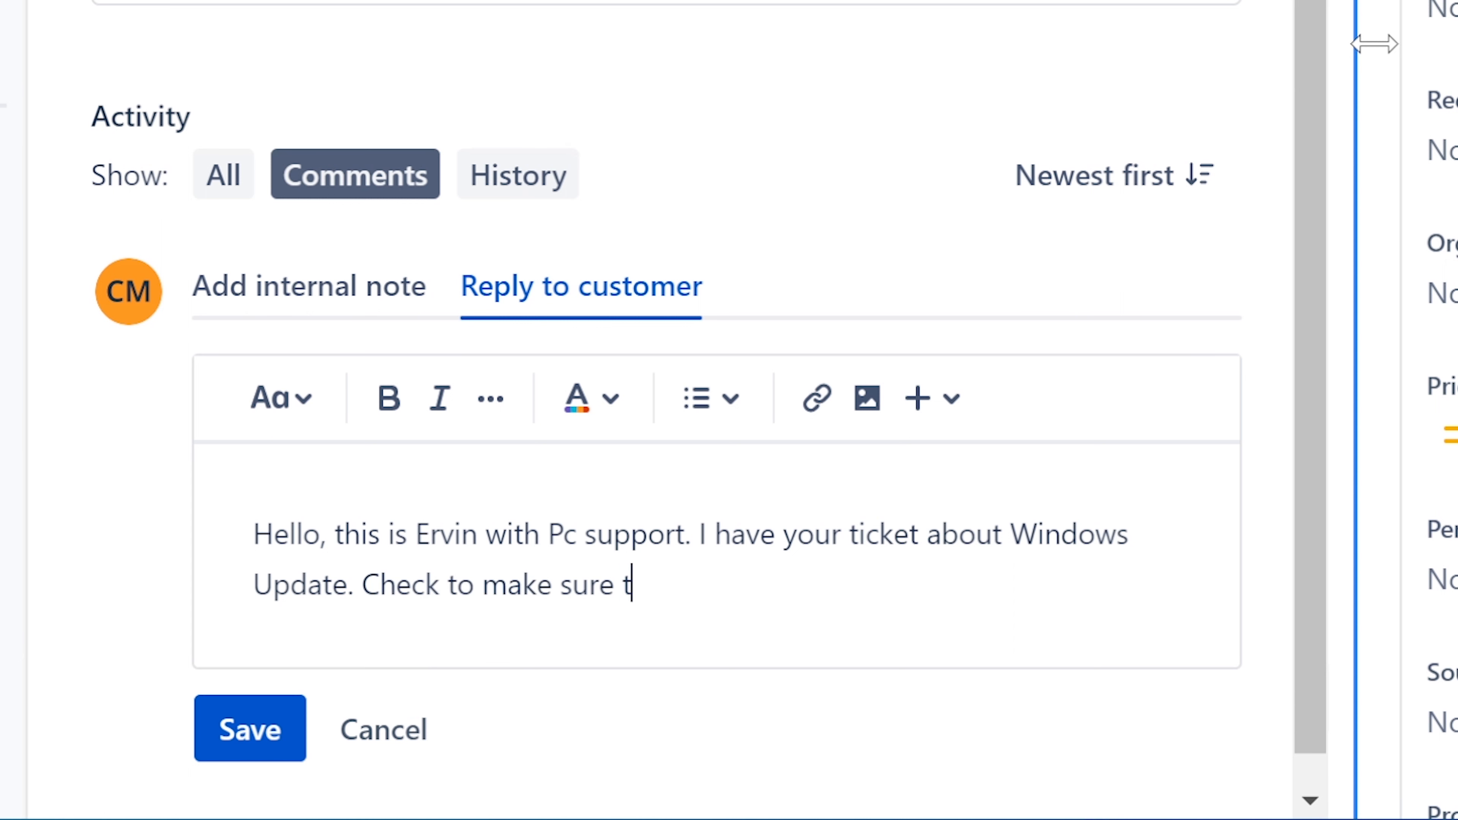
{"action": "type", "text": "hat your comput"}
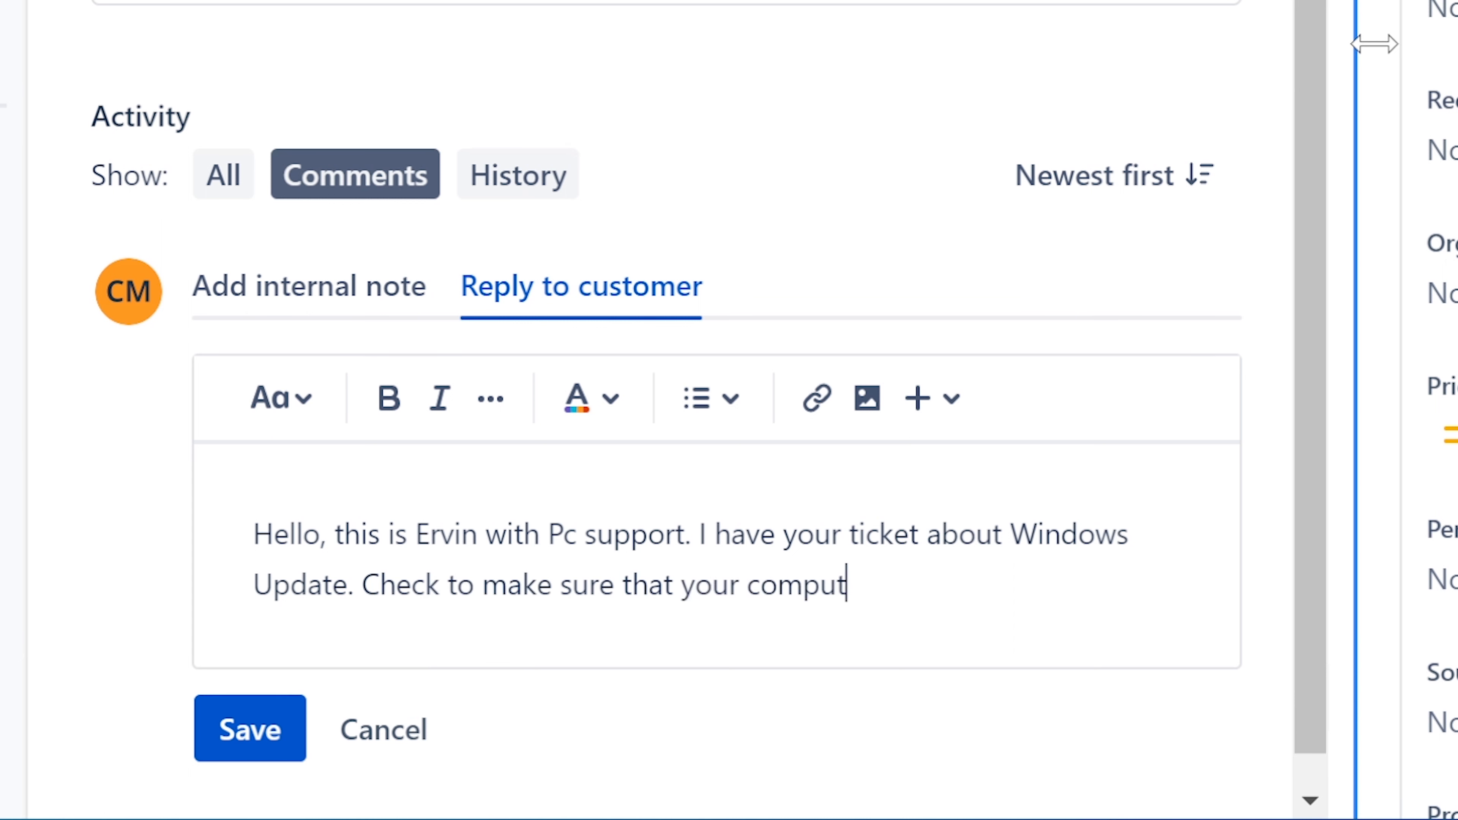
{"action": "type", "text": "er time"}
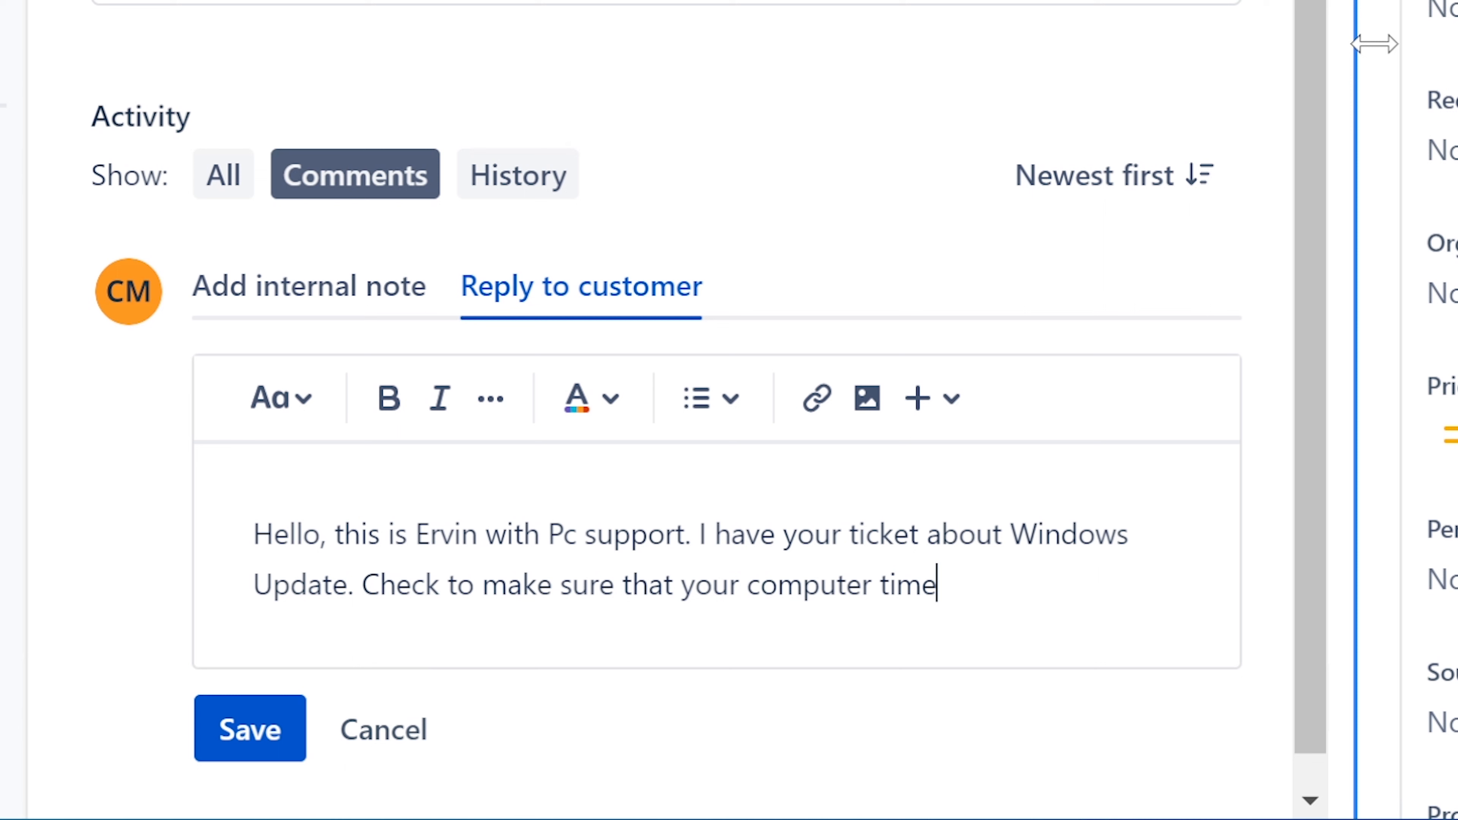
{"action": "type", "text": "is corr"}
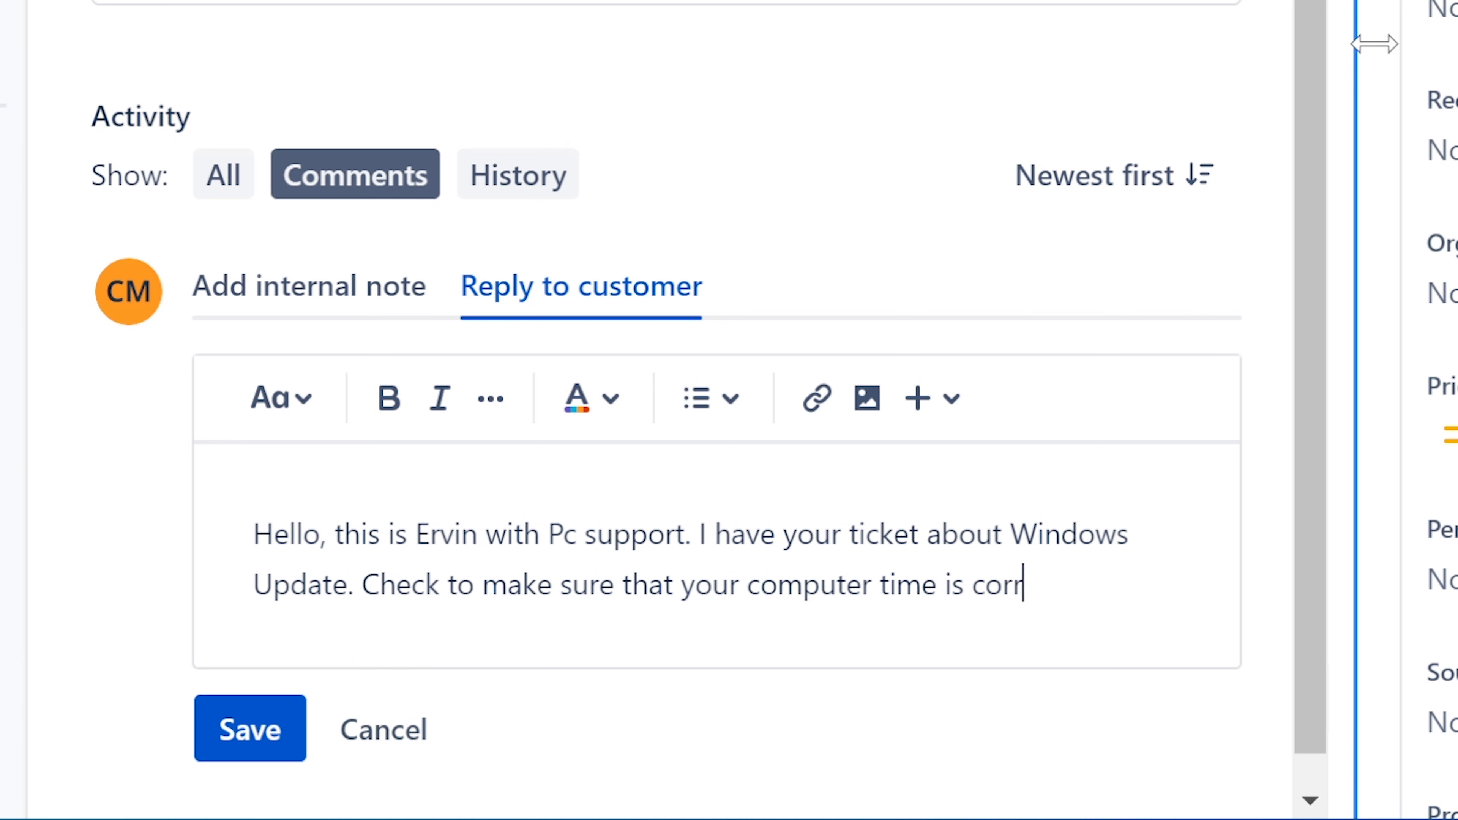
{"action": "type", "text": "ect."}
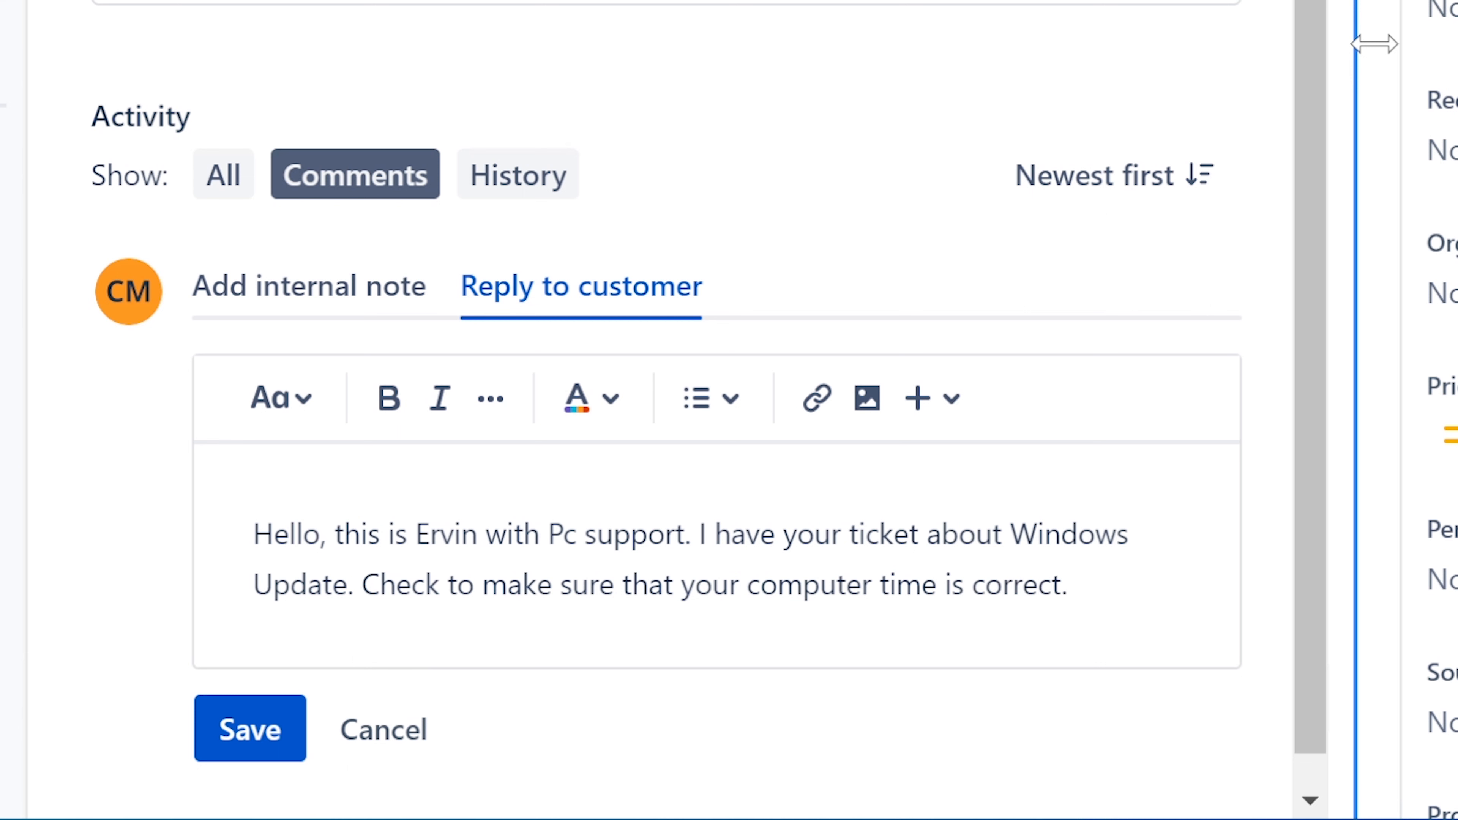
Add the suggestion to download the Windows 10 Update Assistant if still an issue
{"action": "type", "text": "If still not working"}
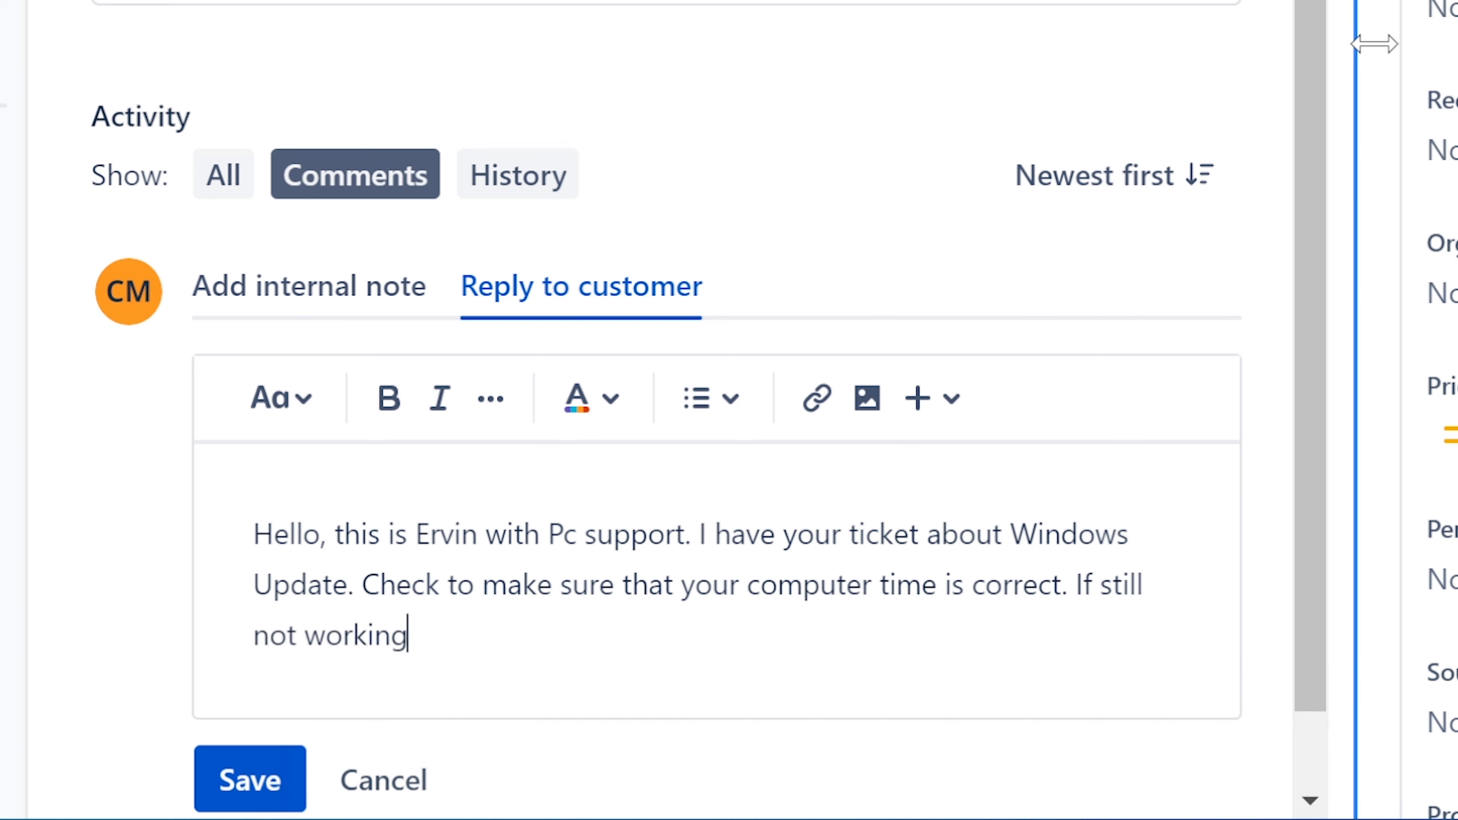
{"action": "type", "text": "... download"}
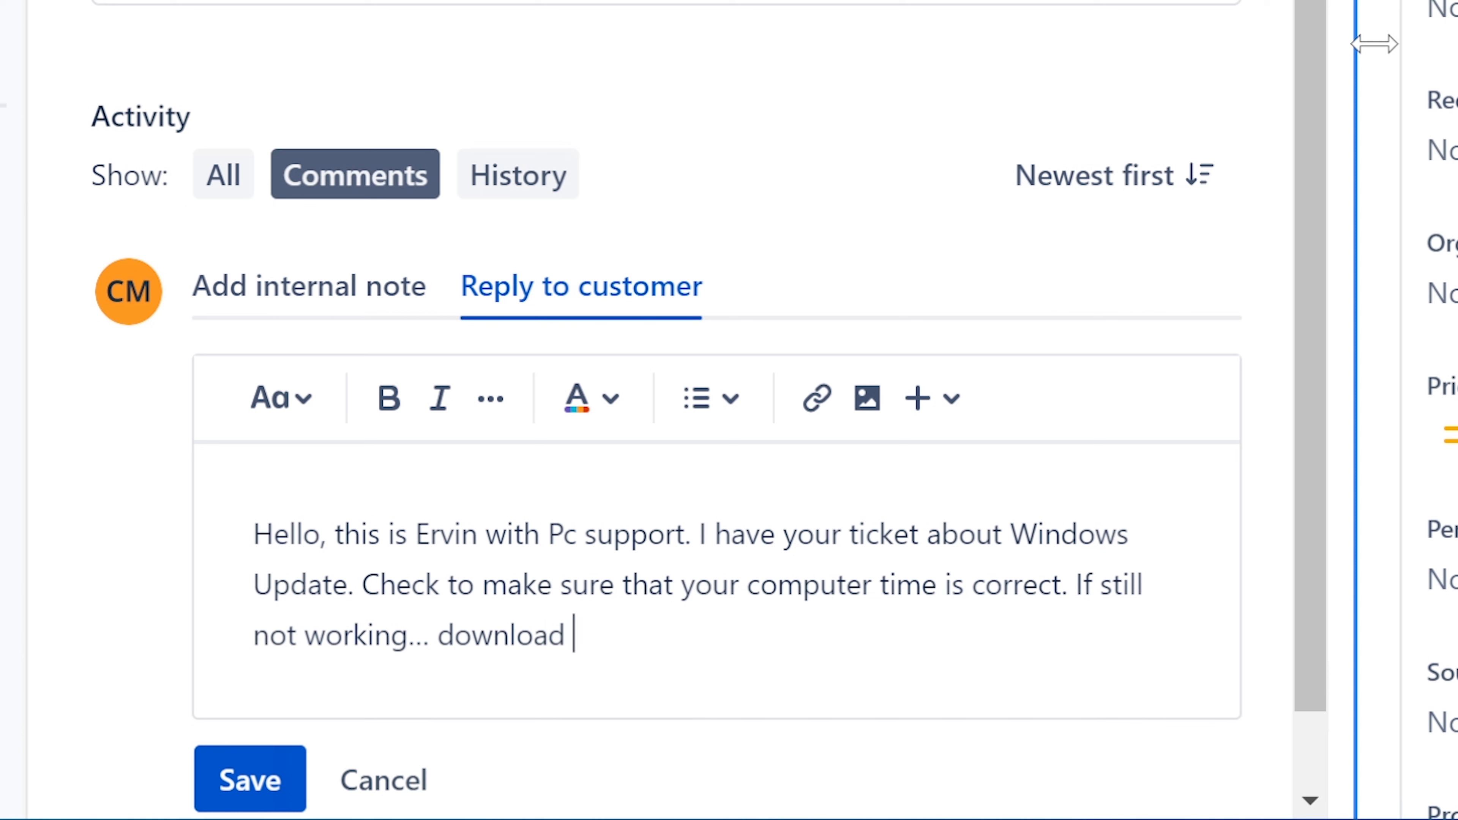
{"action": "type", "text": "Wind"}
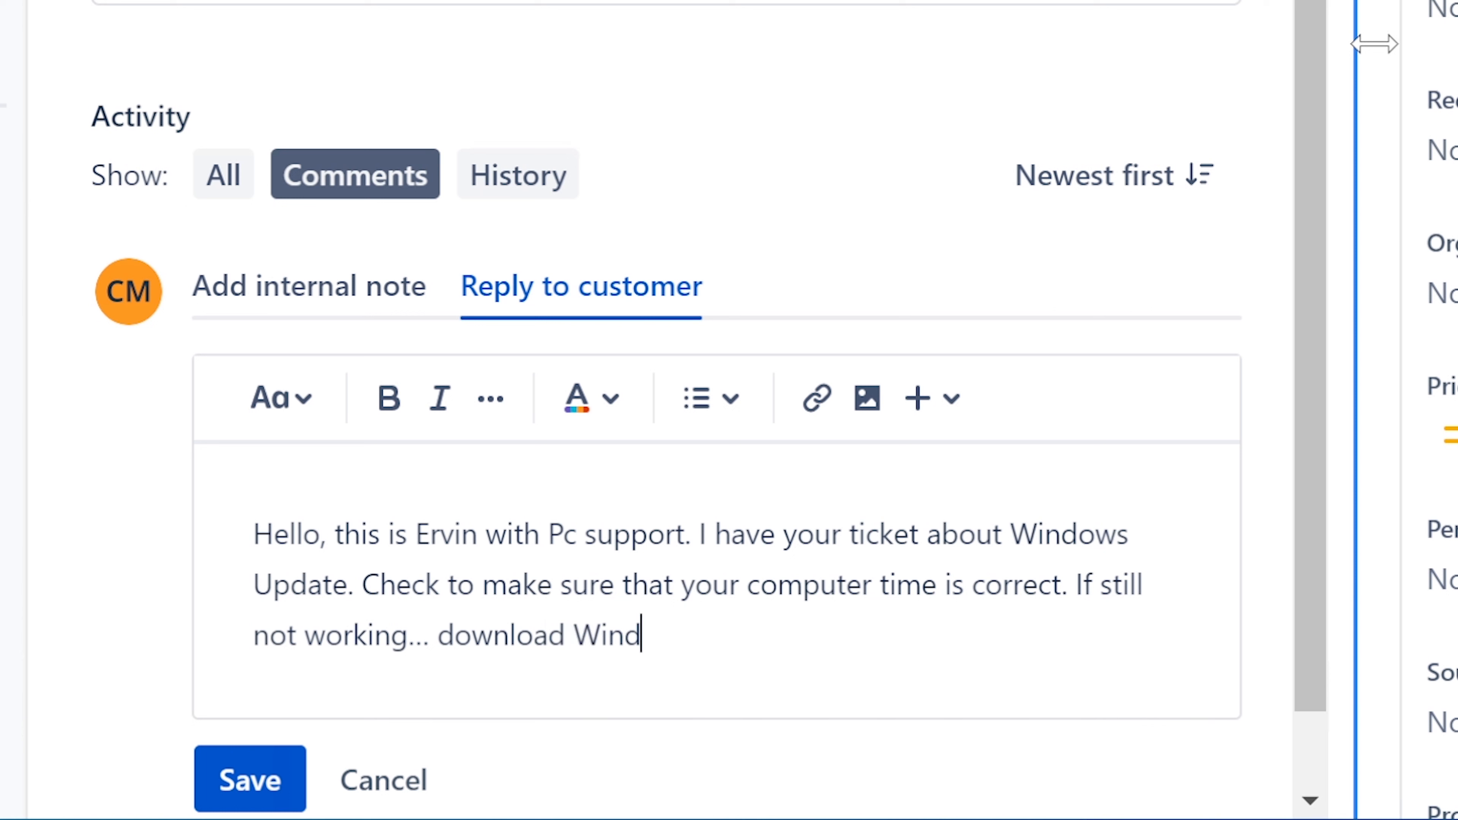
{"action": "type", "text": "ows Upda"}
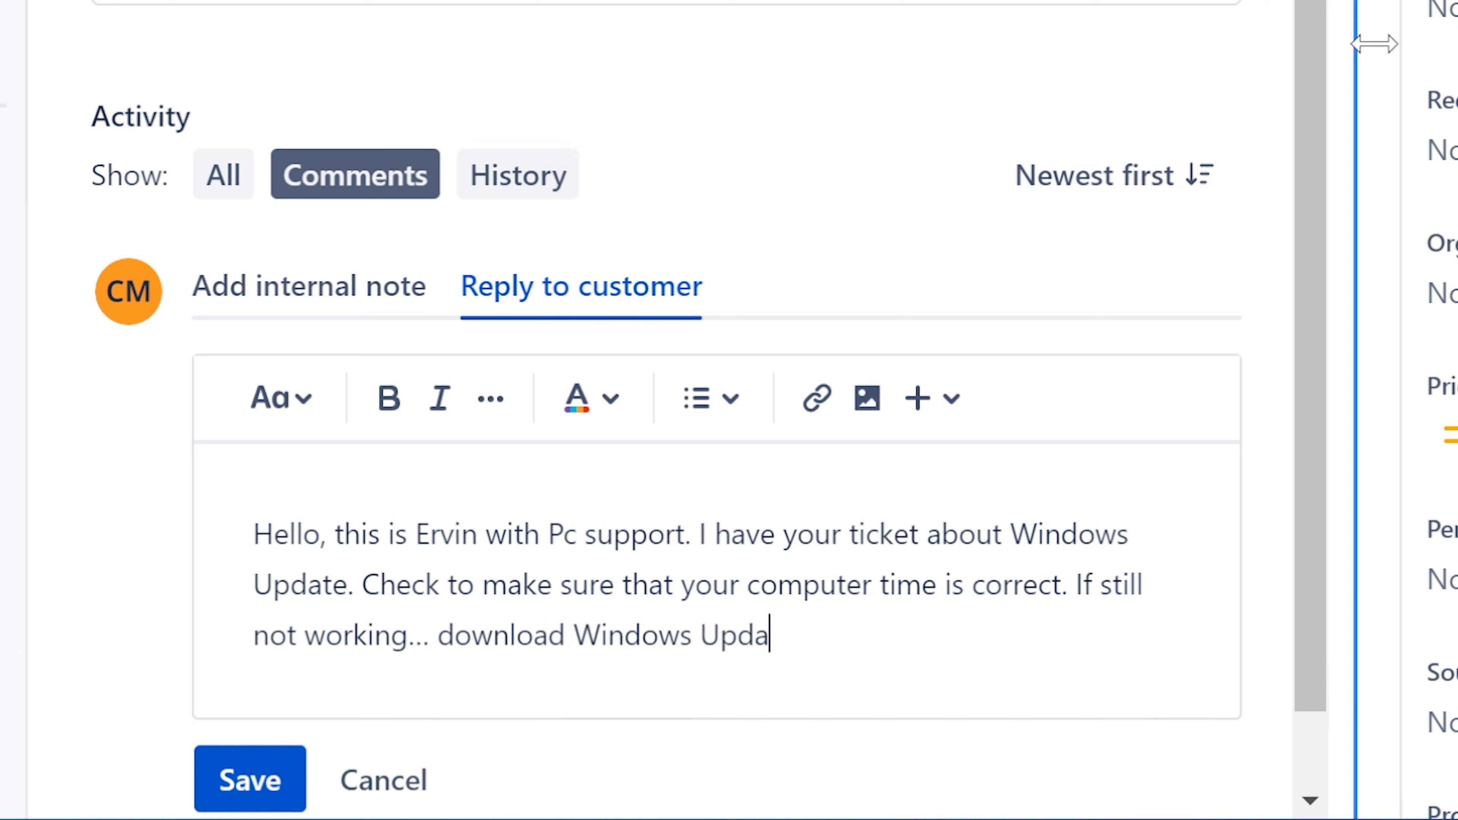
{"action": "type", "text": "te"}
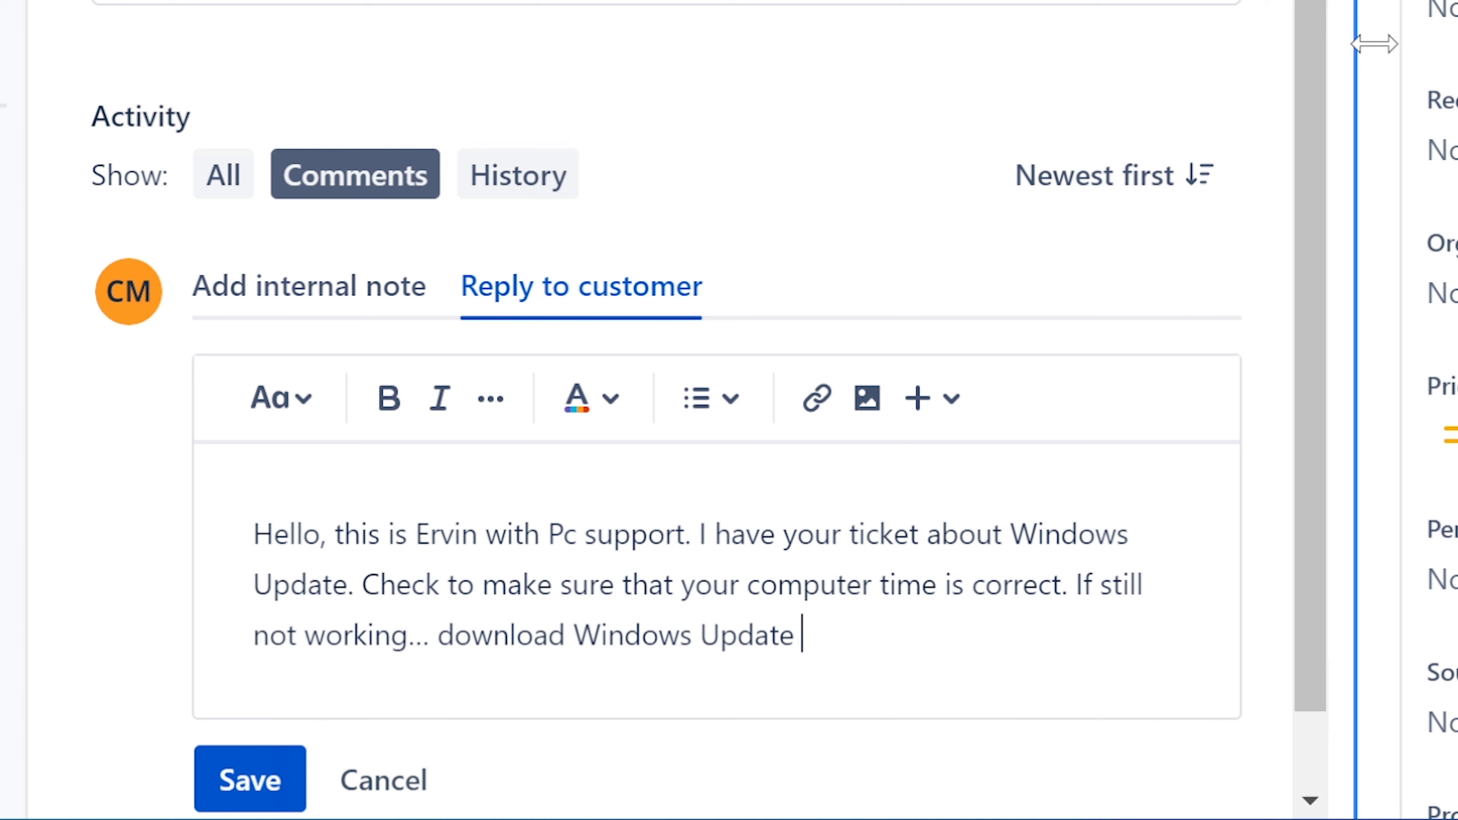
{"action": "type", "text": "Assistant"}
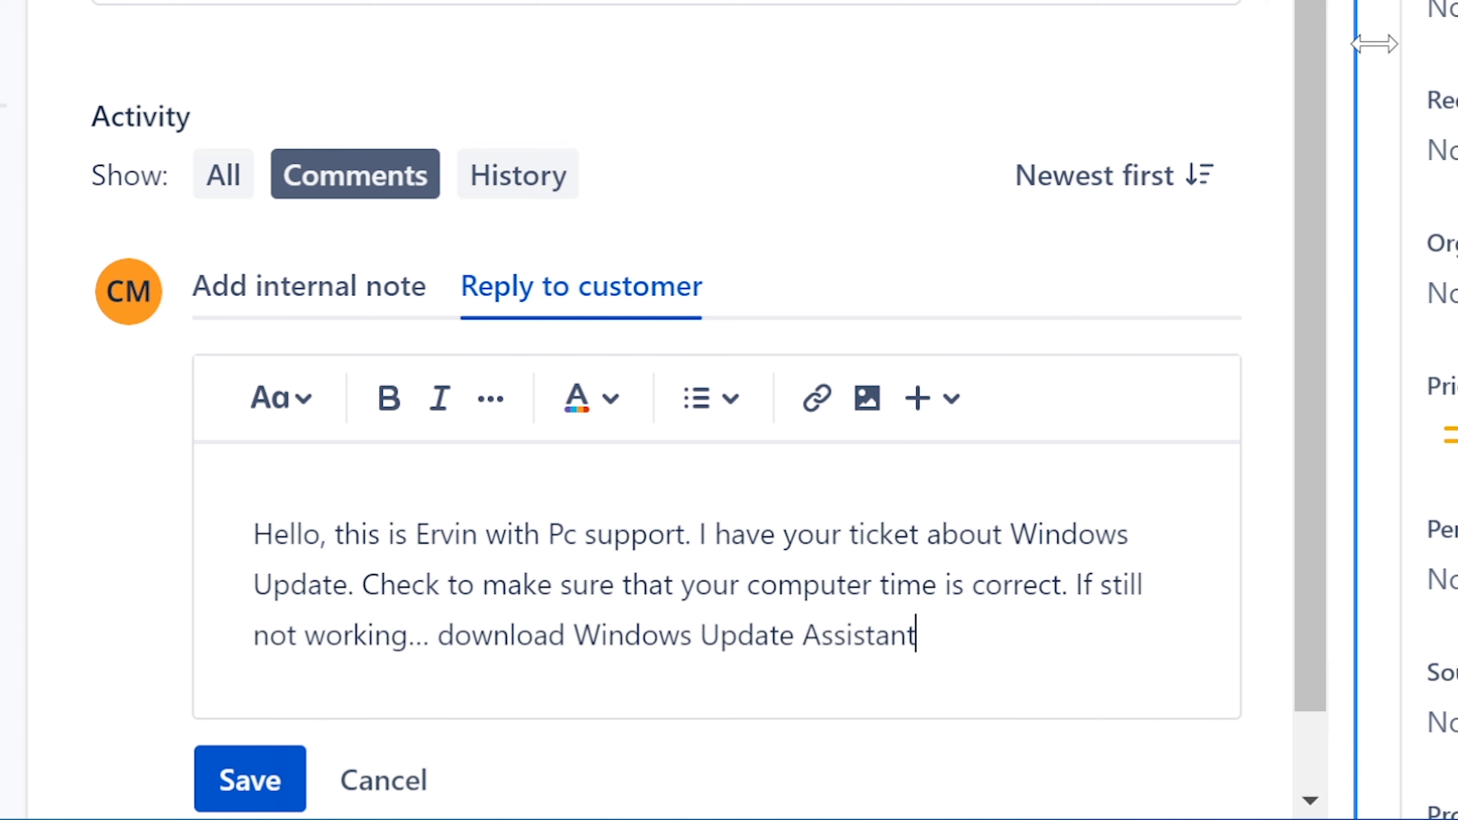
{"action": "type", "text": "."}
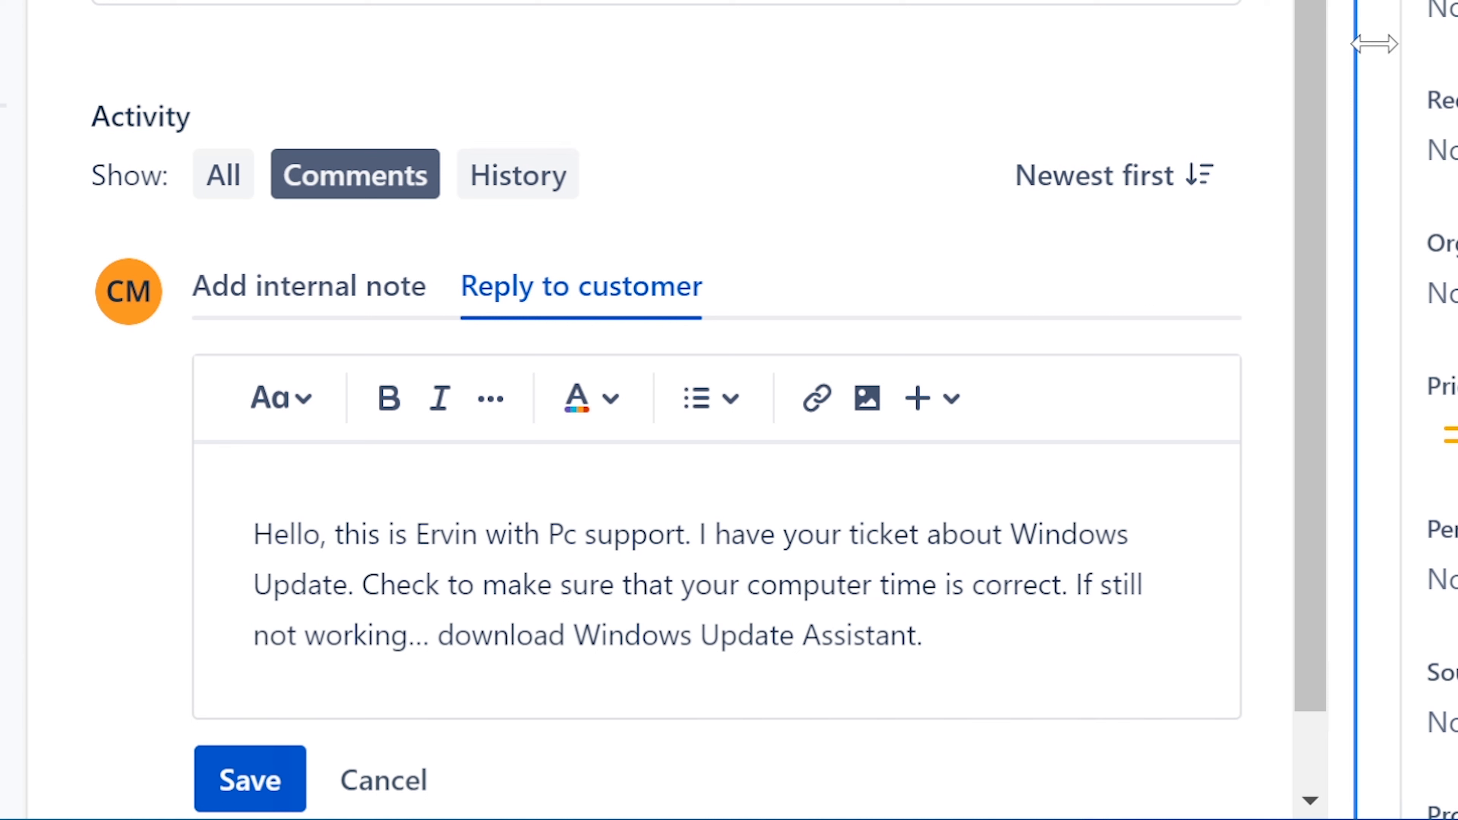
{"action": "left_click", "coordinate": [928, 635]}
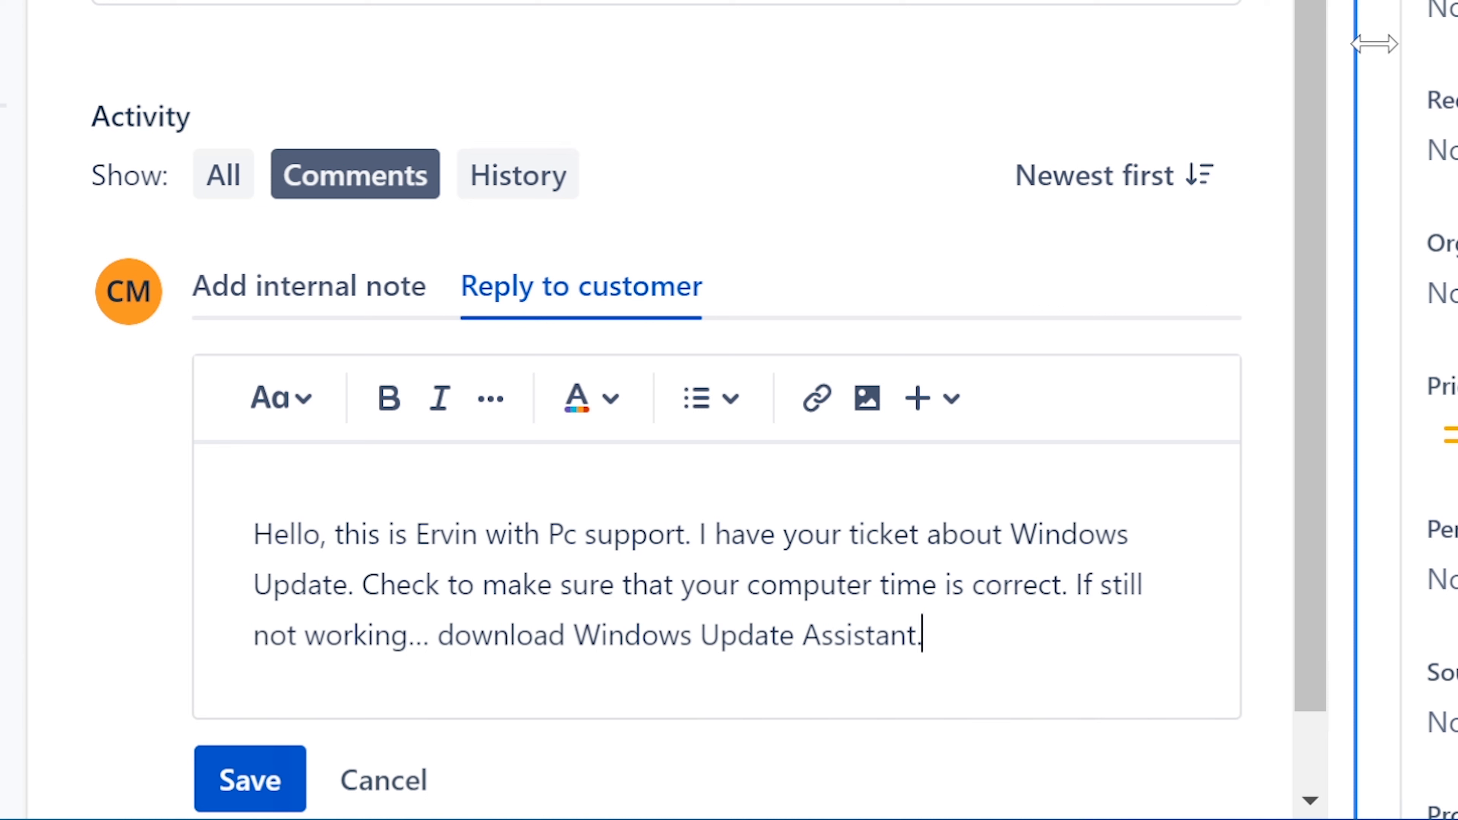
{"action": "type", "text": "1"}
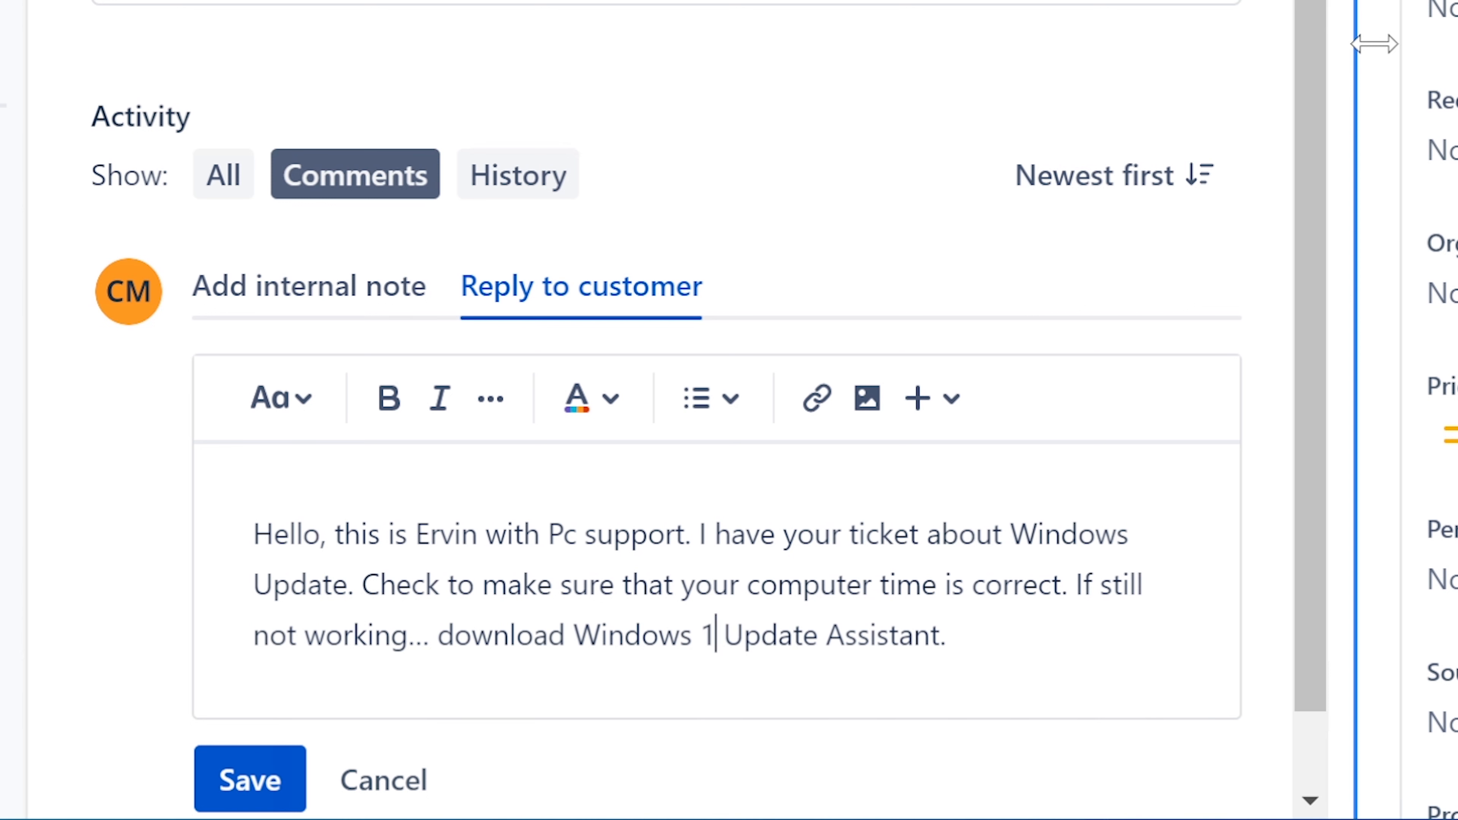
{"action": "type", "text": "0"}
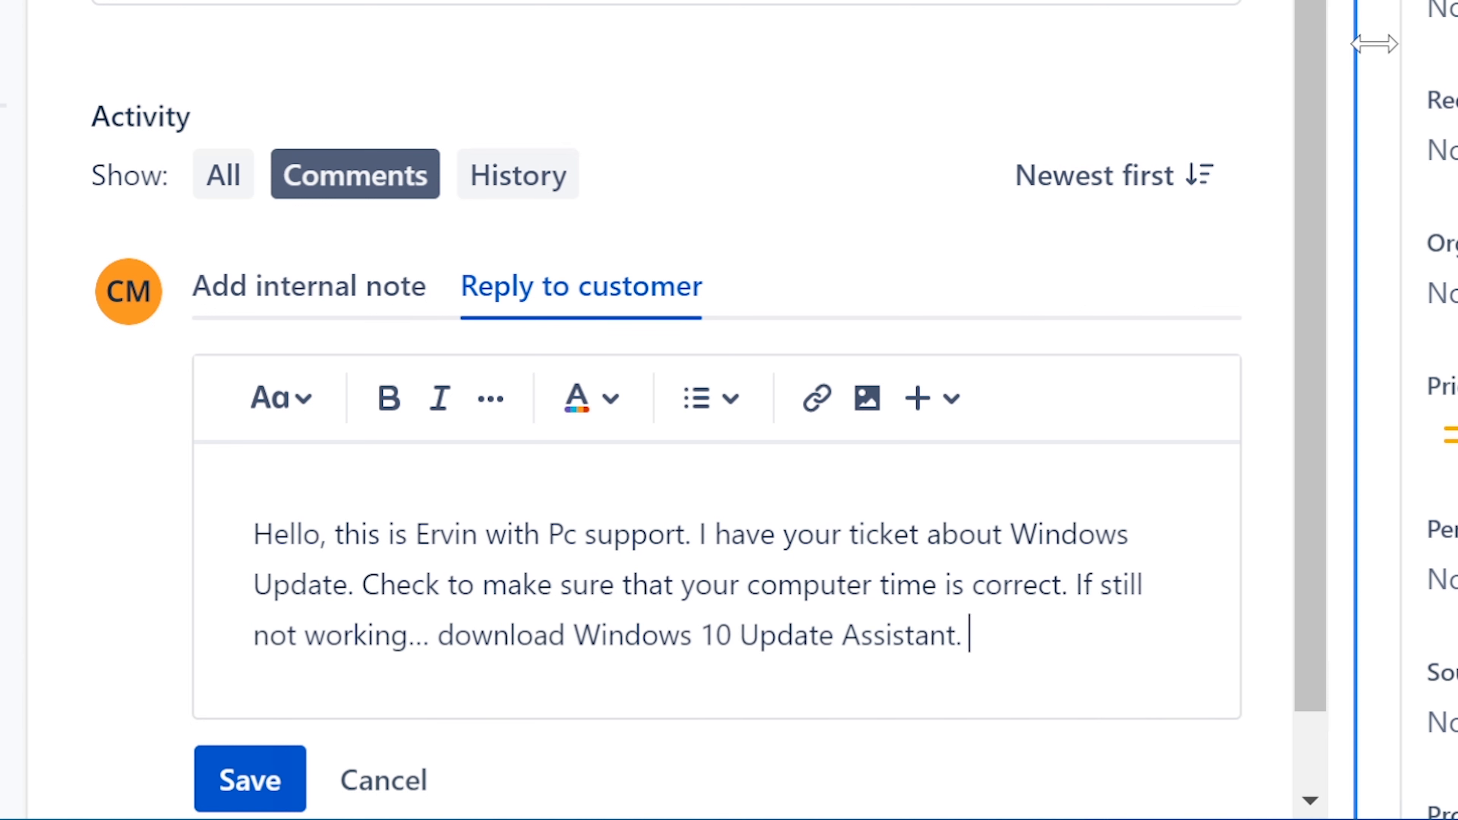
Note it installs the latest version of Windows, sign off, and save the reply
{"action": "type", "text": "This wi"}
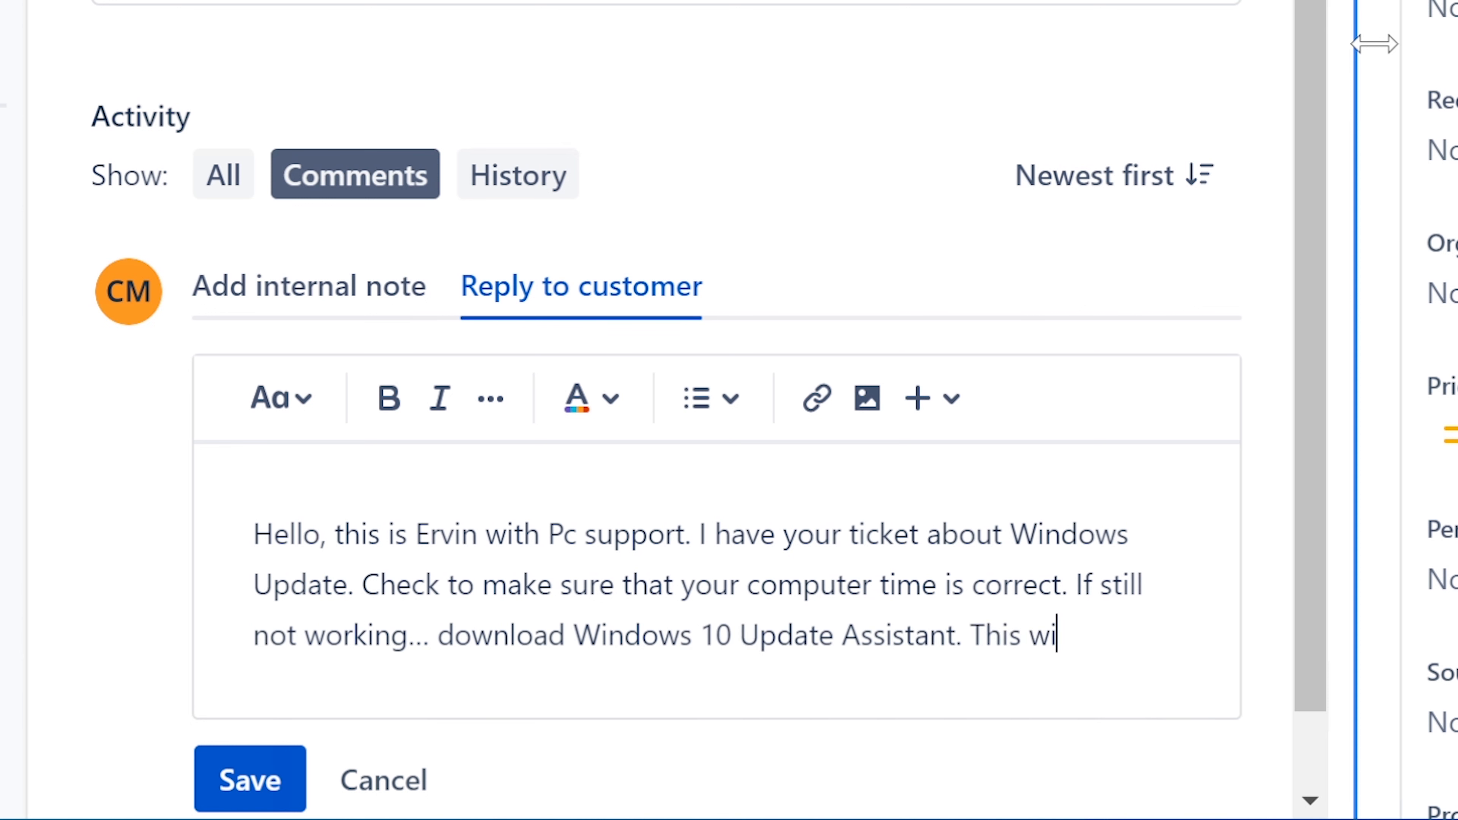
{"action": "type", "text": "ll le"}
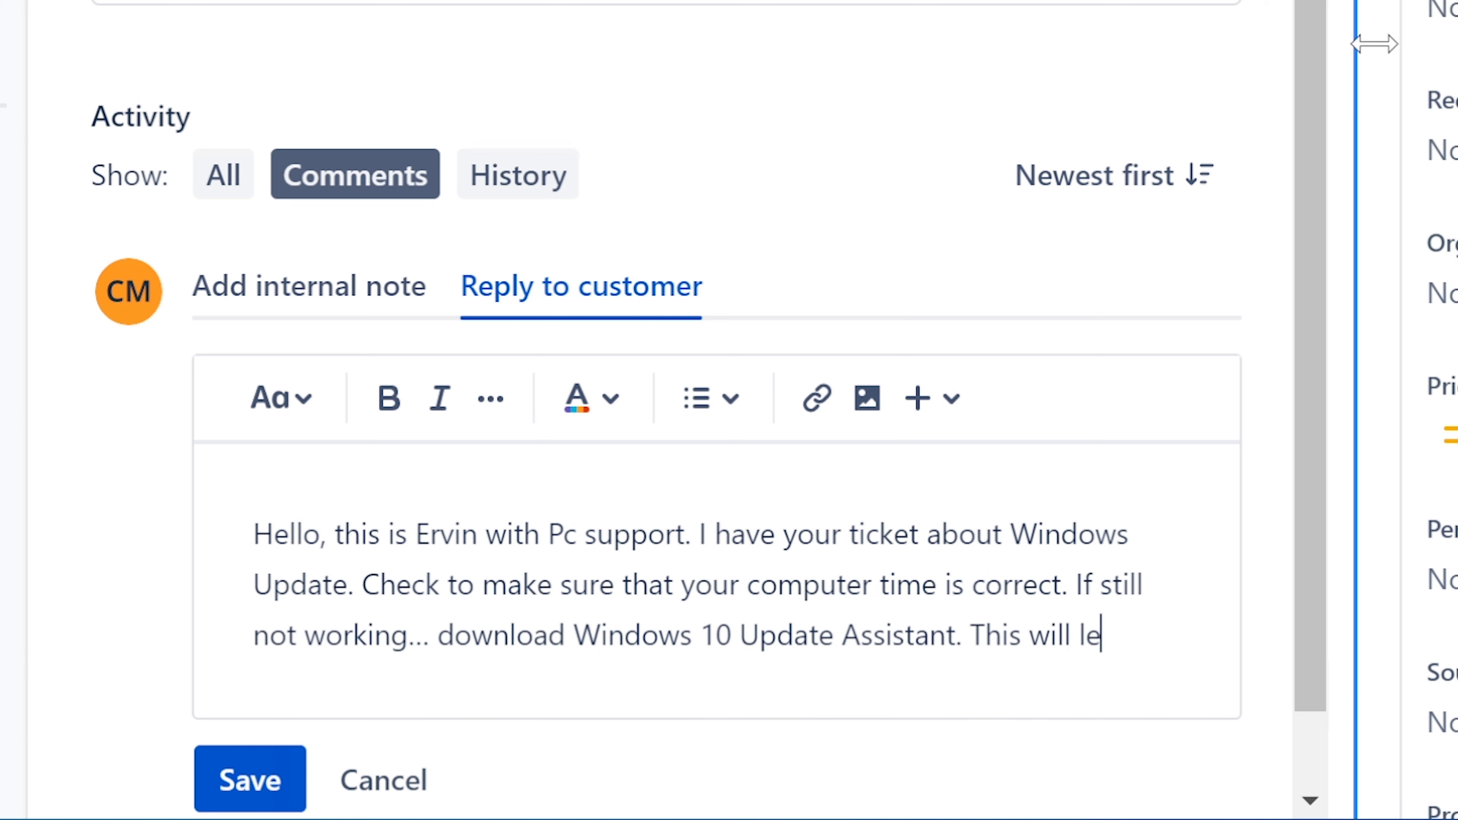
{"action": "type", "text": "install the la"}
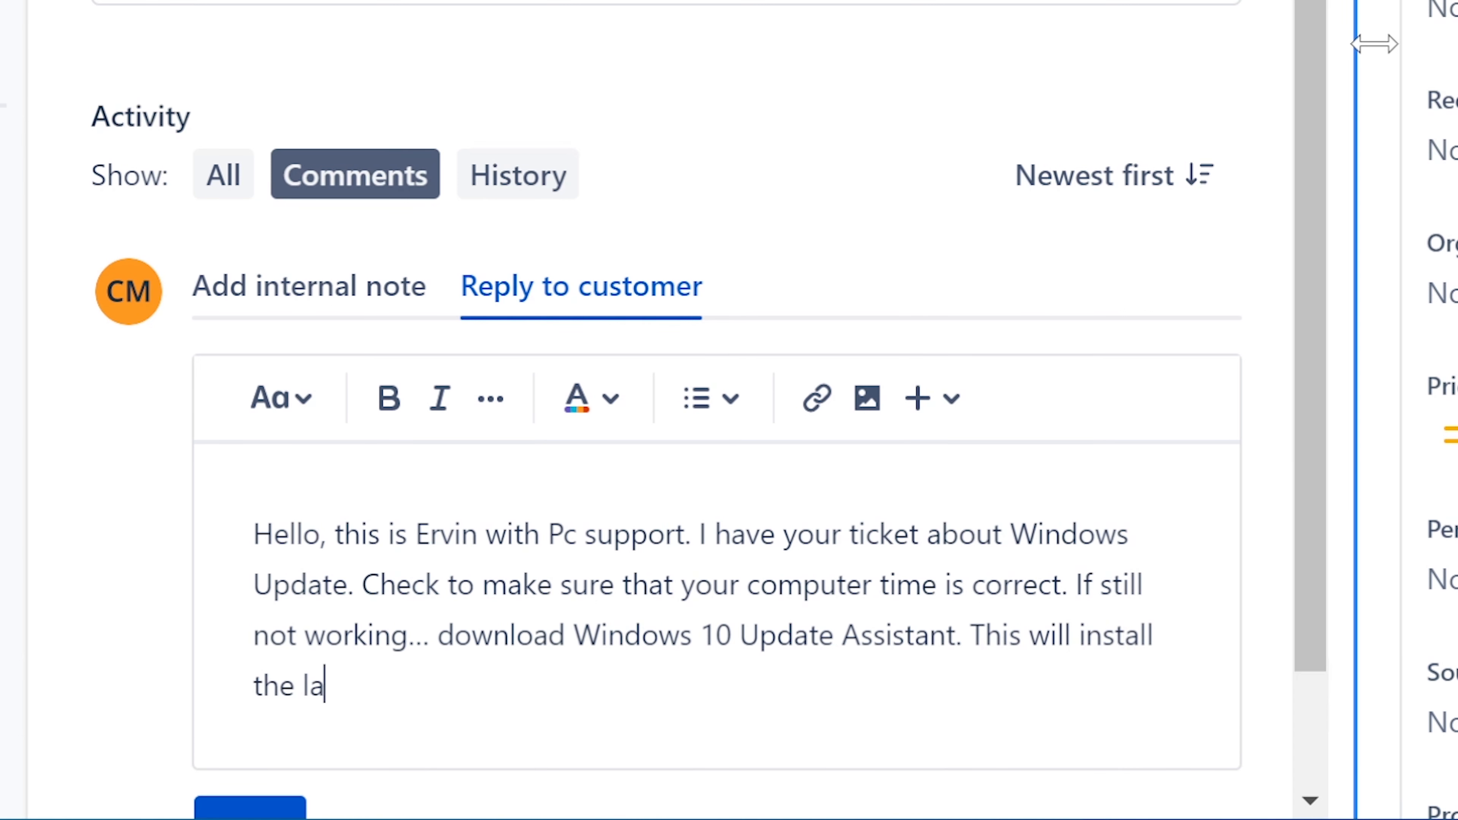
{"action": "type", "text": "test ve"}
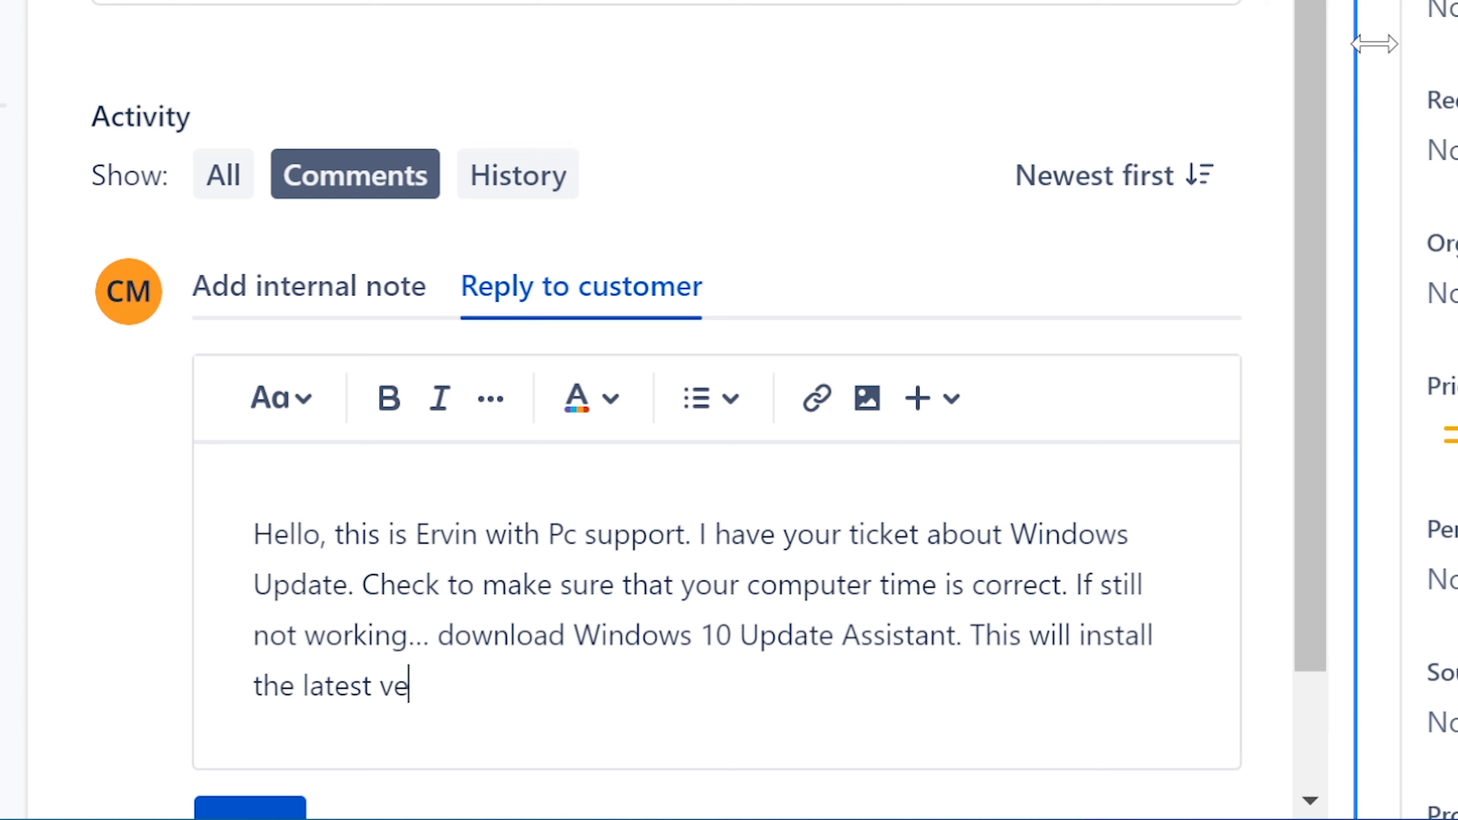
{"action": "type", "text": "i"}
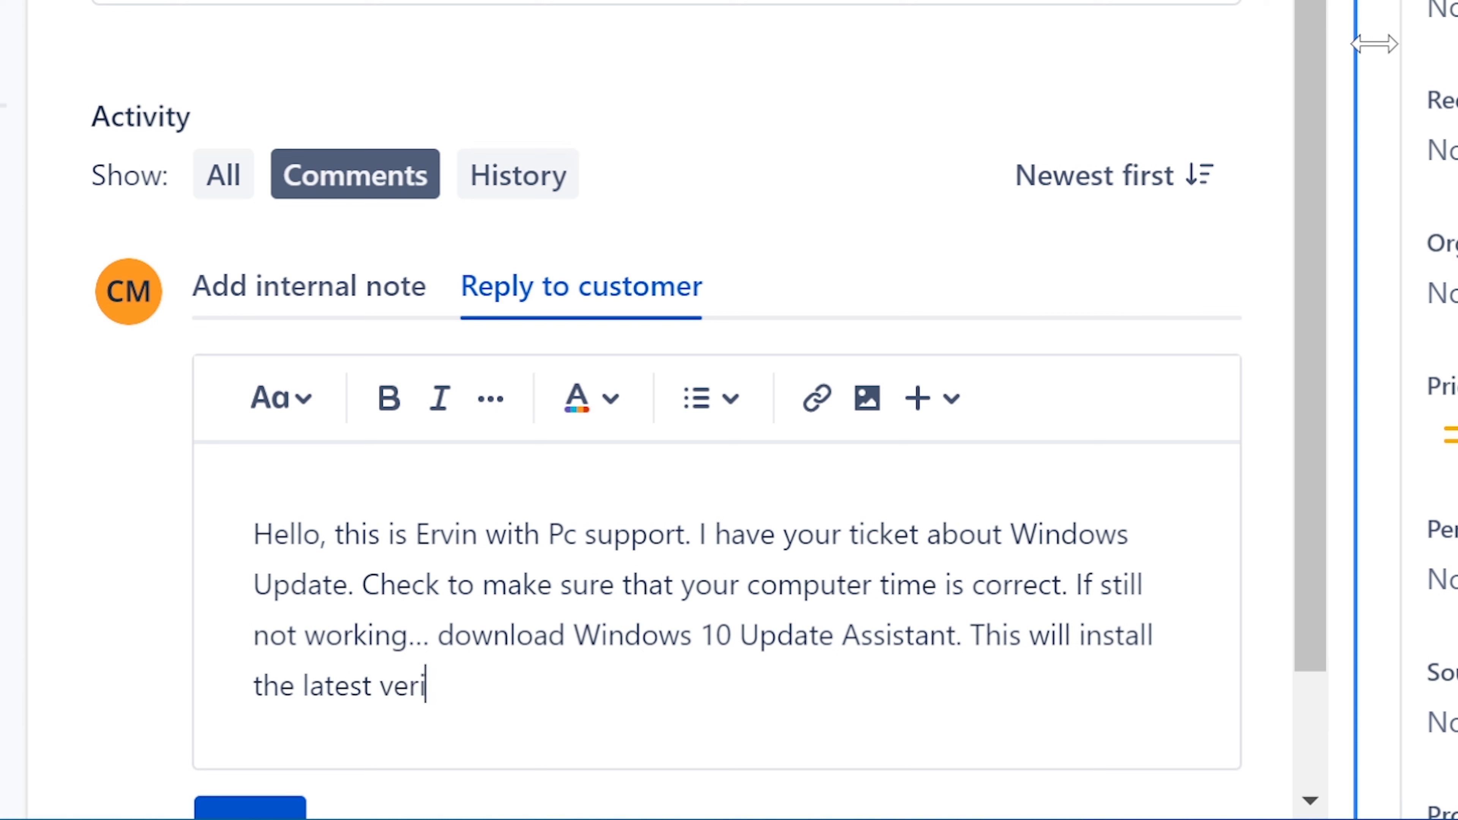
{"action": "type", "text": "sion of"}
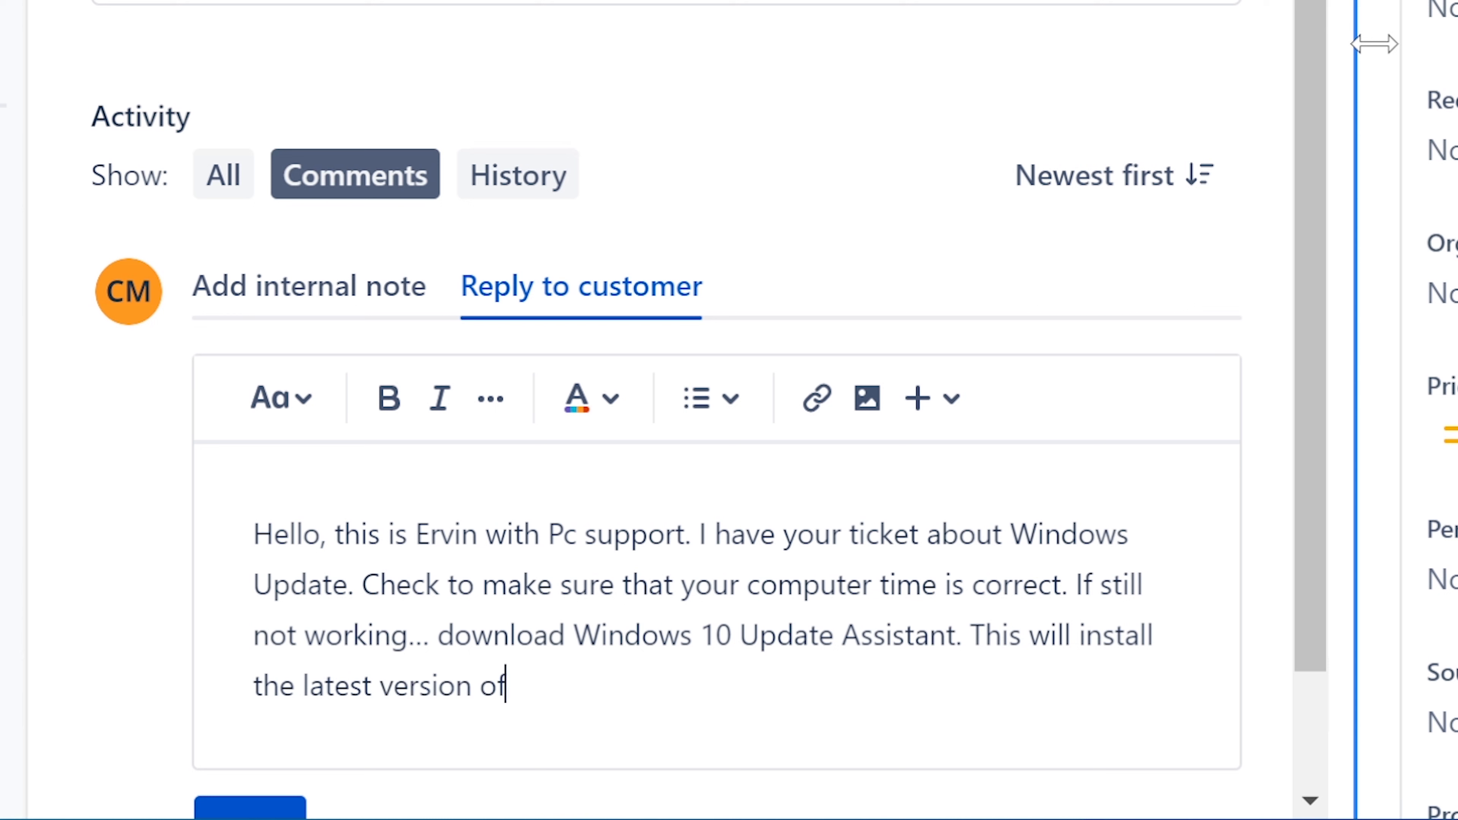
{"action": "type", "text": "Windows. Ervin"}
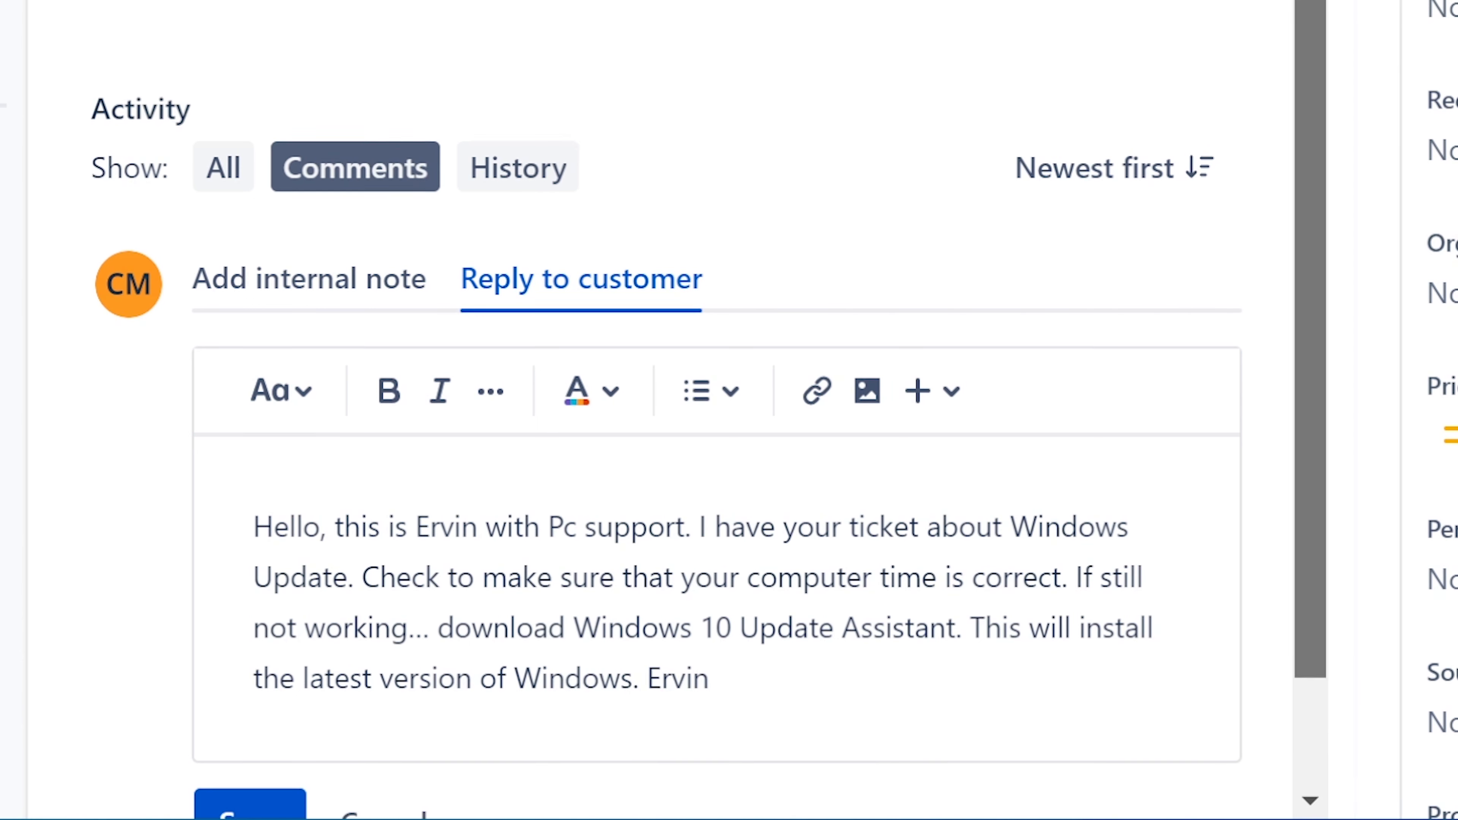
{"action": "scroll", "scroll_direction": "down", "scroll_amount": 3}
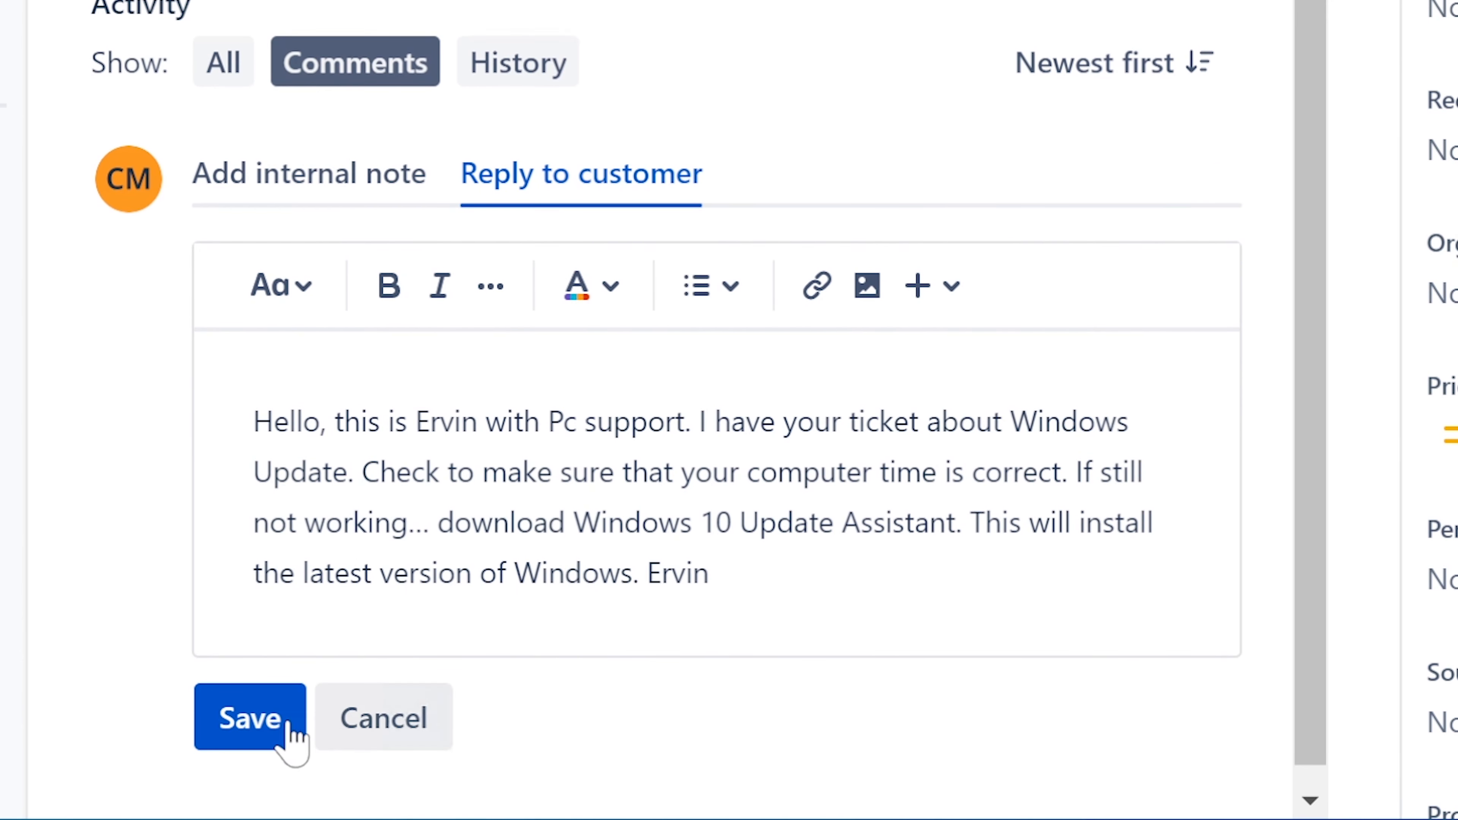
{"action": "left_click", "coordinate": [249, 717]}
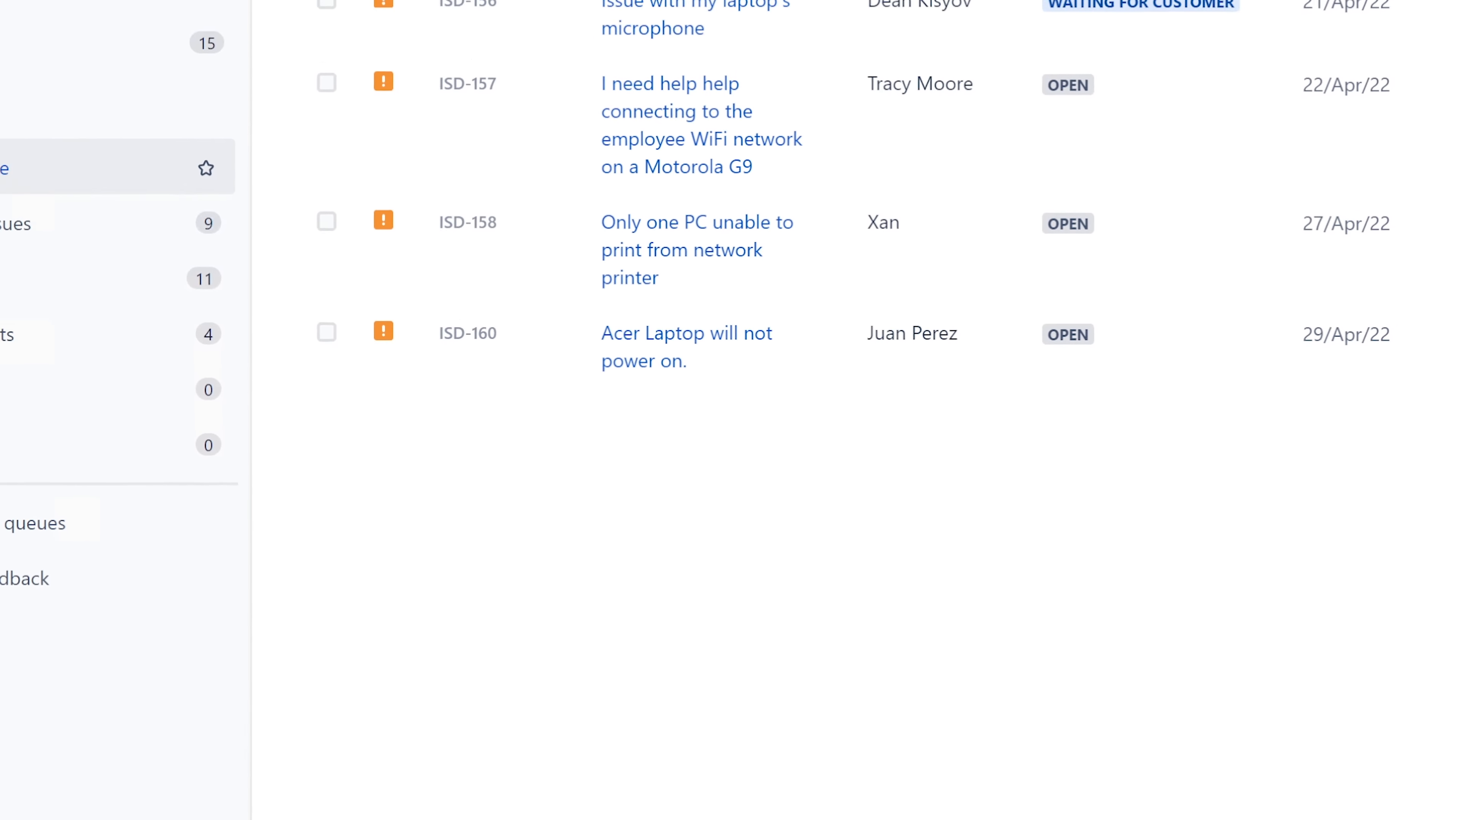
Open ticket ISD-152 'cant access website' from the Assigned to me queue
{"action": "scroll", "scroll_direction": "up", "scroll_amount": 3}
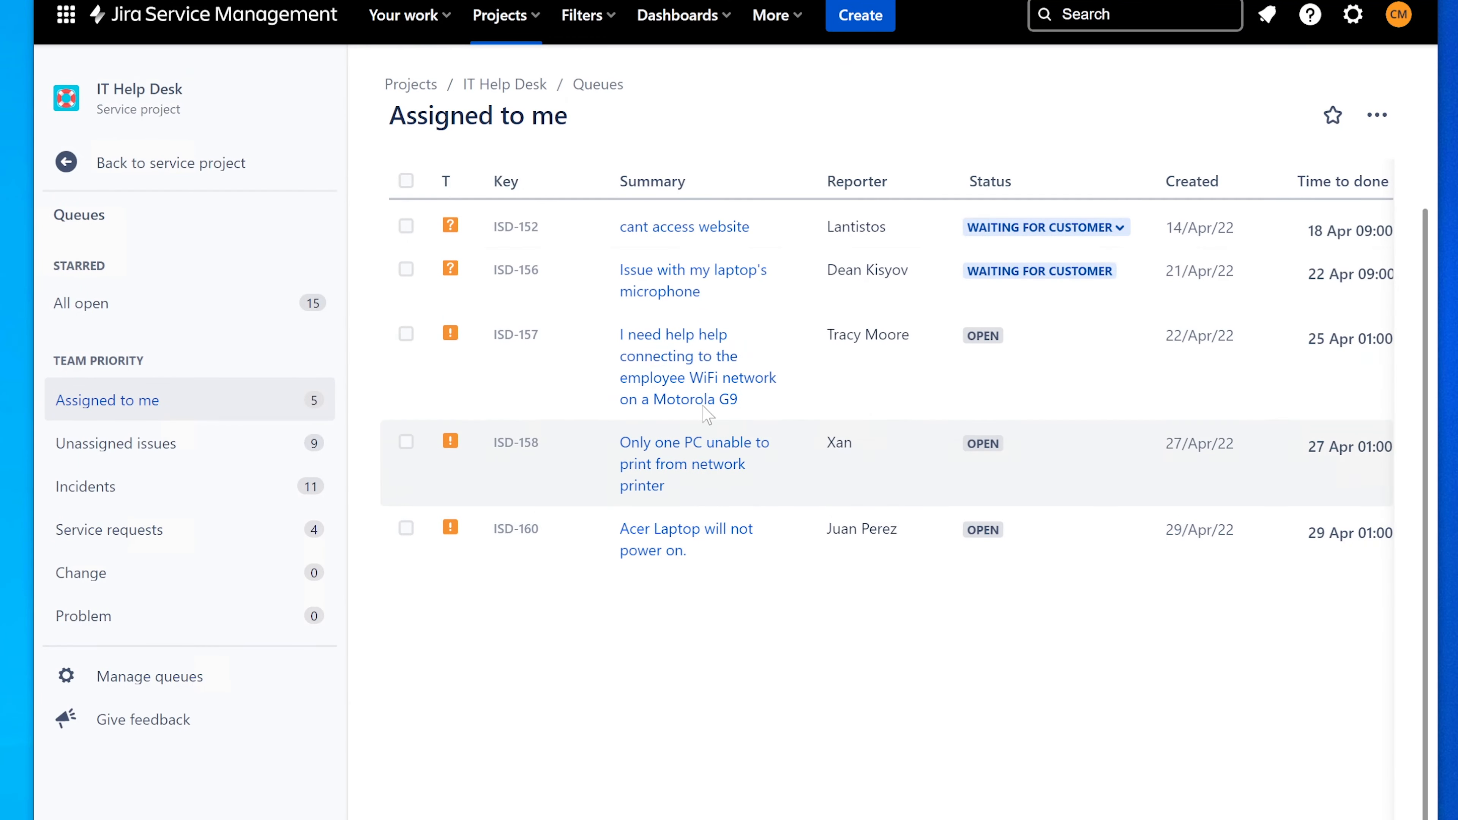
{"action": "mouse_move", "coordinate": [684, 227]}
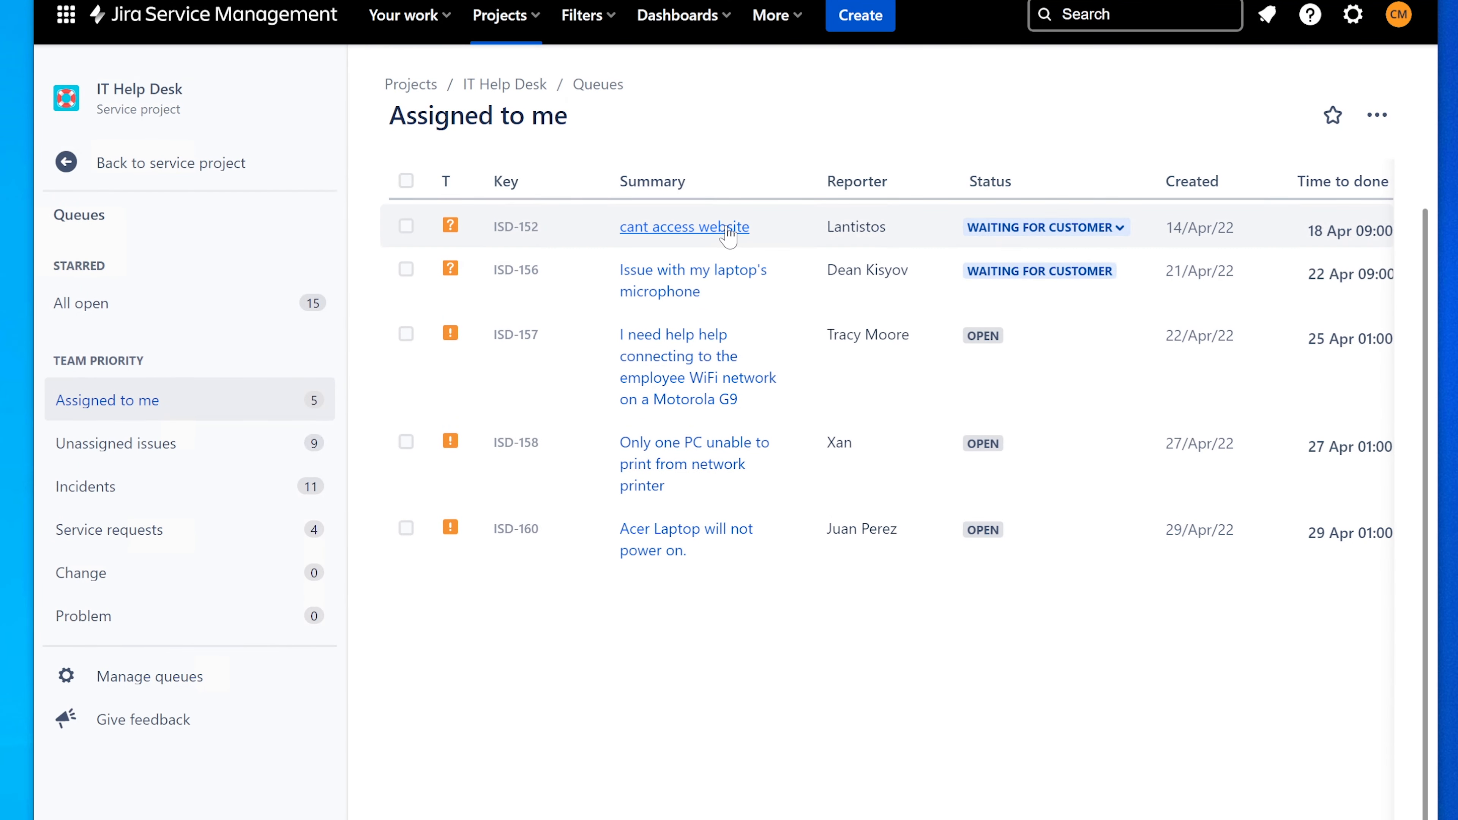
{"action": "left_click", "coordinate": [683, 226]}
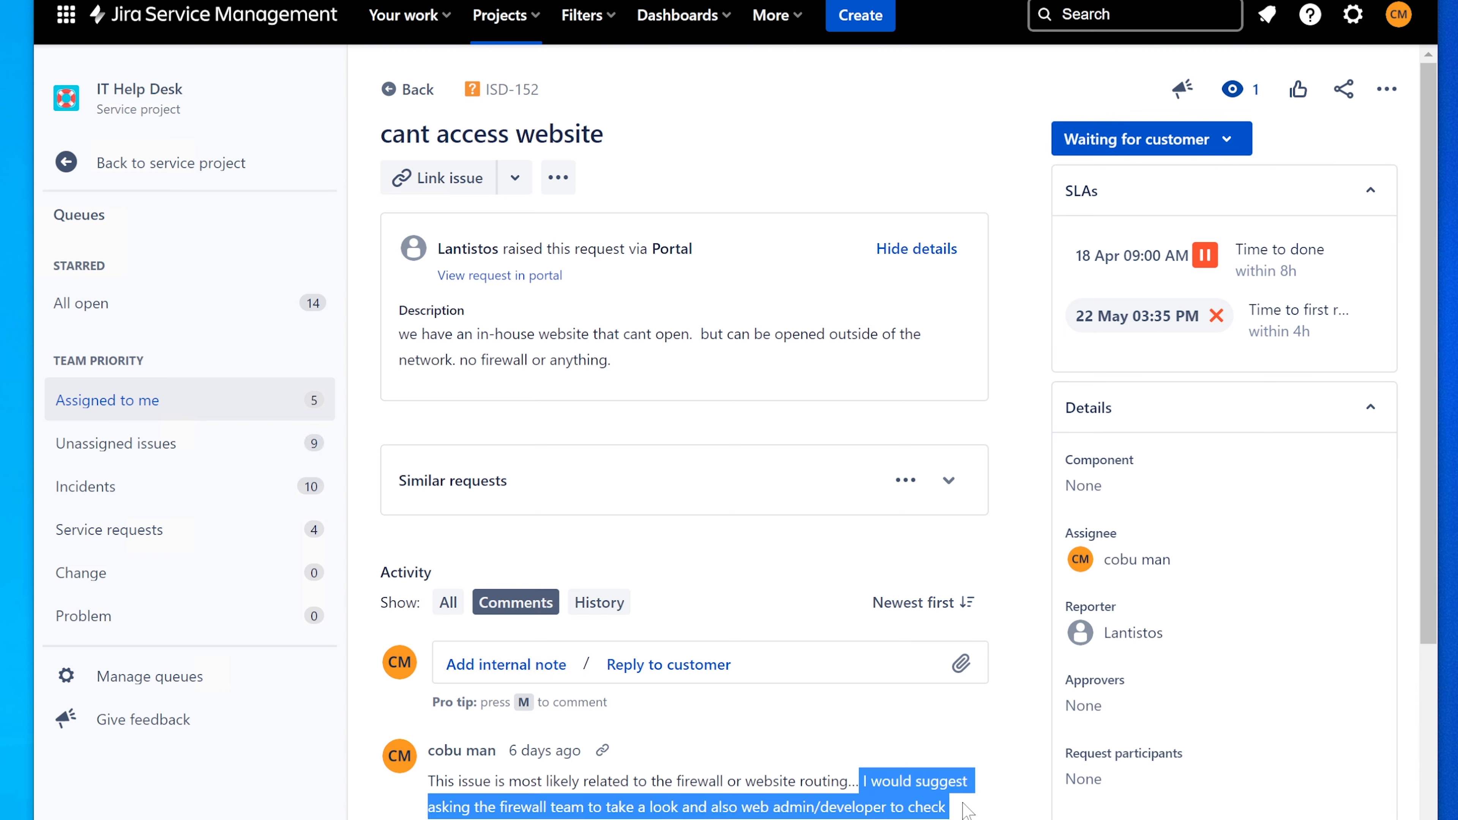
{"action": "mouse_move", "coordinate": [887, 802]}
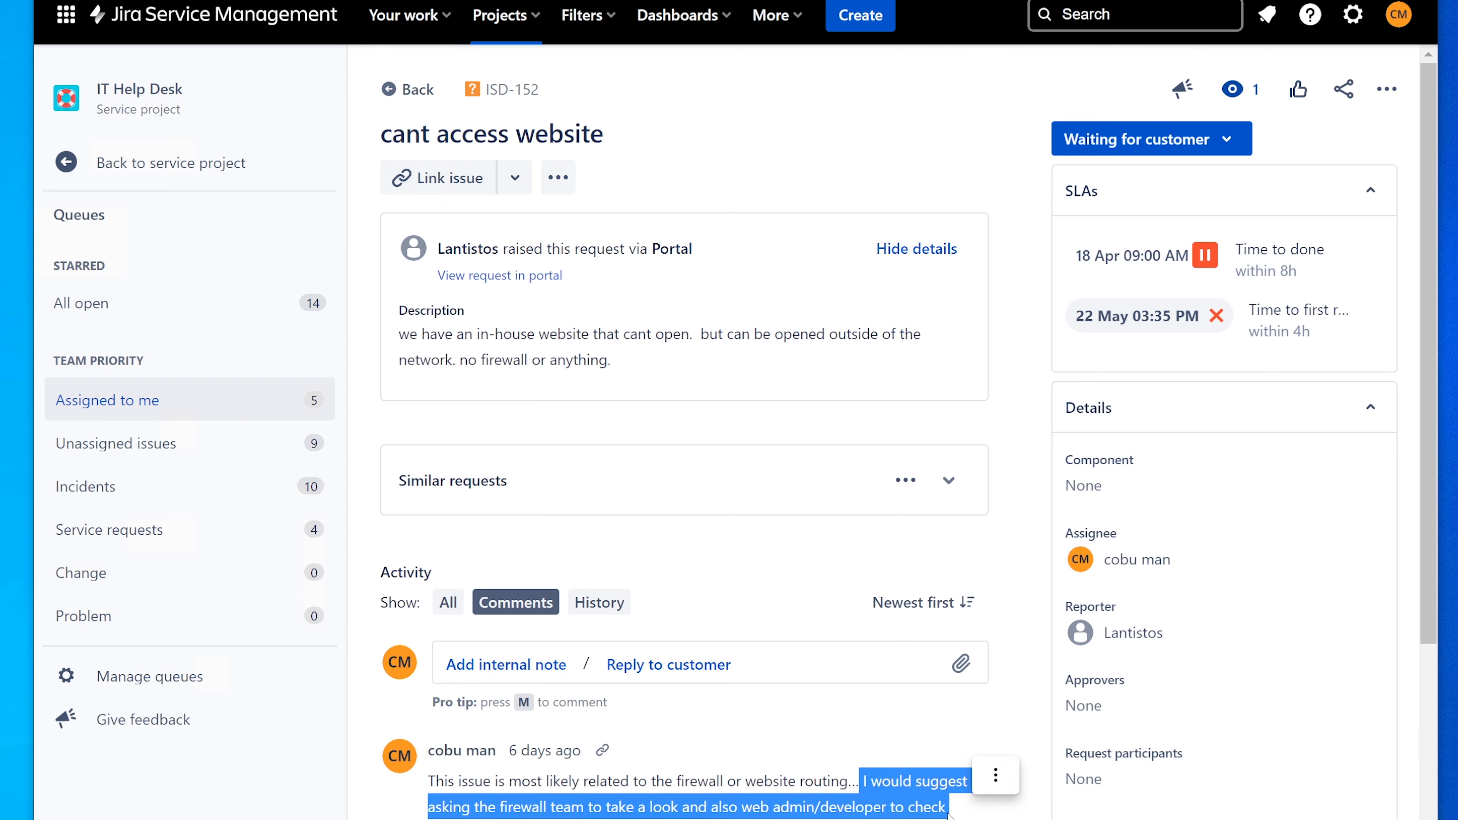
Set ISD-152's status to Completed and return to the Assigned to me queue
{"action": "left_click", "coordinate": [1151, 137]}
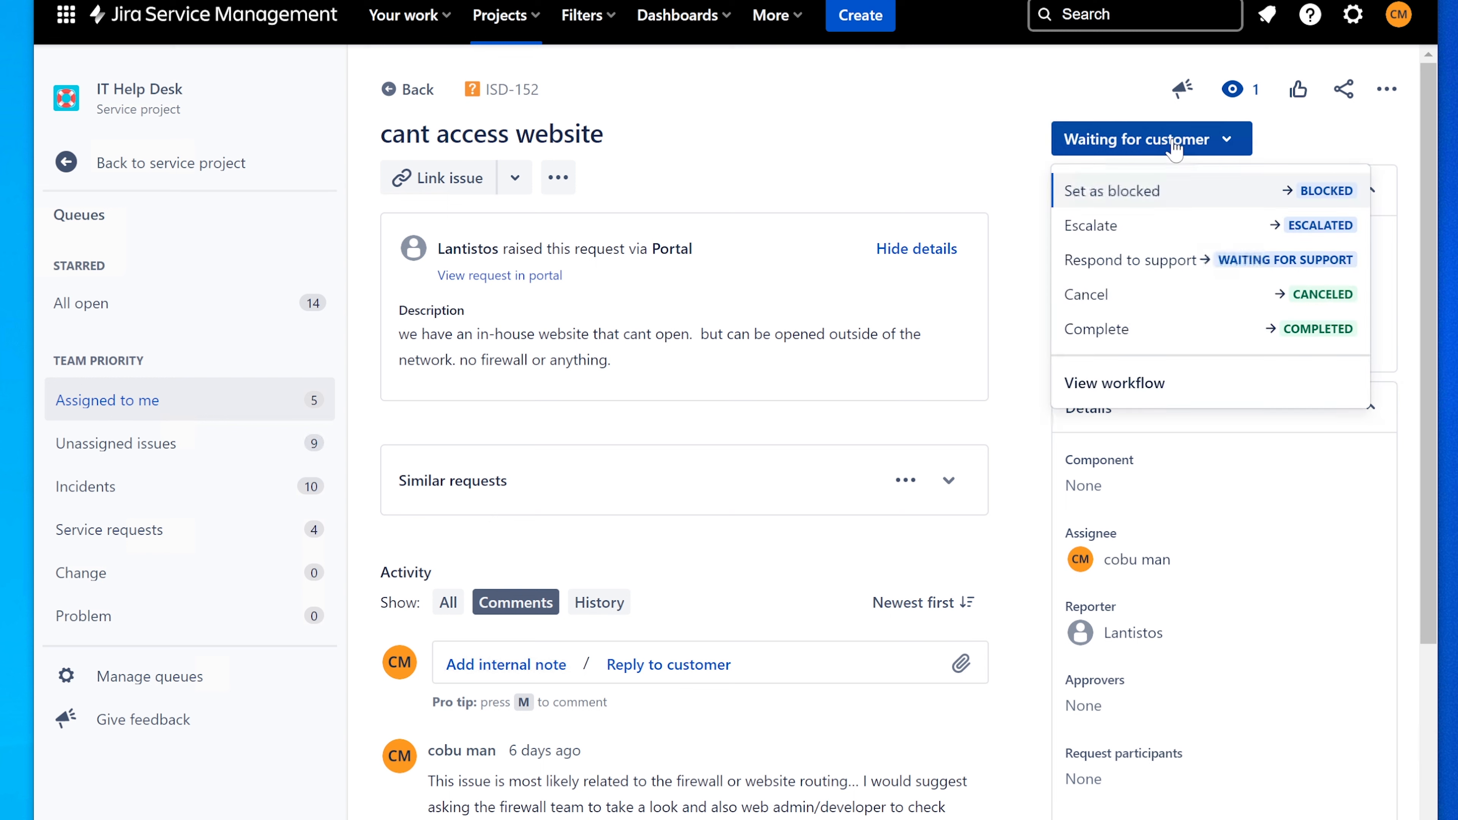
{"action": "left_click", "coordinate": [1095, 329]}
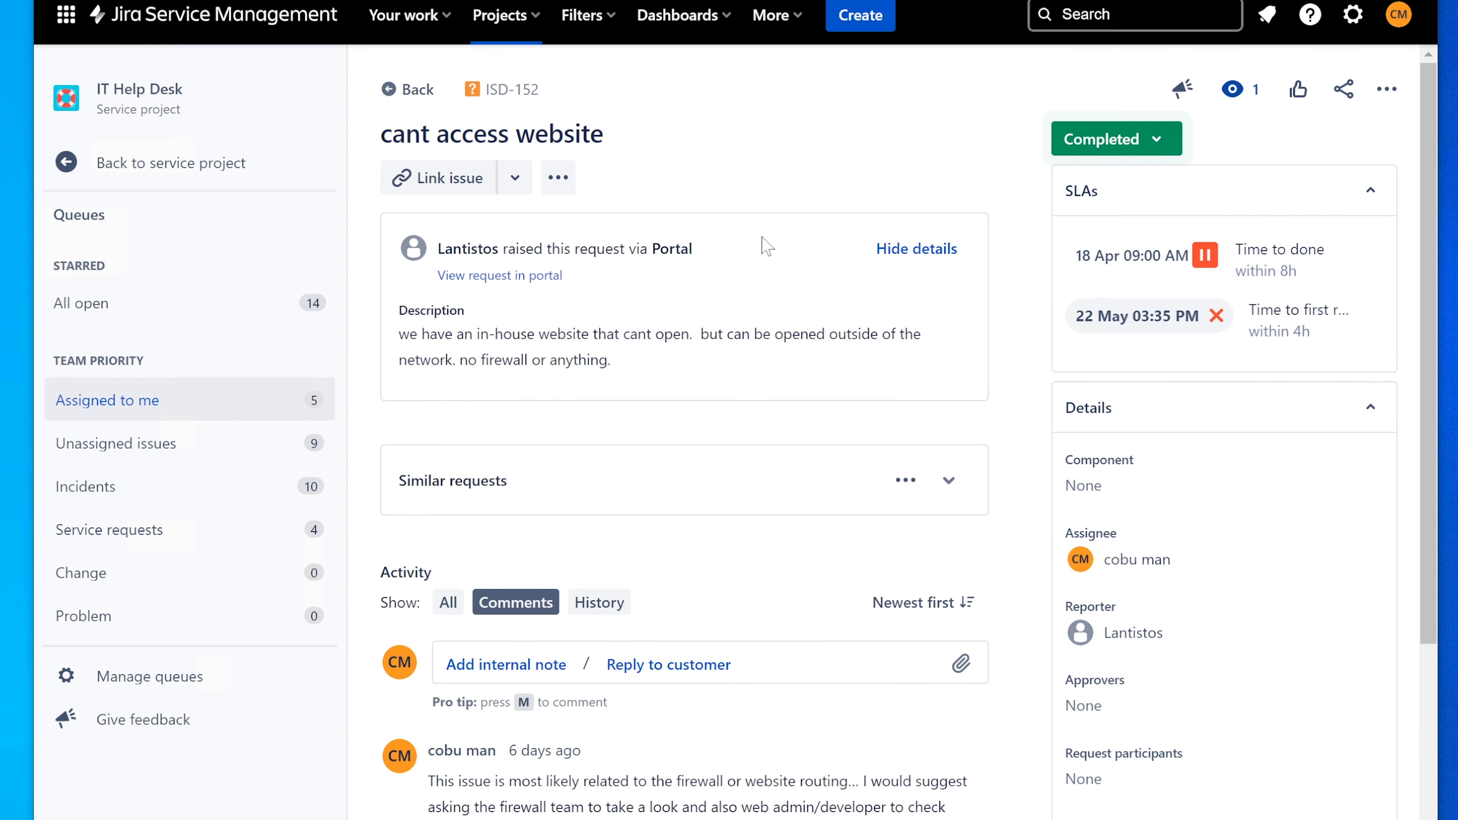
{"action": "mouse_move", "coordinate": [133, 406]}
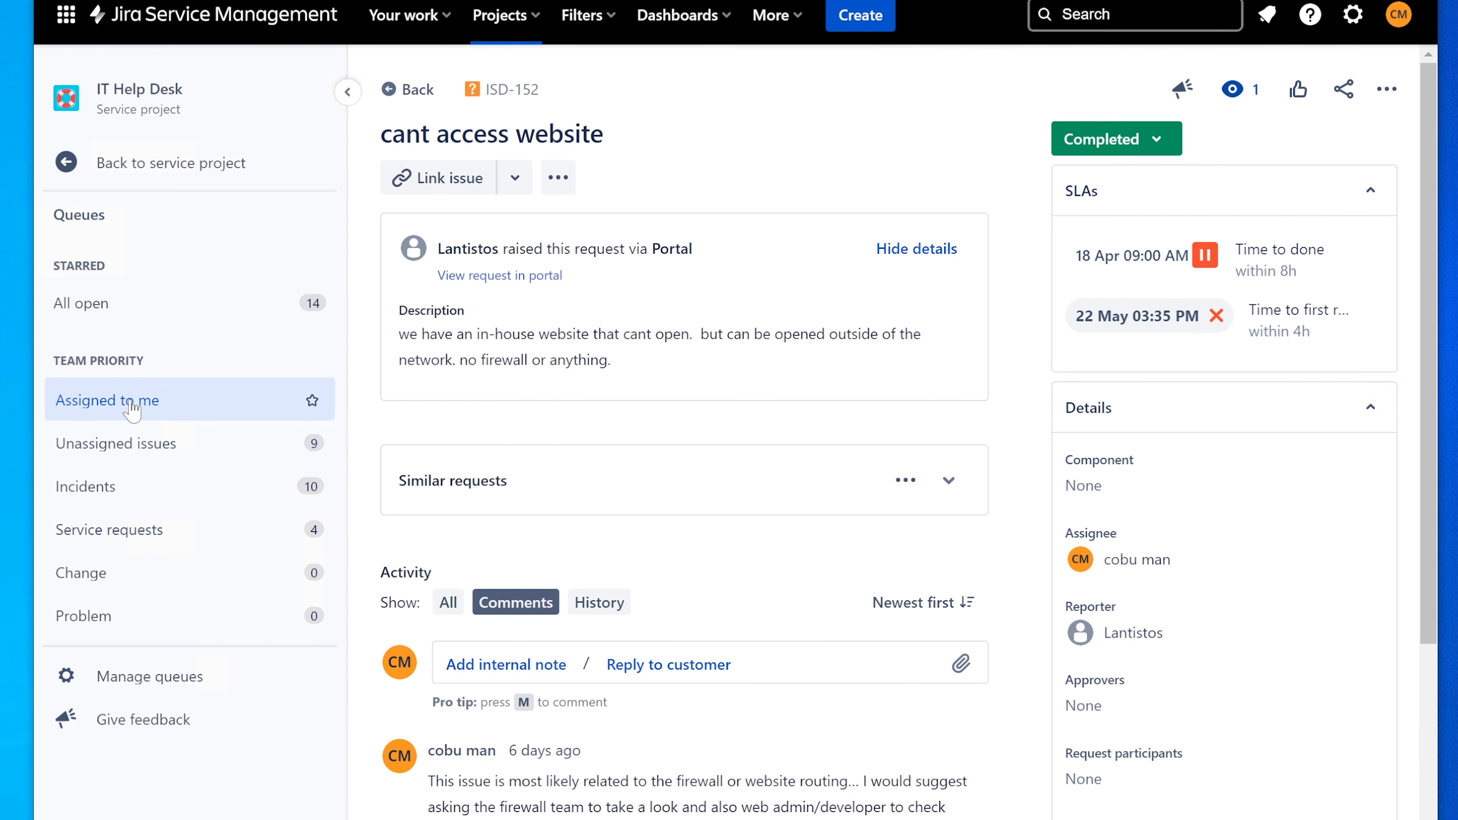
{"action": "left_click", "coordinate": [108, 400]}
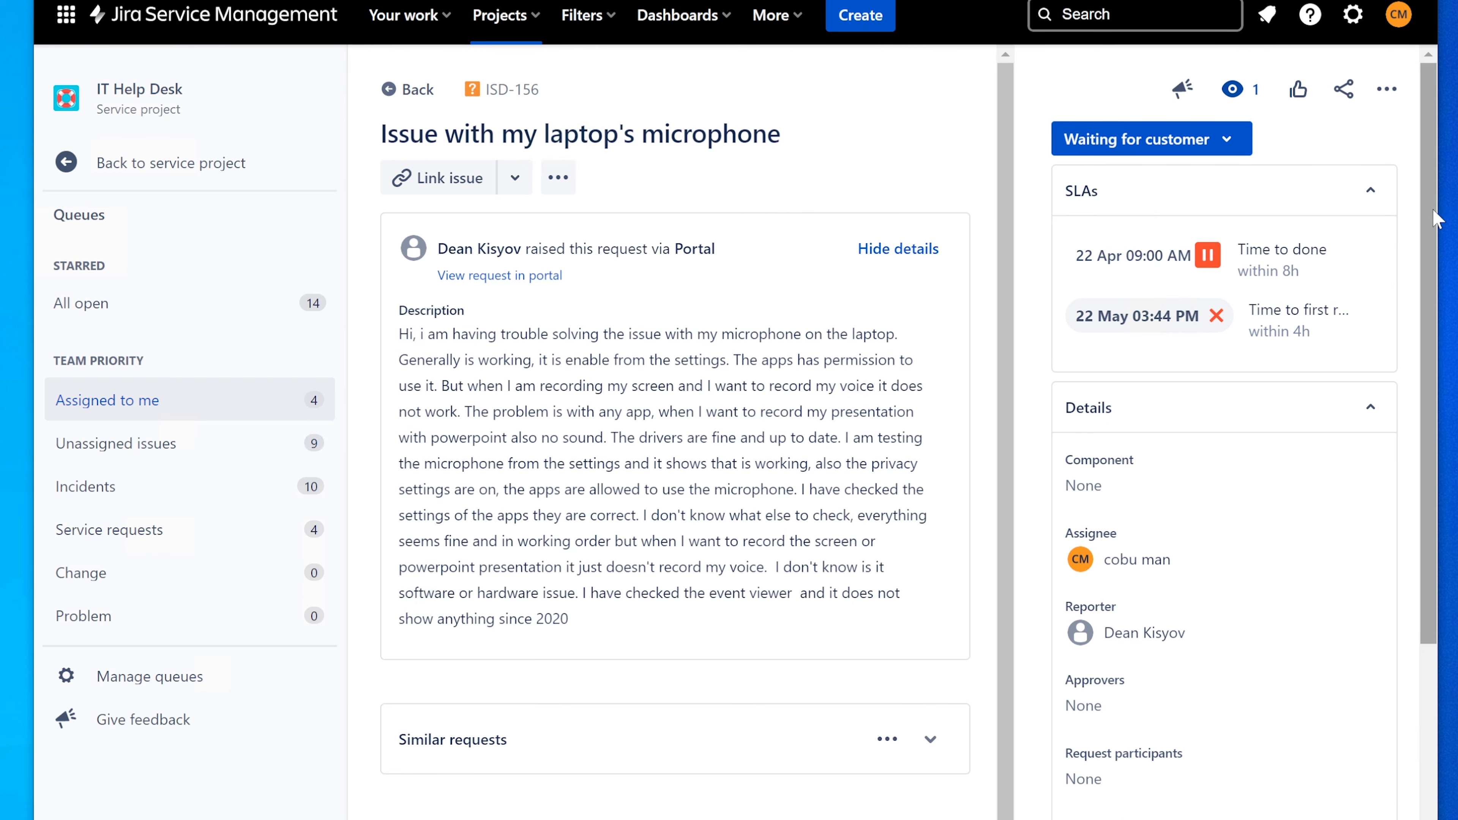
Read through ISD-156's microphone description and open its status choices to complete it
{"action": "scroll", "scroll_direction": "down", "scroll_amount": 3}
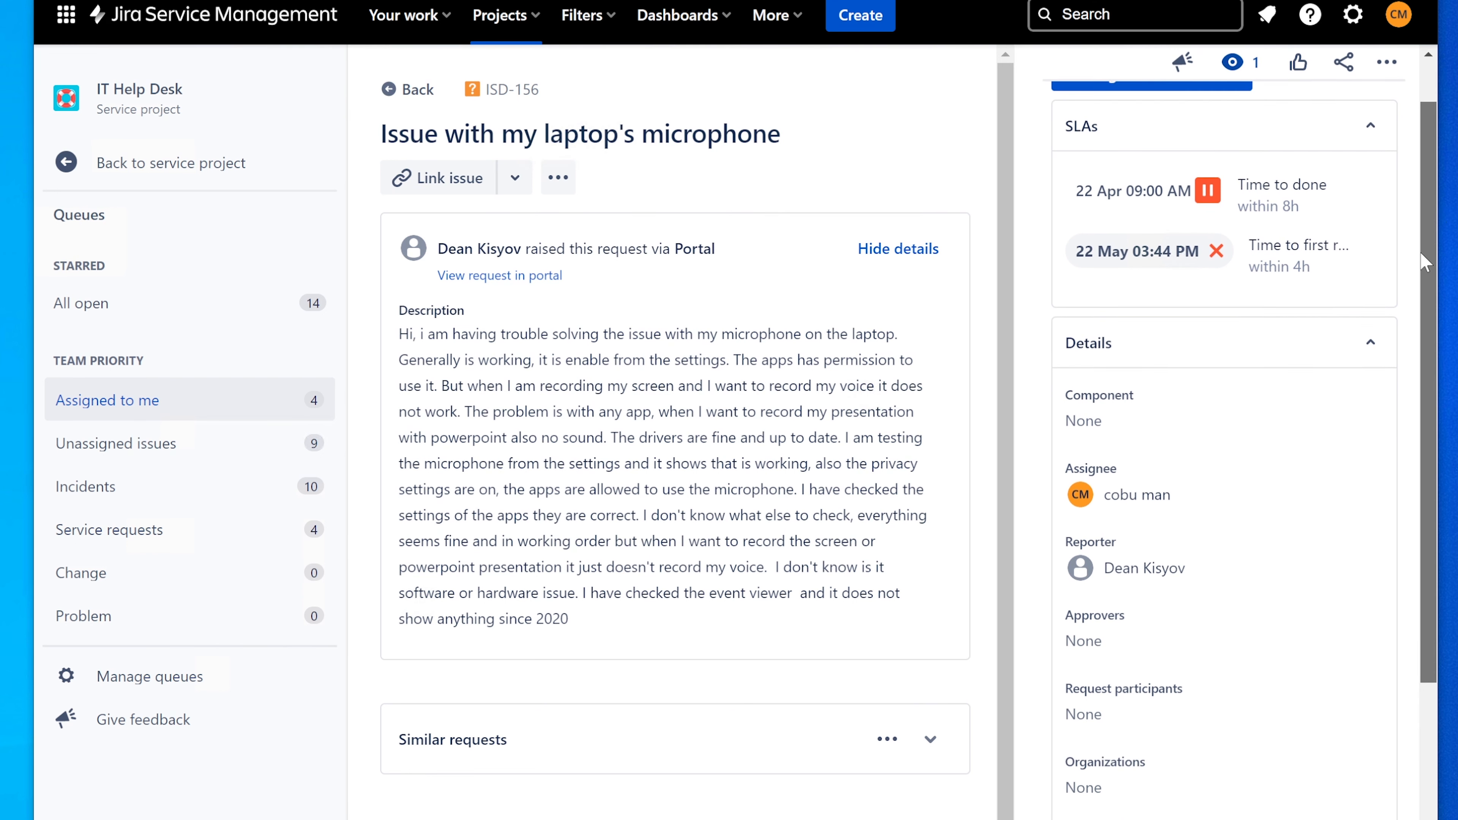
{"action": "scroll", "scroll_direction": "down", "scroll_amount": 3}
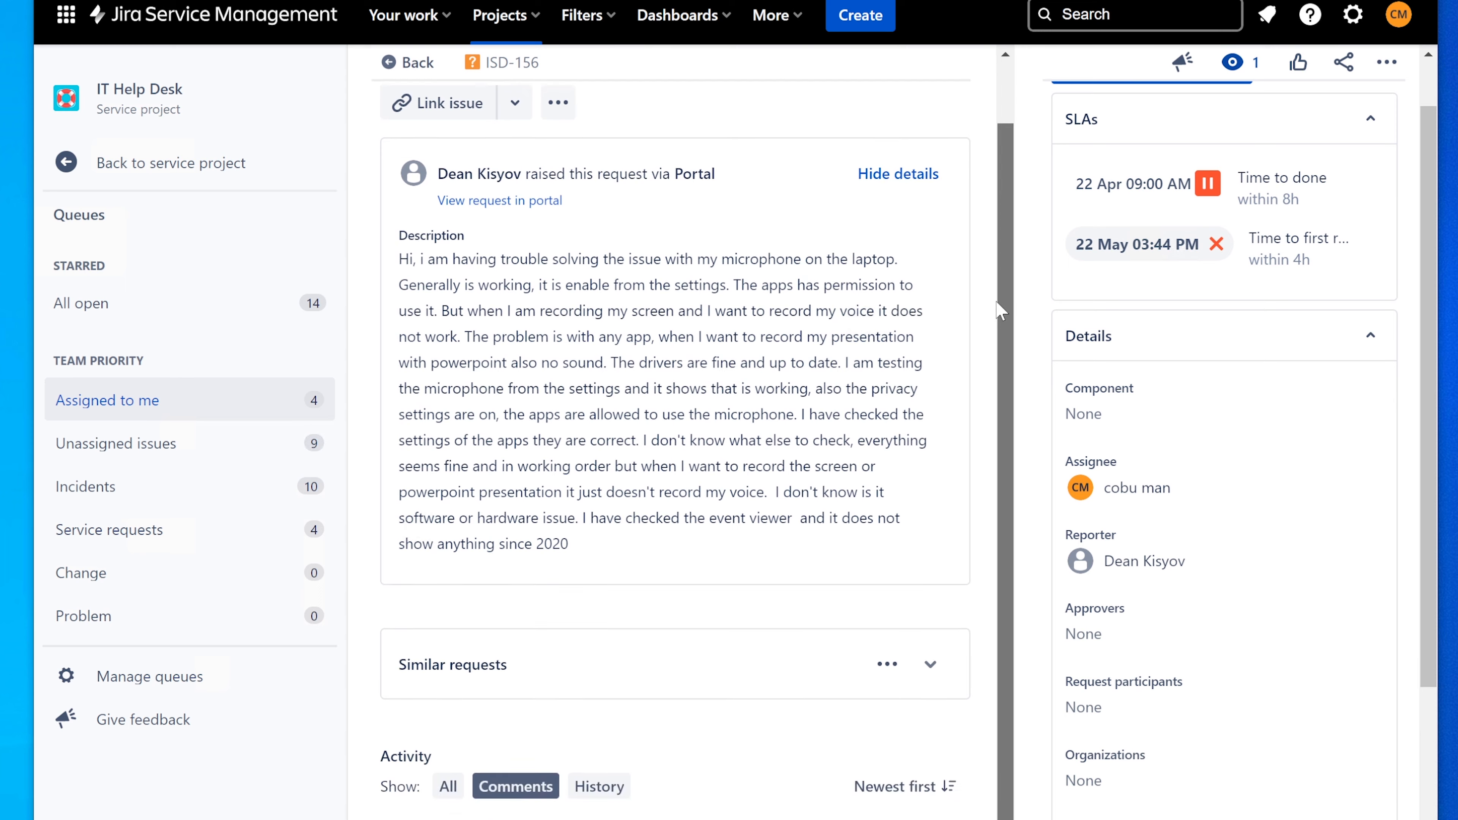
{"action": "scroll", "scroll_direction": "down", "scroll_amount": 3}
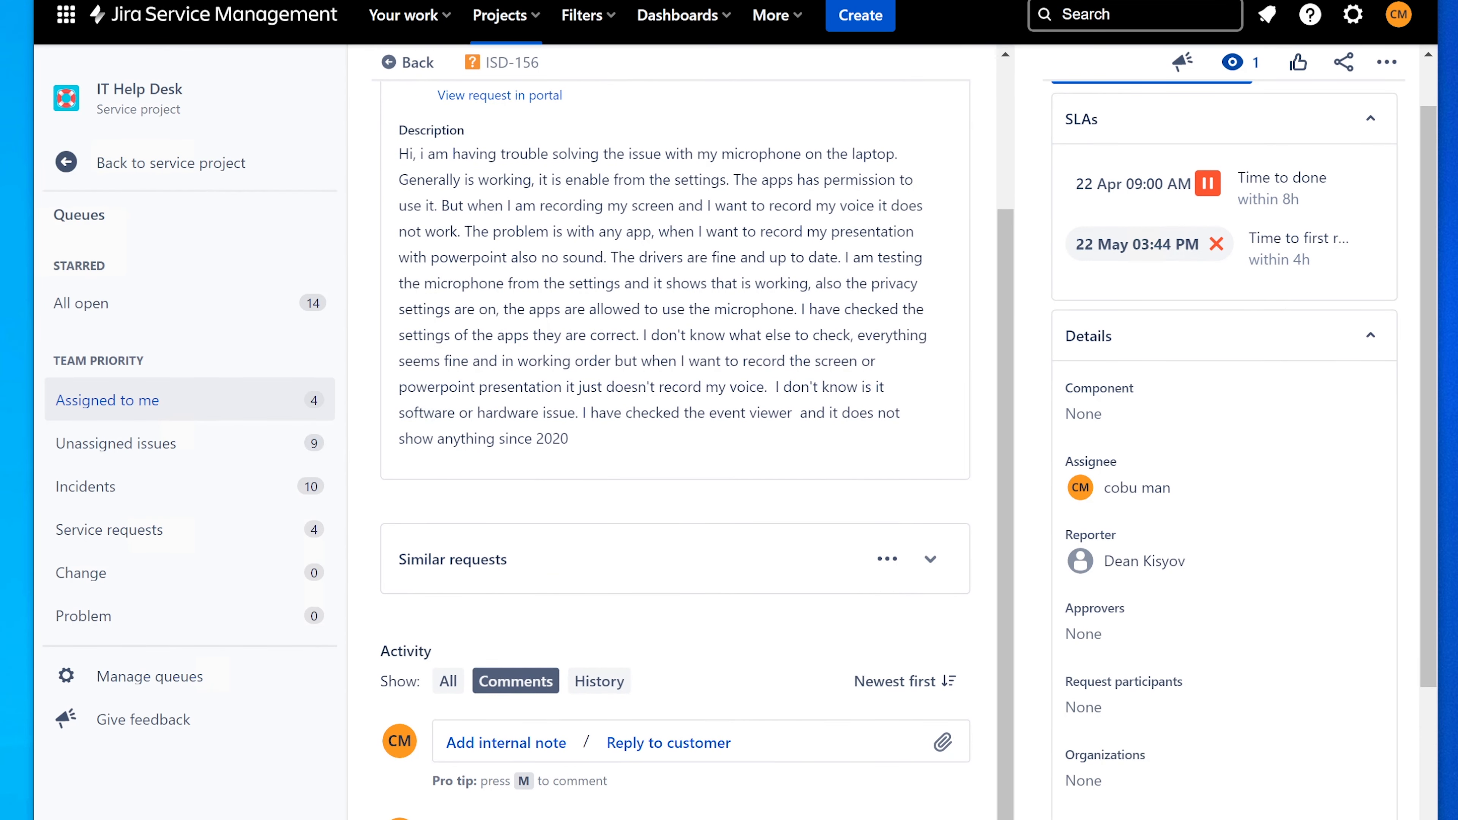
{"action": "scroll", "scroll_direction": "up", "scroll_amount": 3}
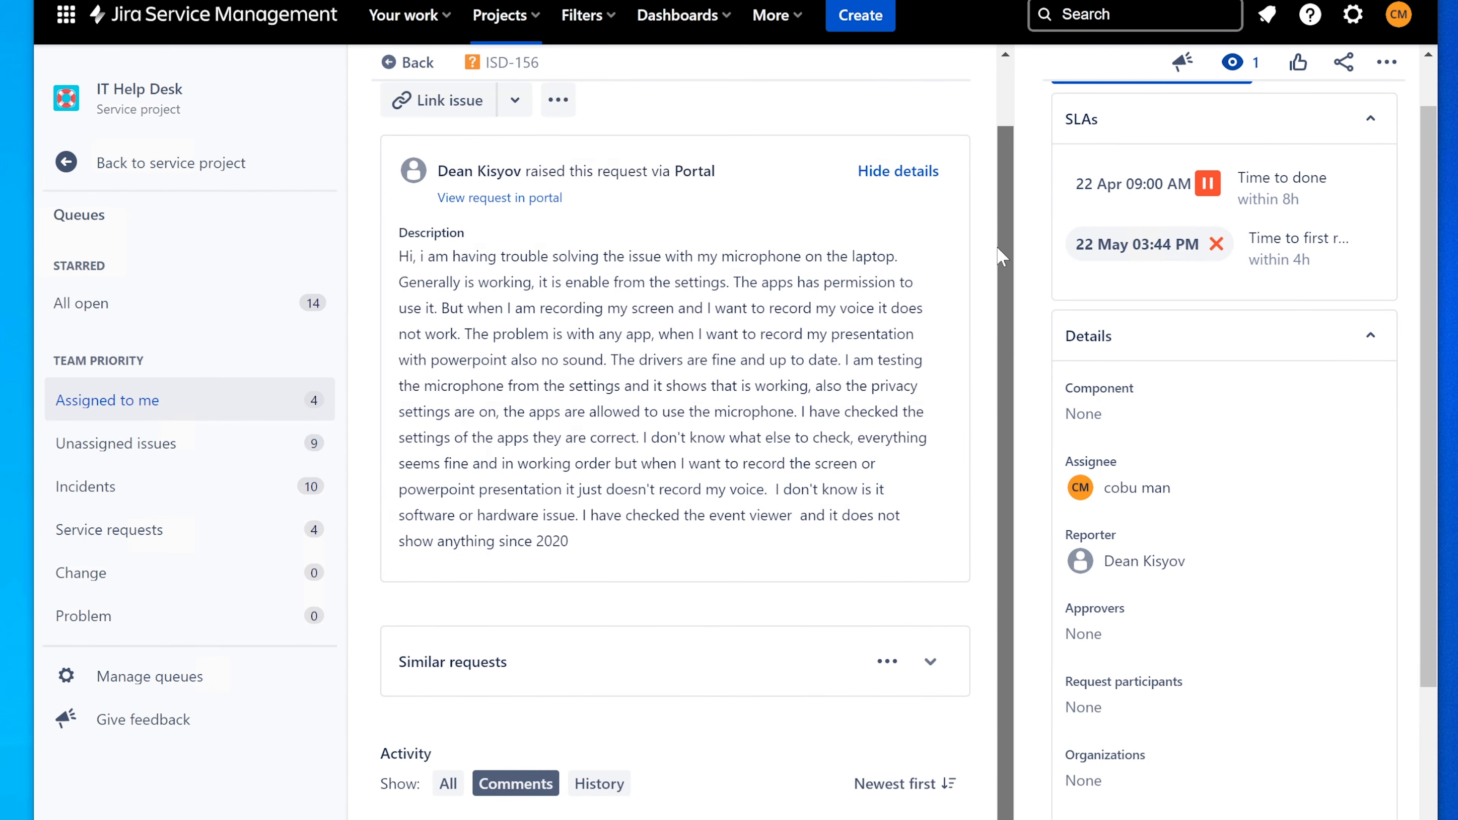
{"action": "scroll", "scroll_direction": "up", "scroll_amount": 3}
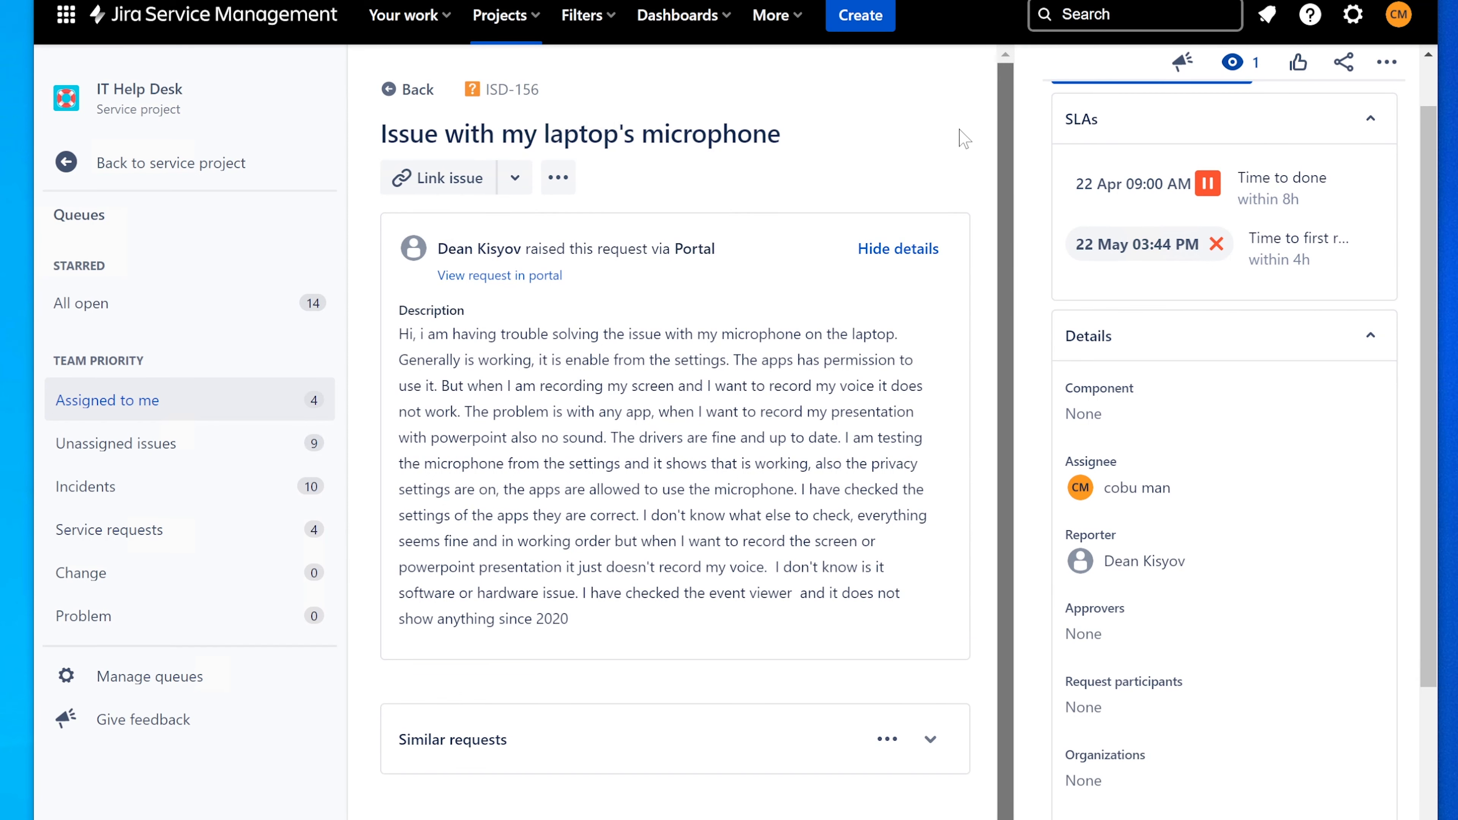
{"action": "scroll", "scroll_direction": "down", "scroll_amount": 3}
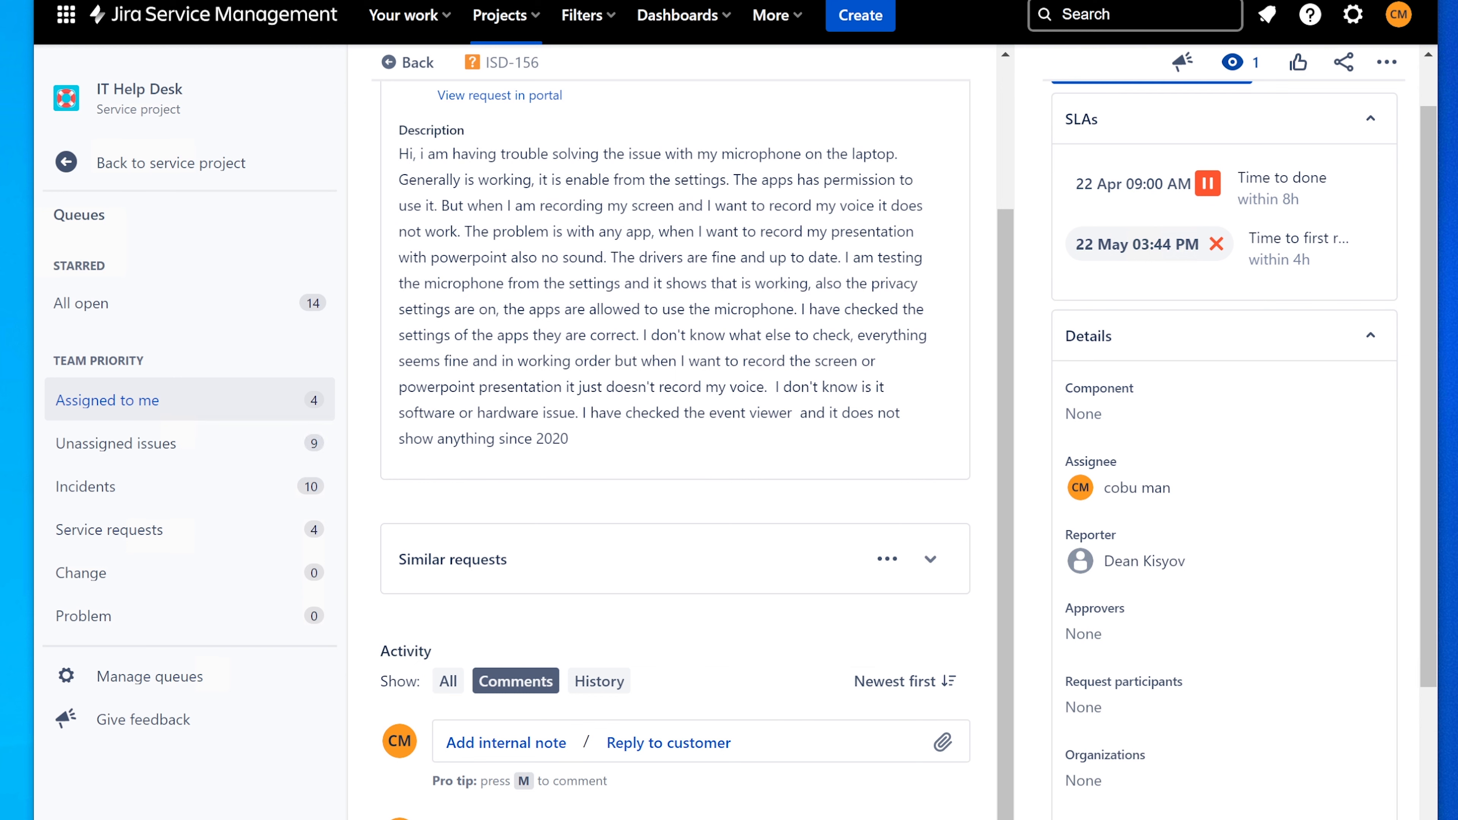
{"action": "mouse_move", "coordinate": [1020, 610]}
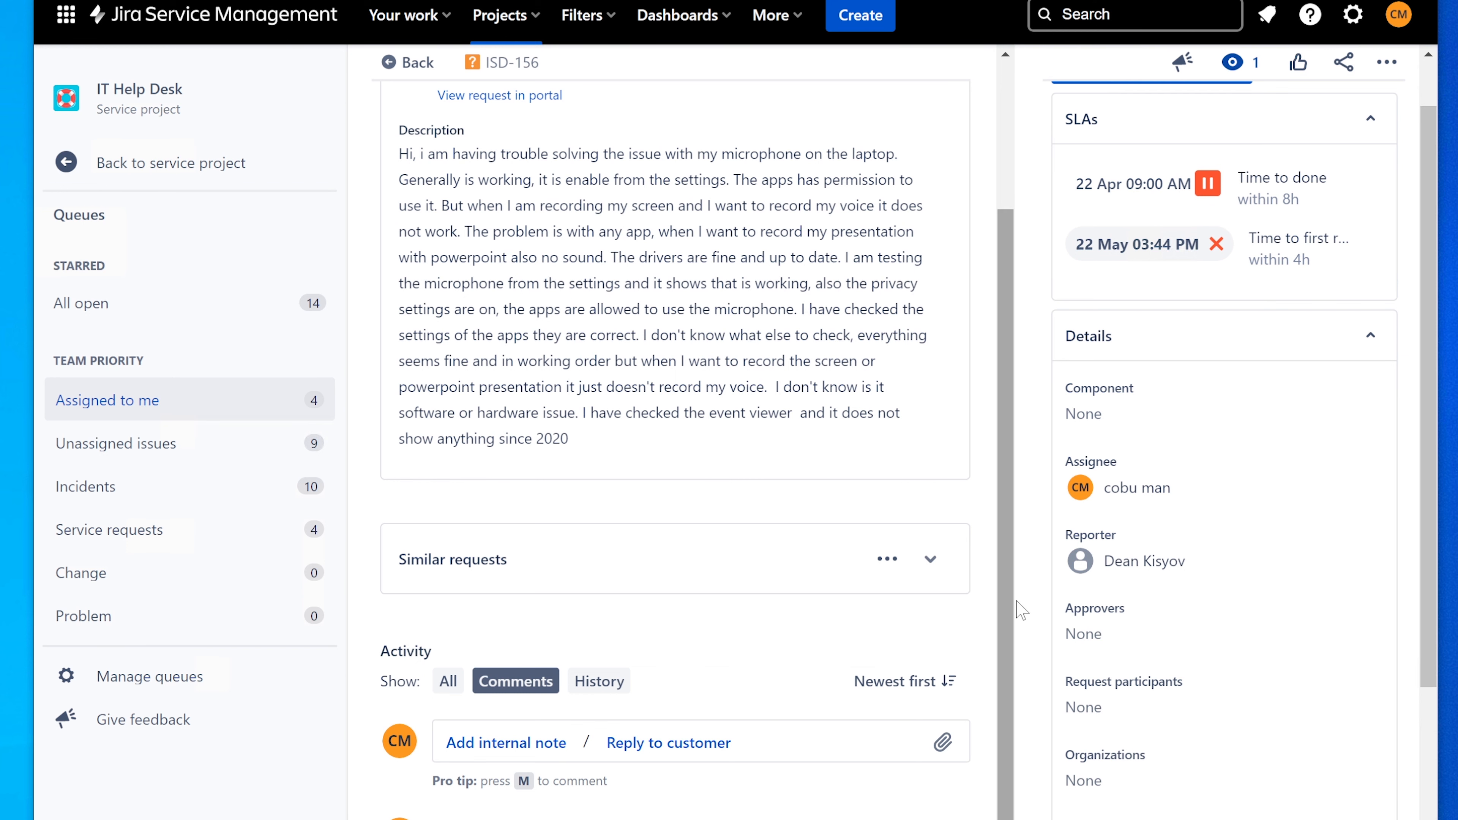
{"action": "scroll", "scroll_direction": "up", "scroll_amount": 3}
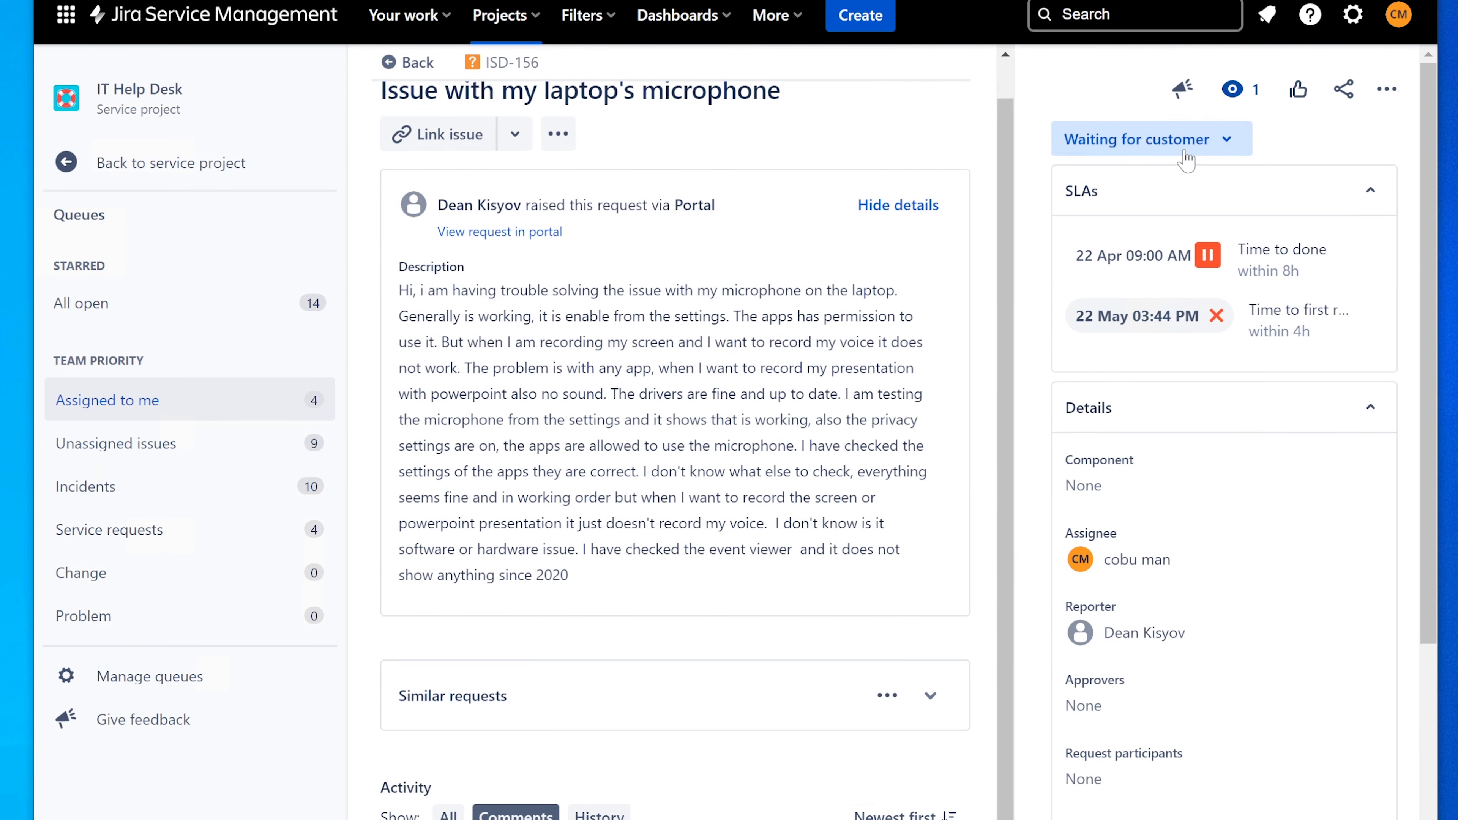
{"action": "left_click", "coordinate": [1151, 138]}
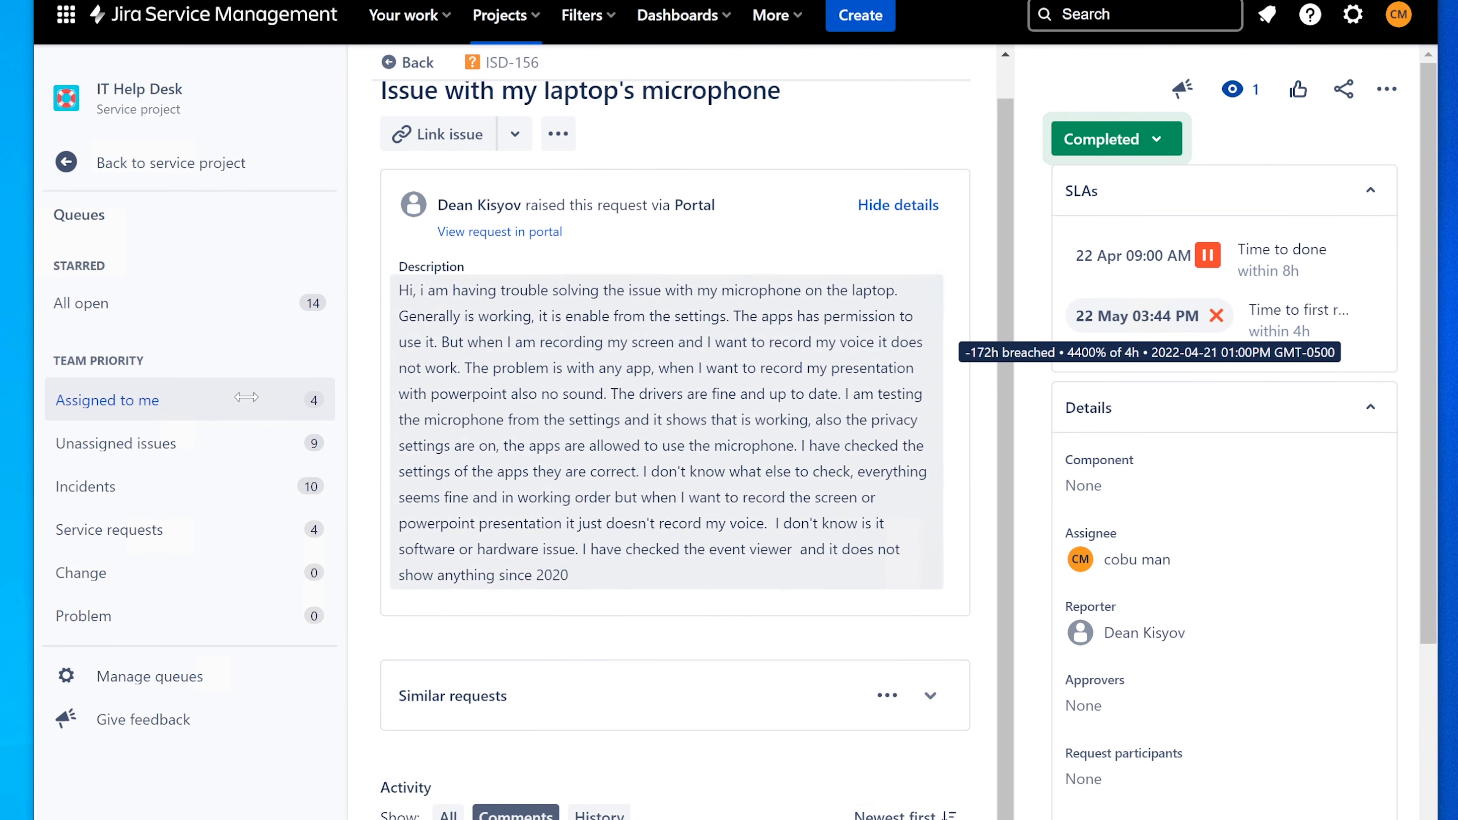